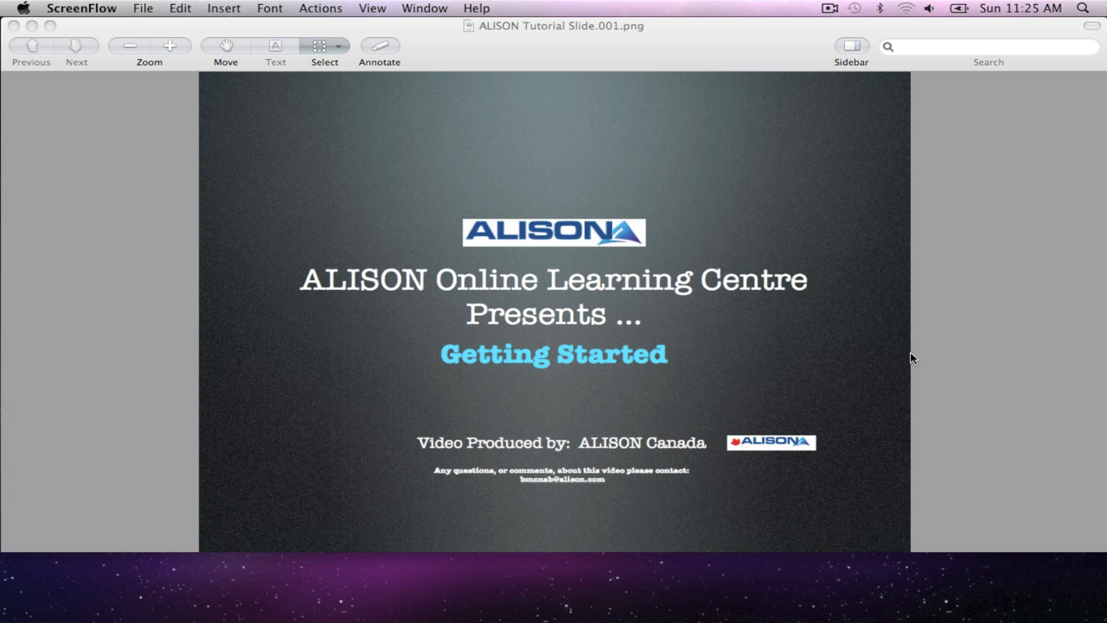
mouse_move(923, 361)
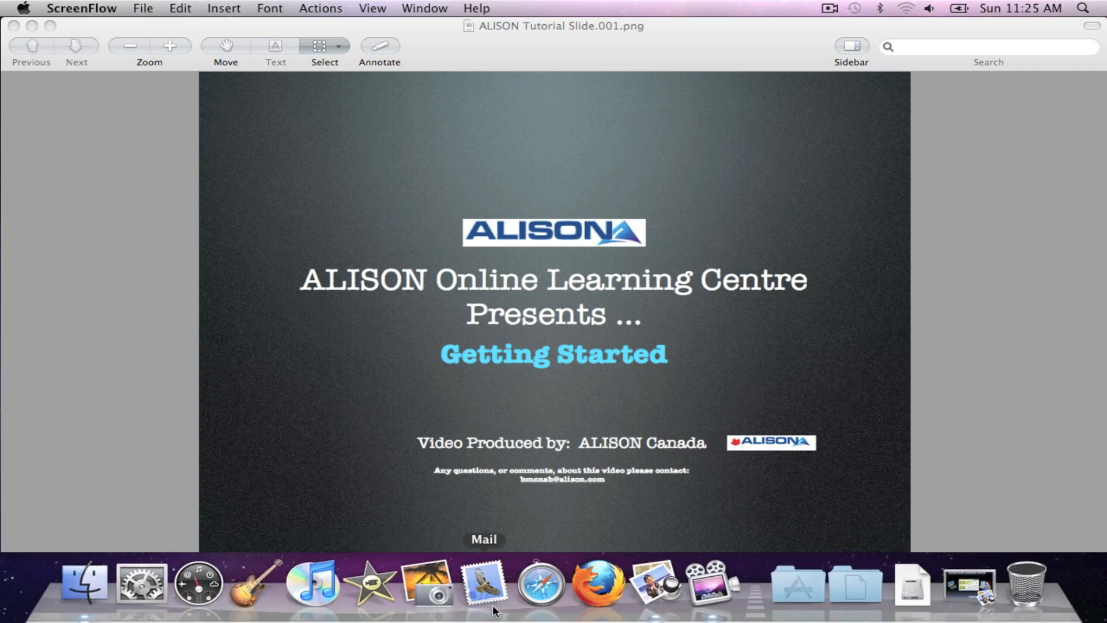
Switch from the Preview title slide to Safari via the Dock.
left_click(543, 588)
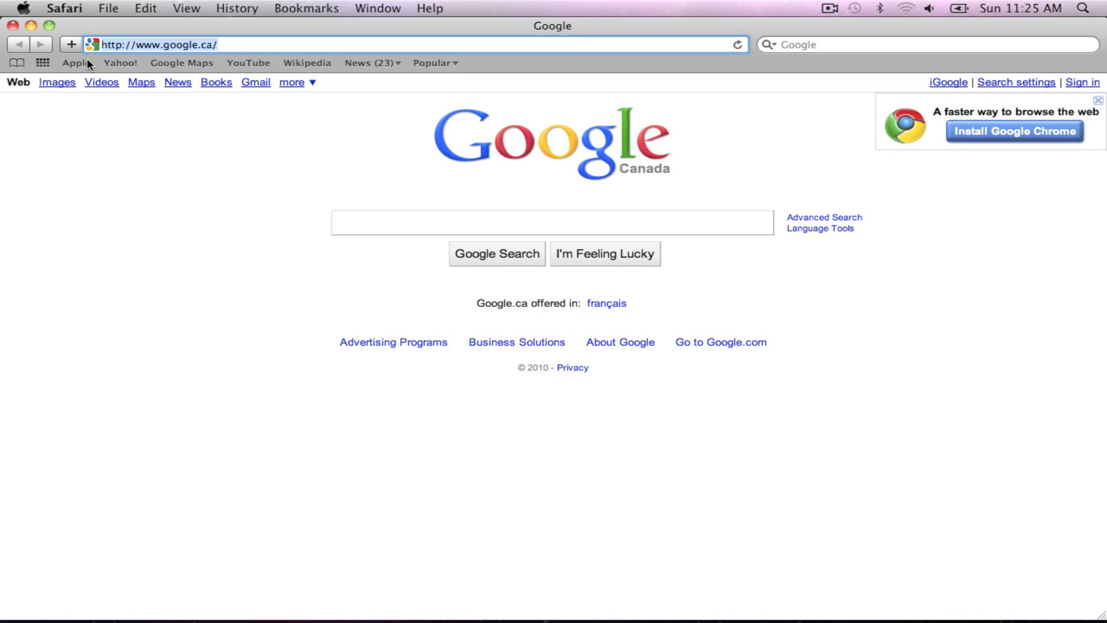
mouse_move(271, 254)
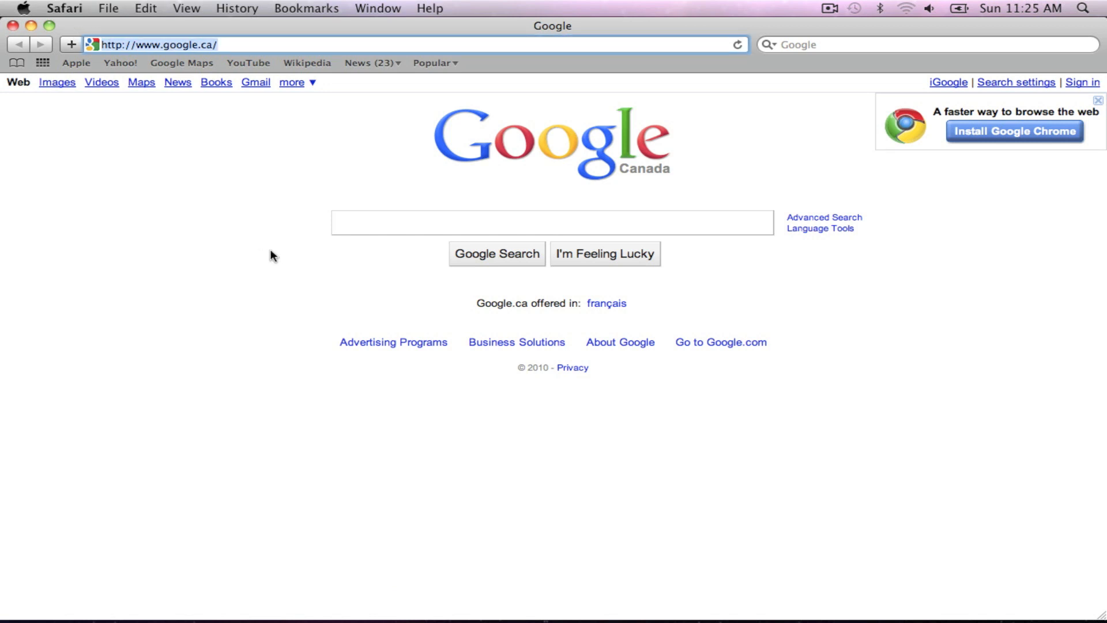
type("www.alison.com/")
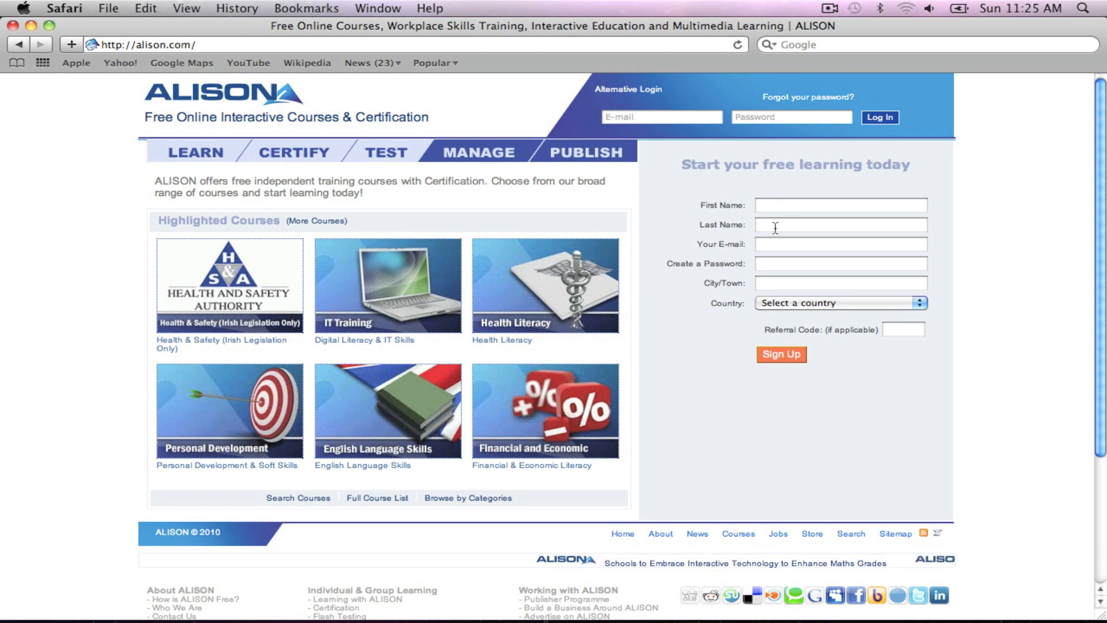
mouse_move(780, 278)
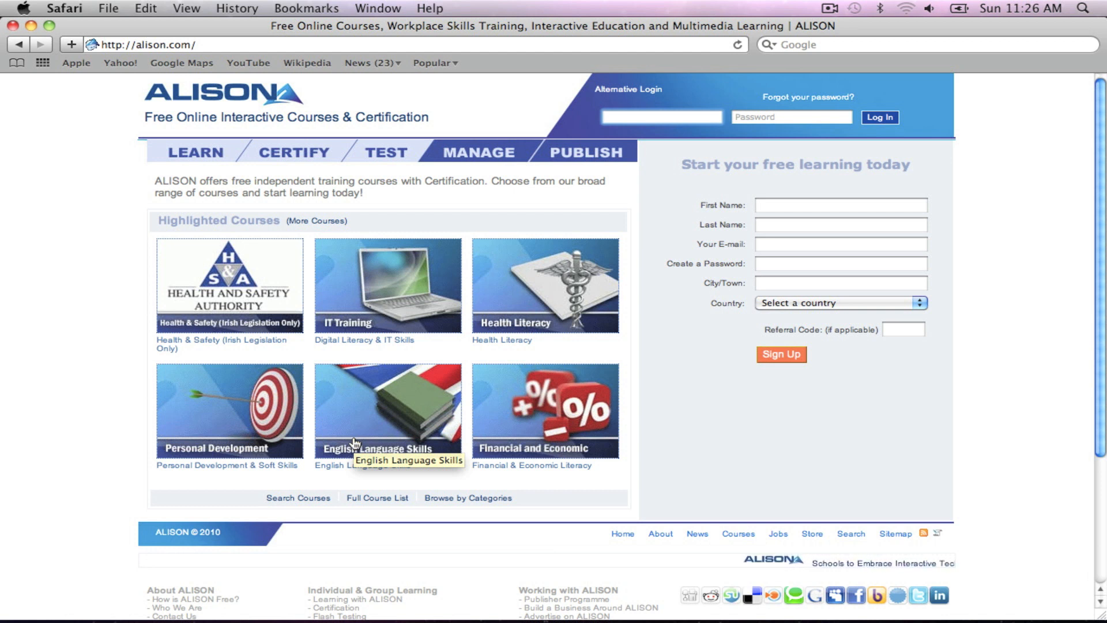
mouse_move(307, 479)
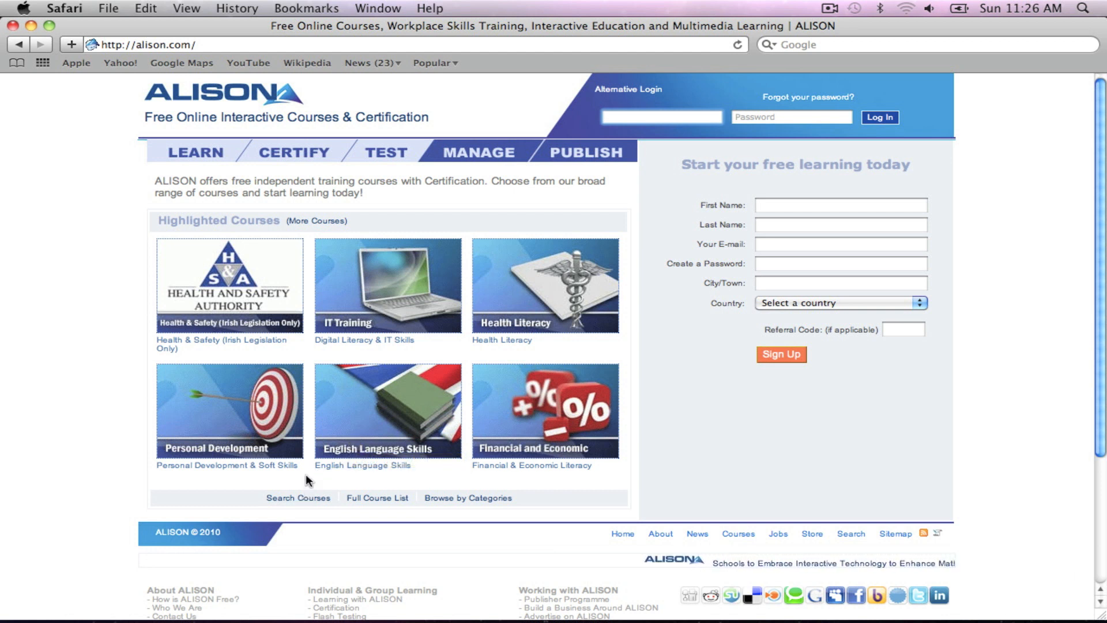
Sign in with the bmcnab account e-mail and password to reach My Account.
left_click(652, 118)
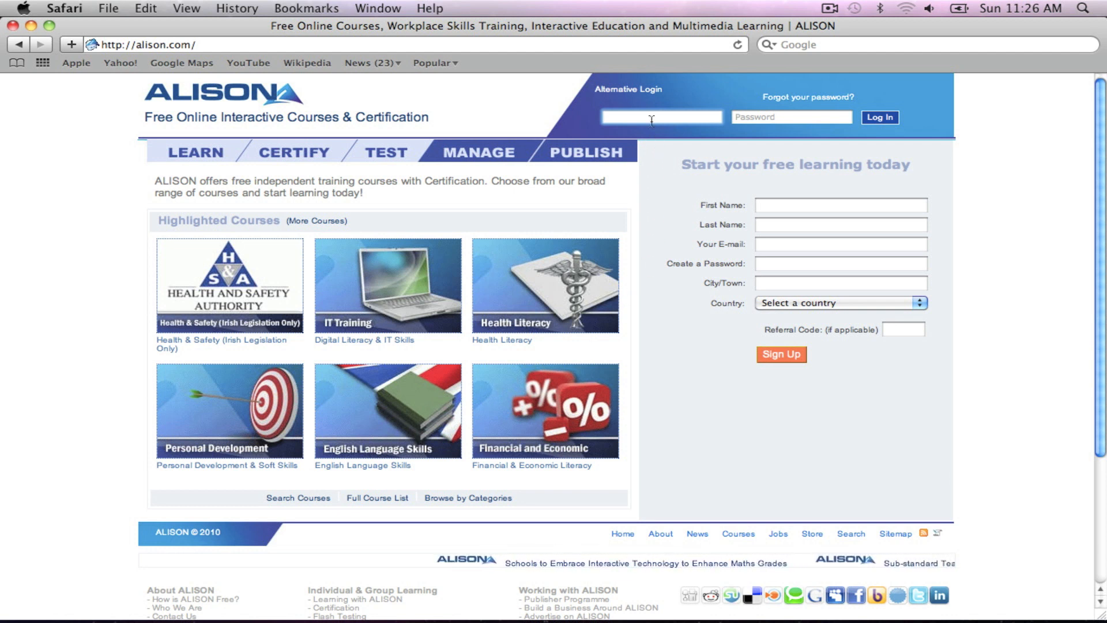
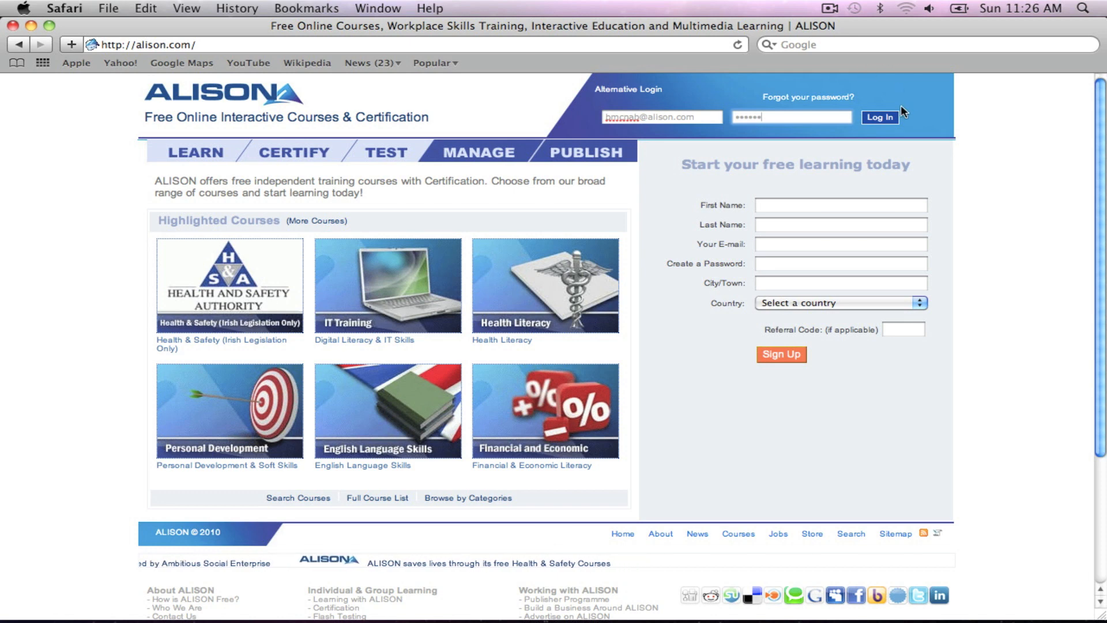
left_click(879, 117)
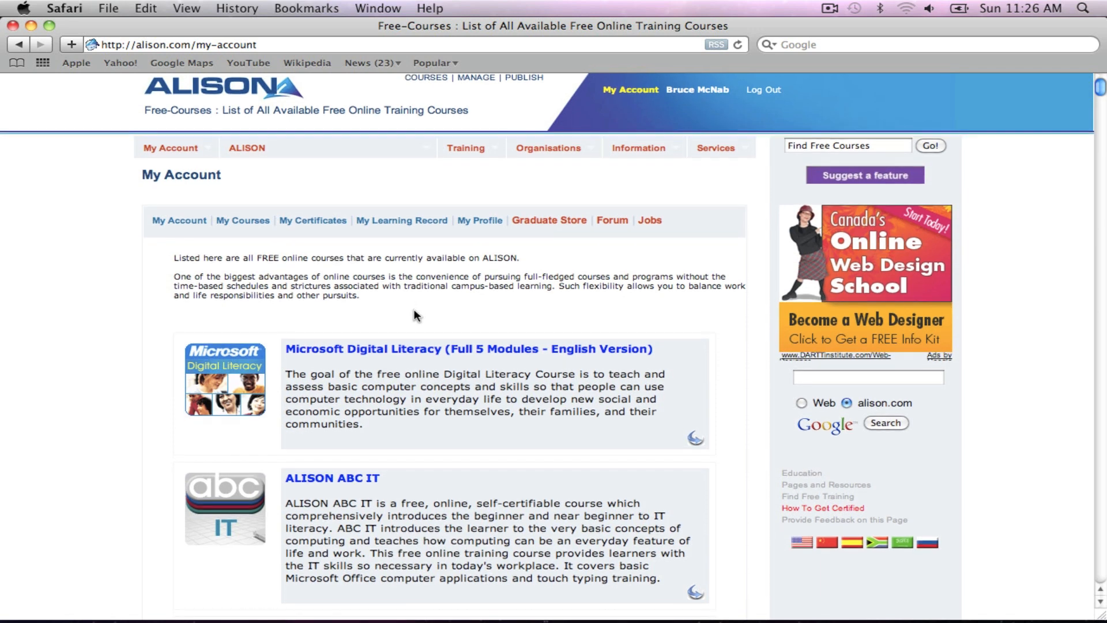
Locate Microsoft Digital Literacy in My Account and review its course information.
scroll("down", 3)
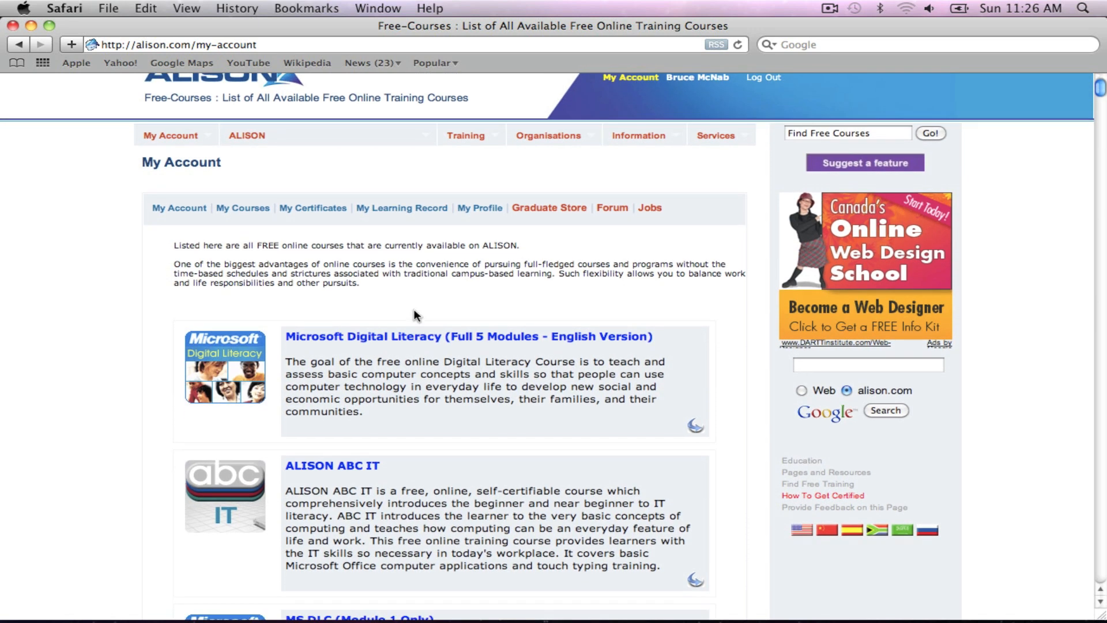
scroll("down", 3)
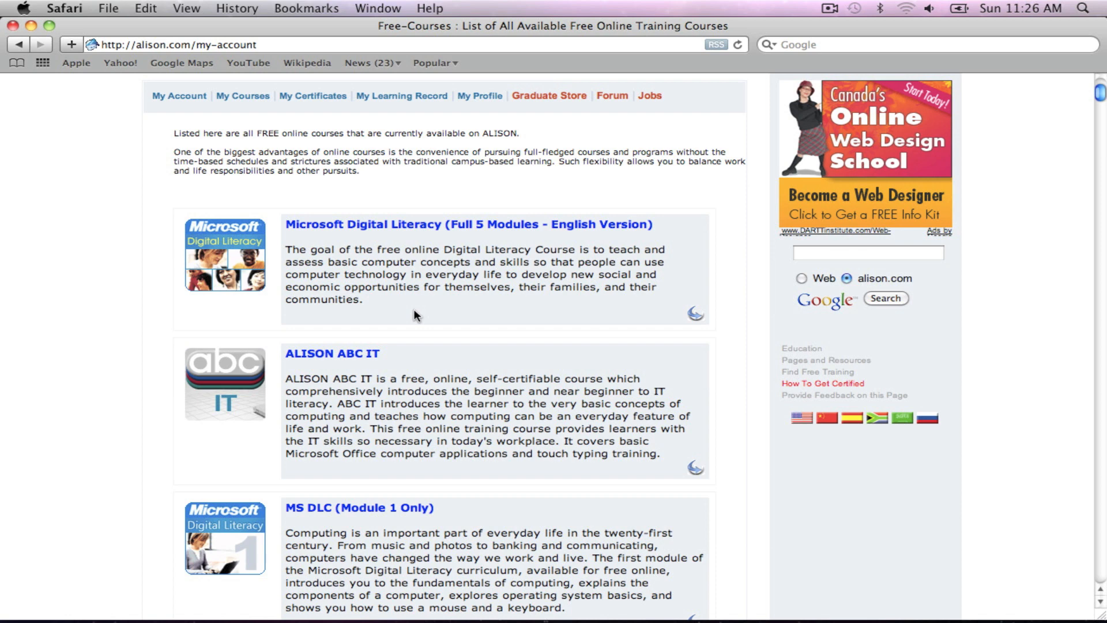
scroll("down", 3)
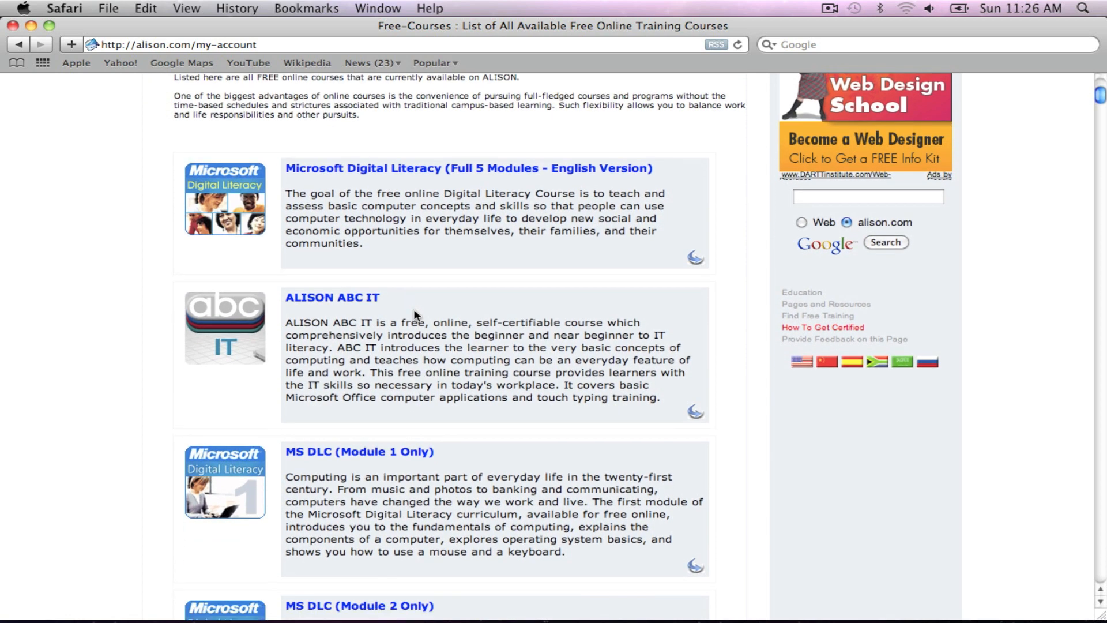
mouse_move(428, 171)
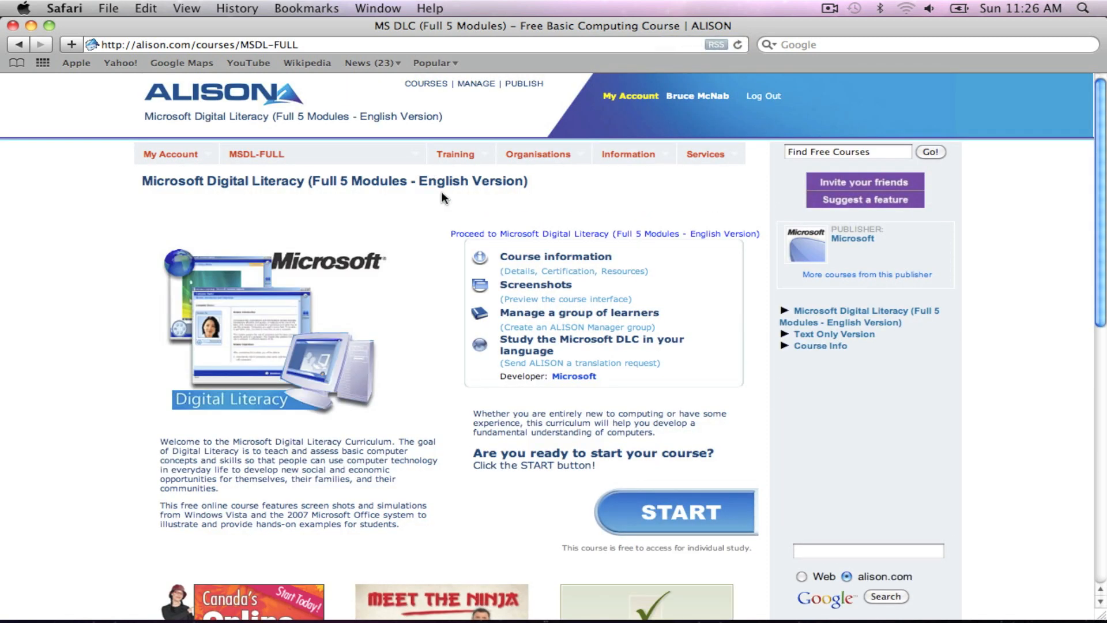
mouse_move(534, 267)
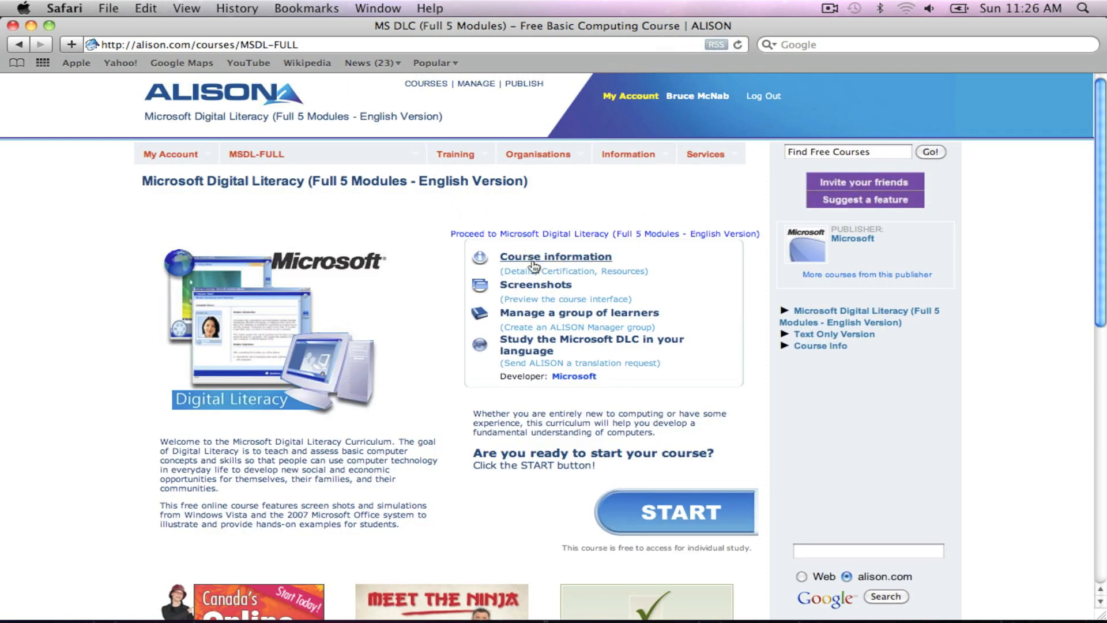
left_click(555, 256)
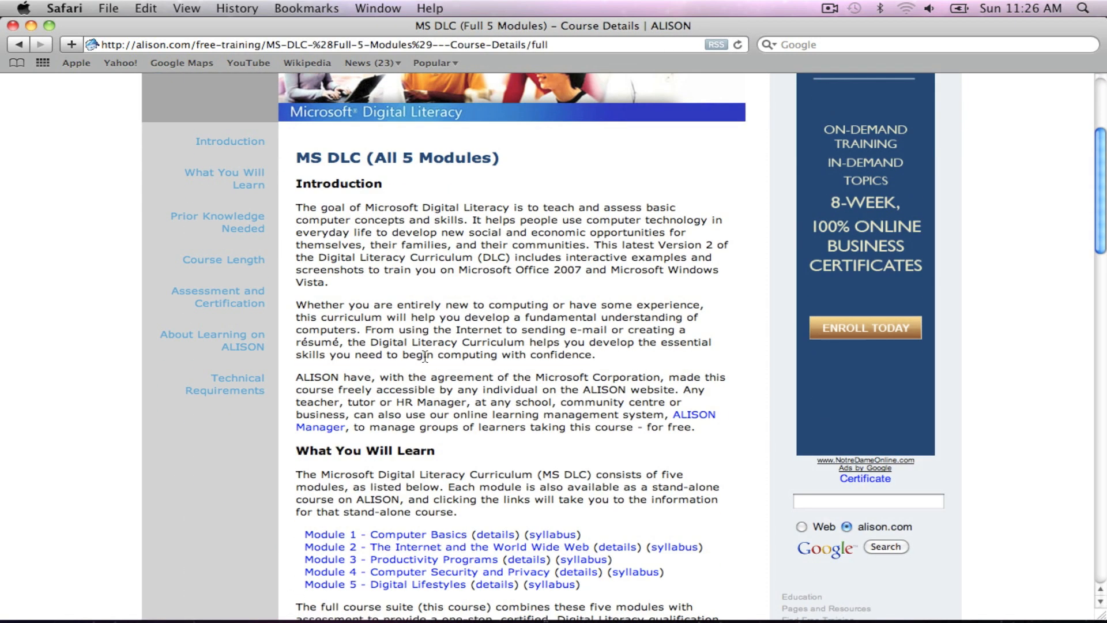
scroll("down", 3)
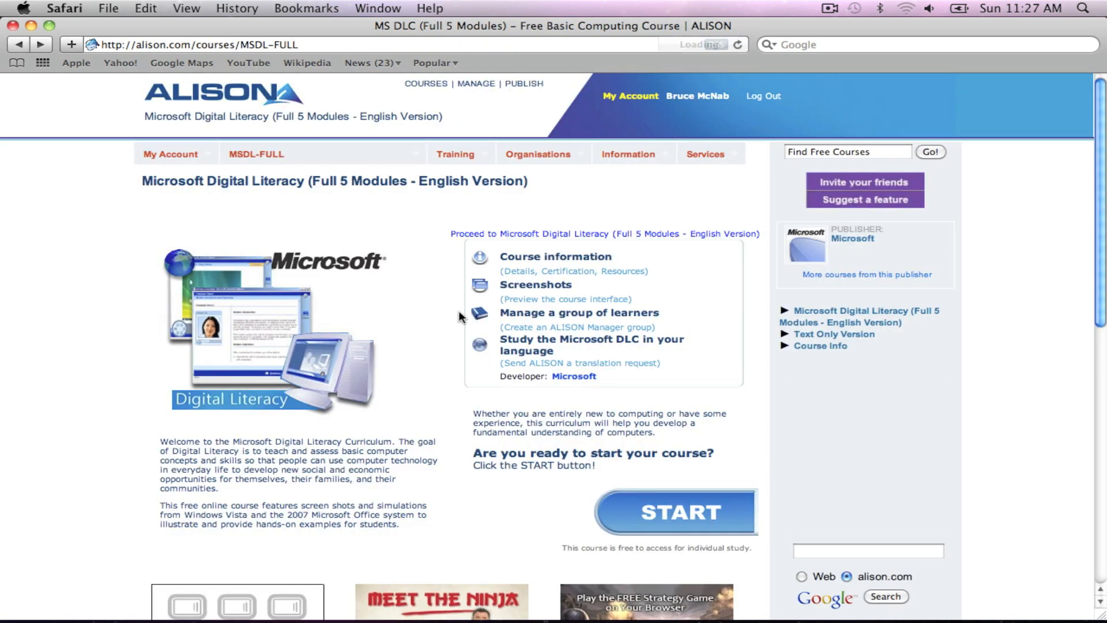
left_click(674, 512)
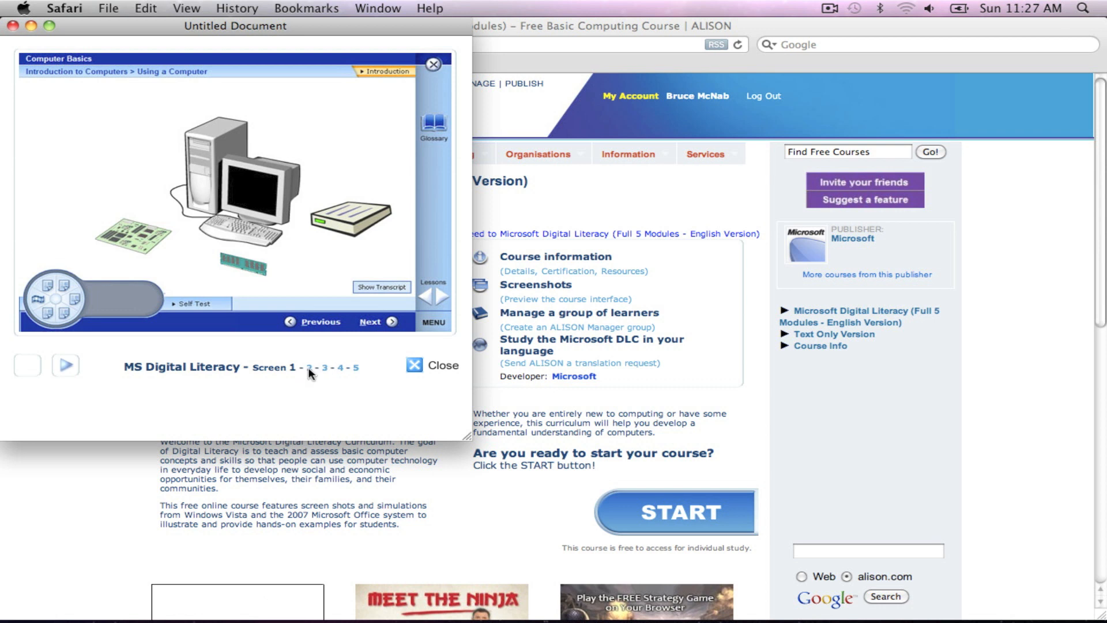
left_click(314, 368)
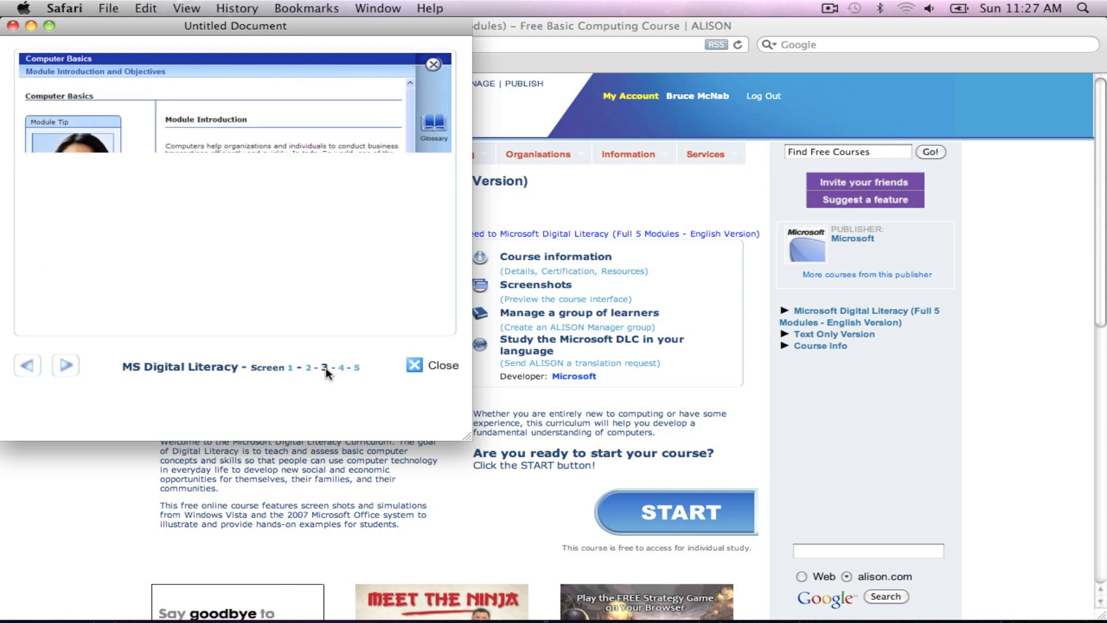
left_click(323, 368)
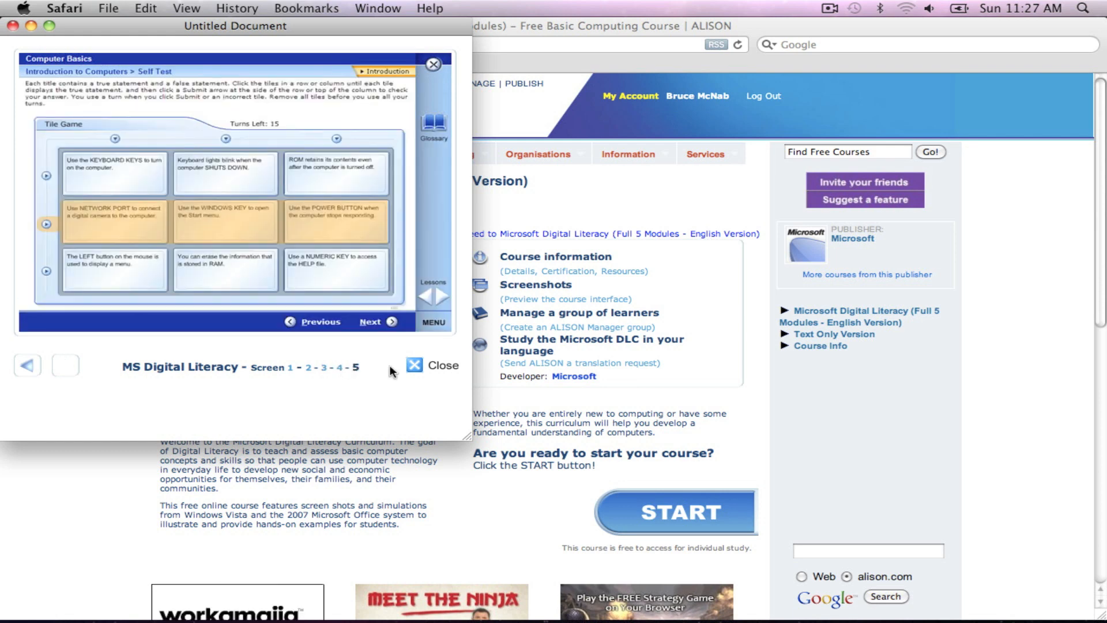
left_click(413, 364)
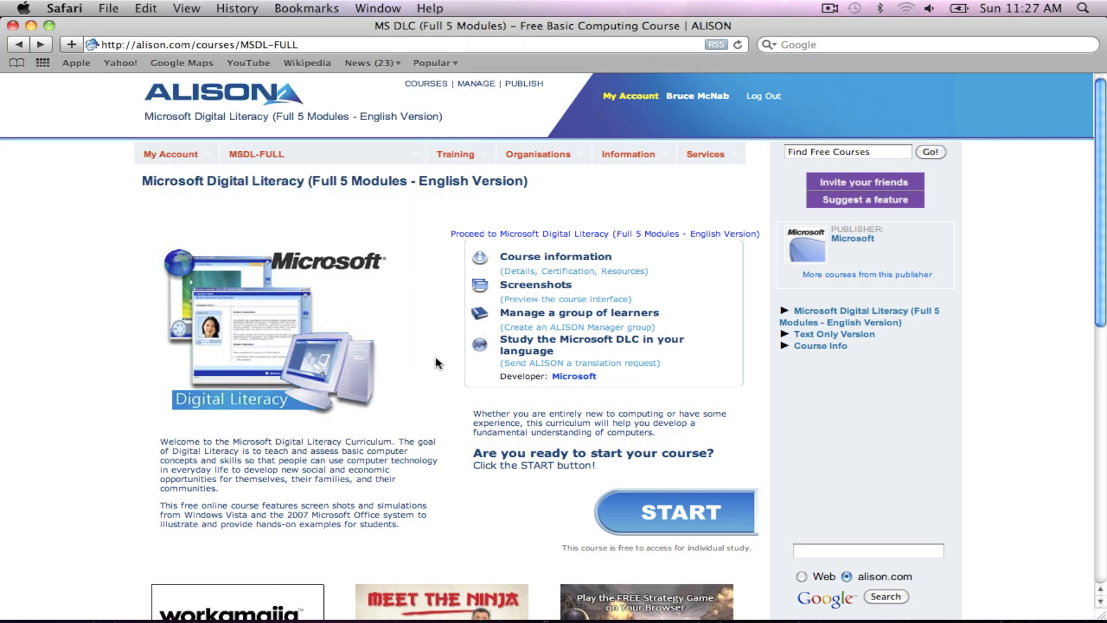
scroll("down", 3)
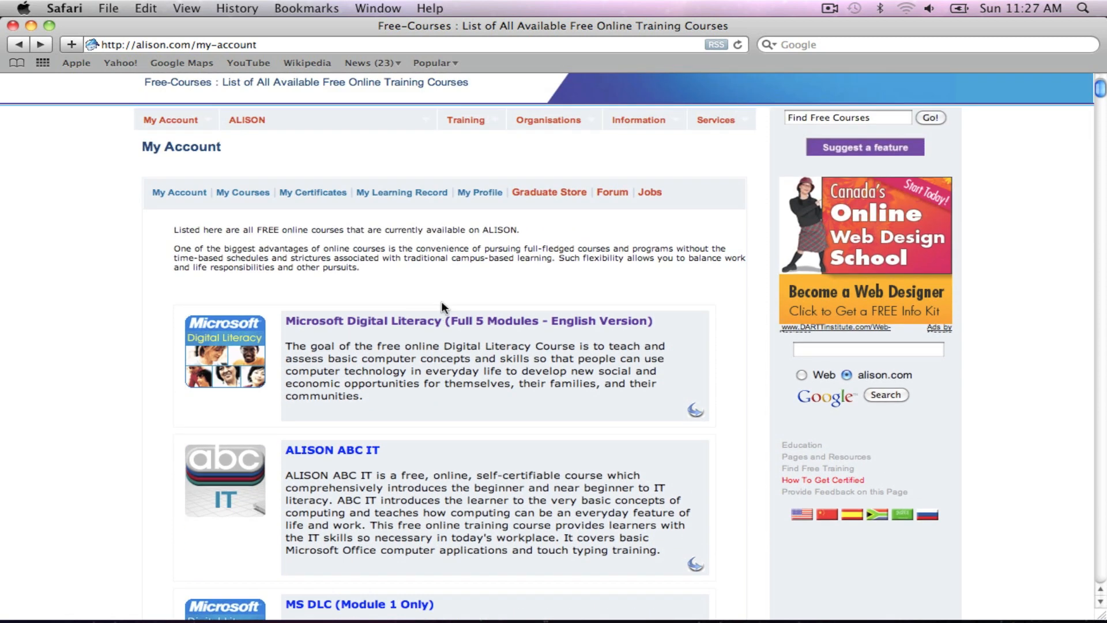
left_click(849, 118)
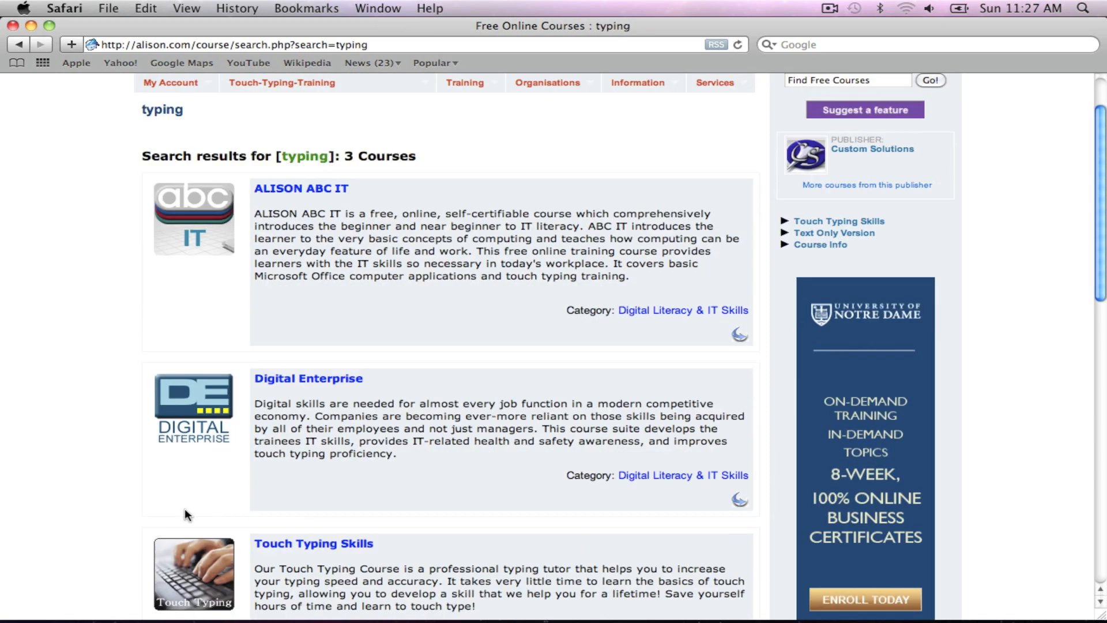
scroll("down", 3)
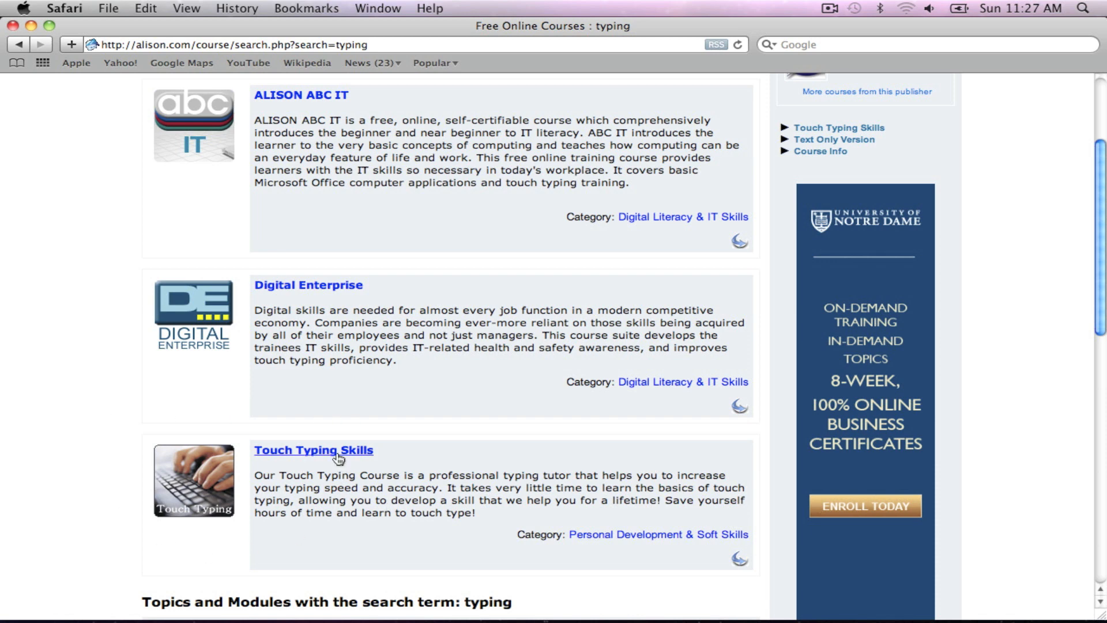
left_click(314, 450)
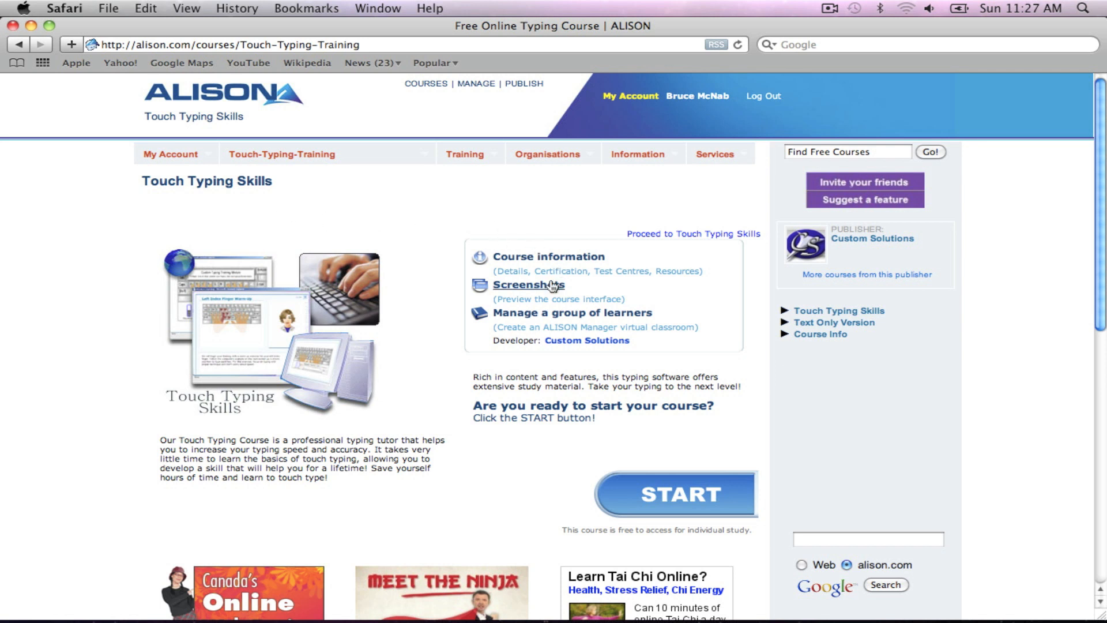
mouse_move(551, 326)
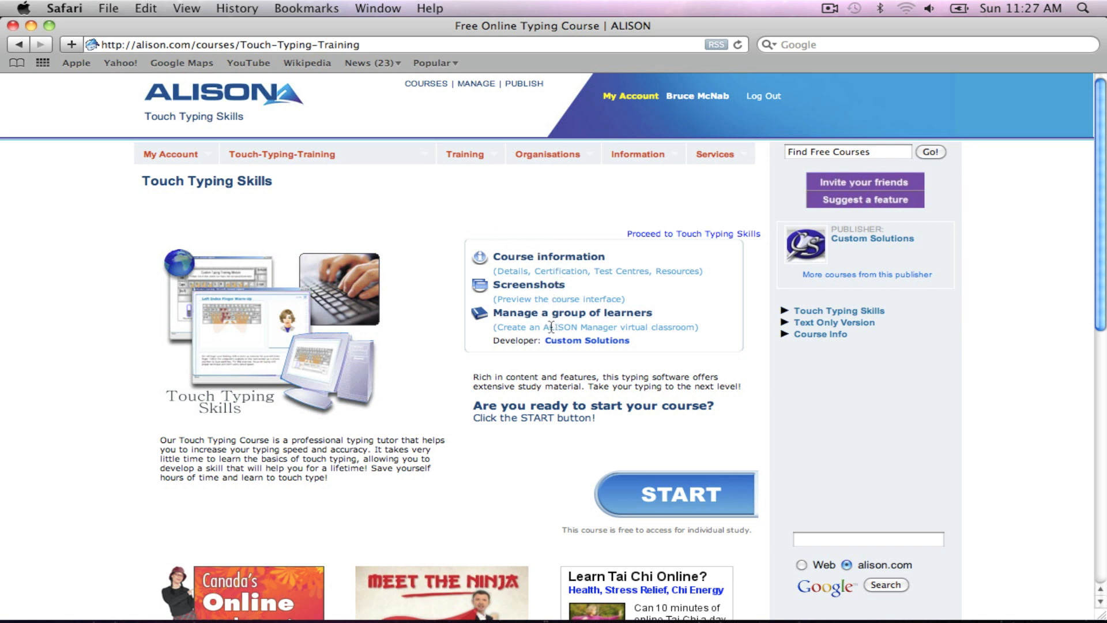
mouse_move(345, 342)
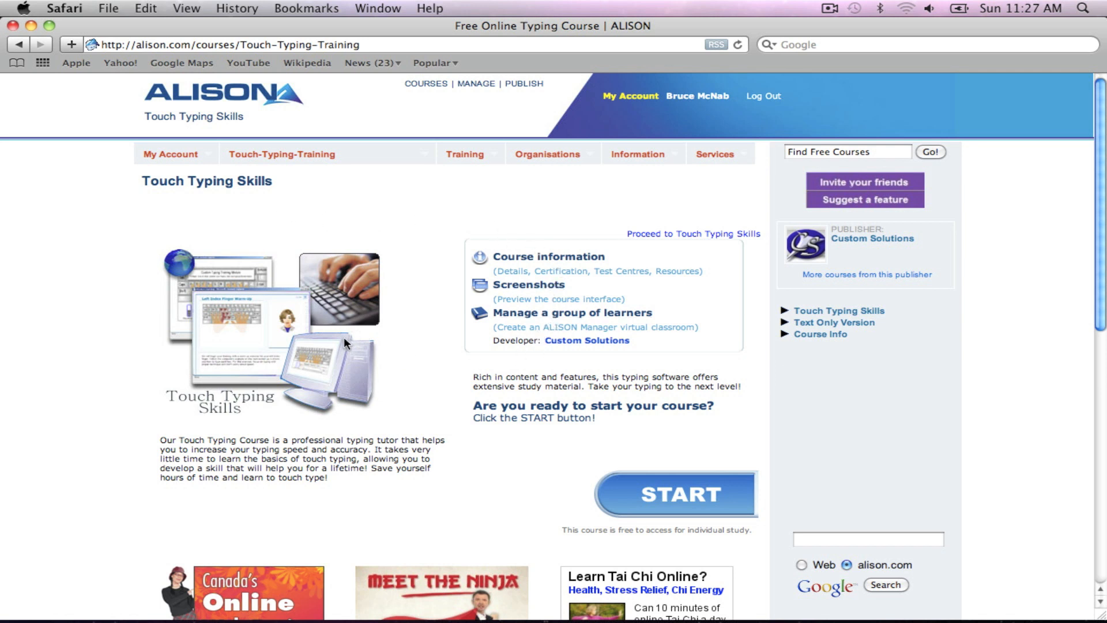
mouse_move(381, 355)
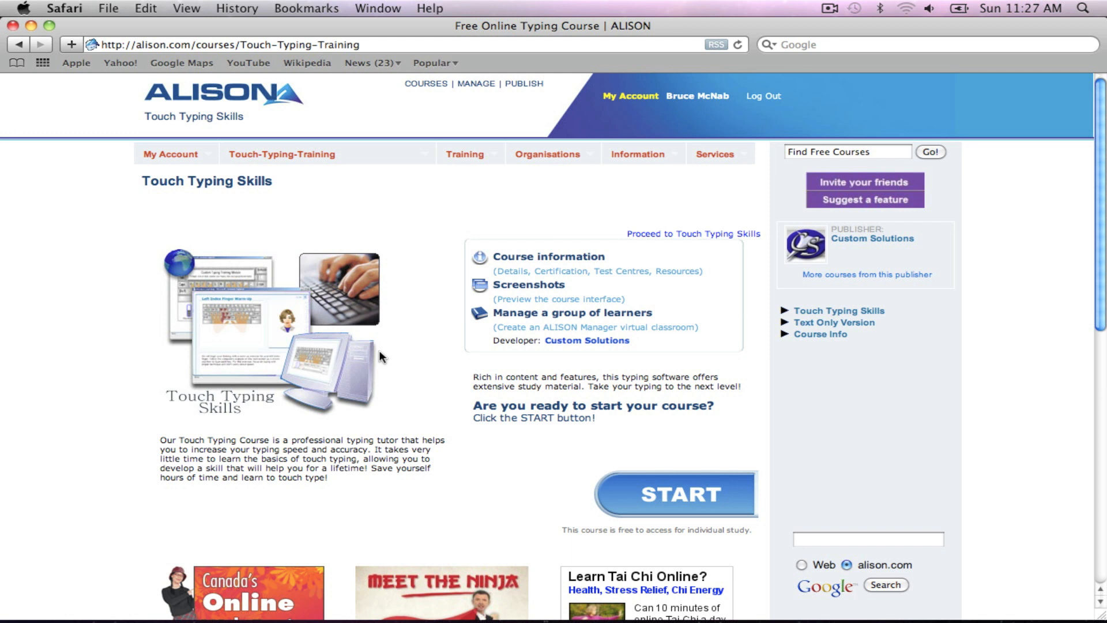
mouse_move(448, 432)
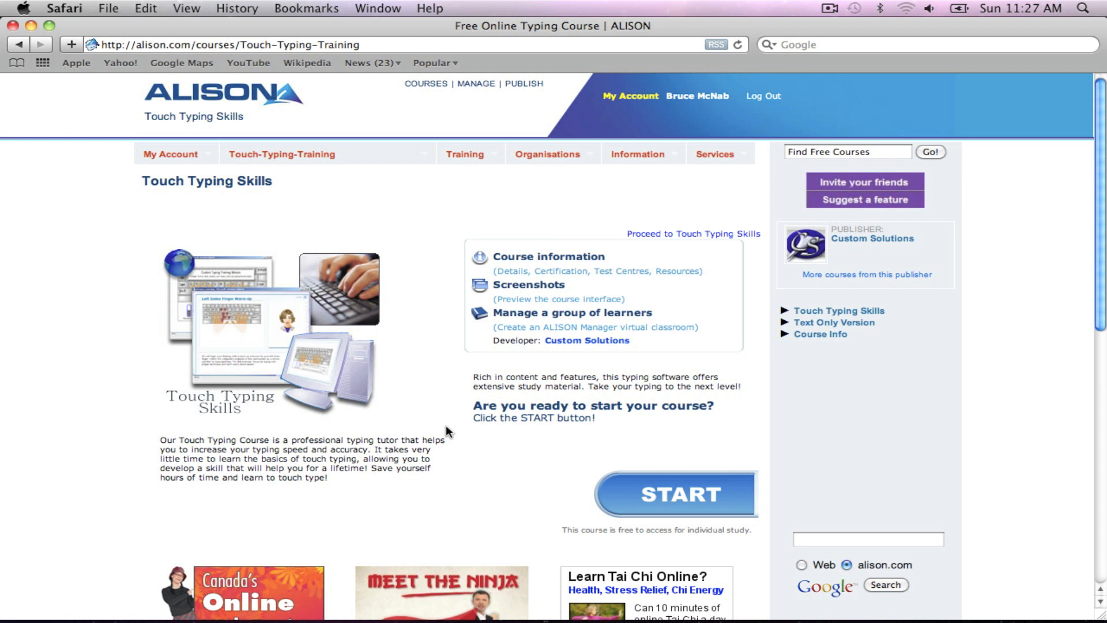
mouse_move(347, 397)
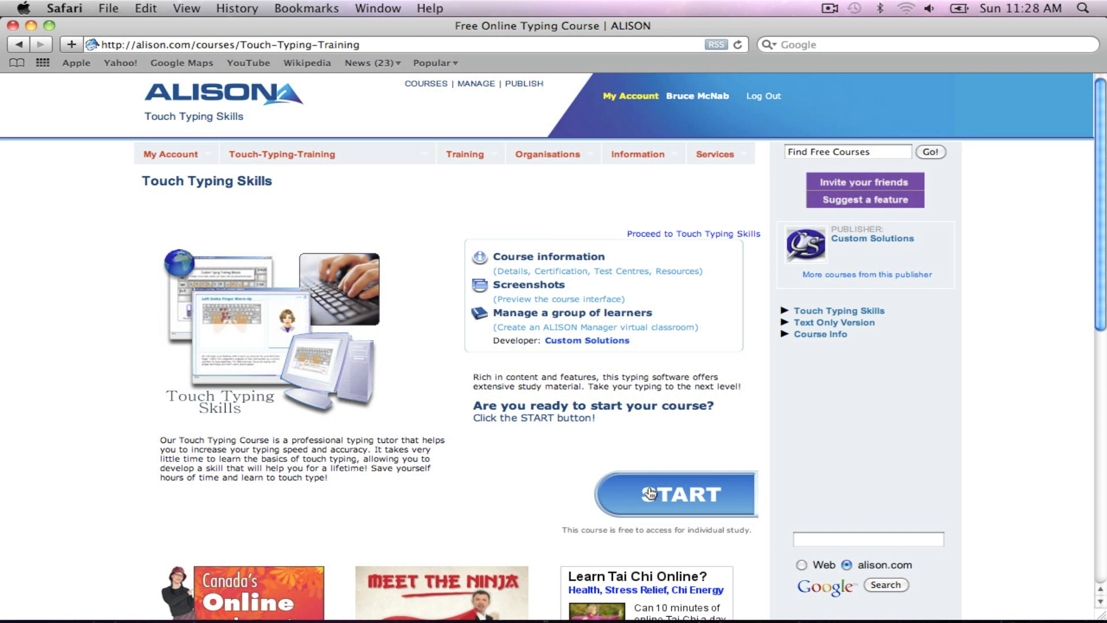
Start Touch Typing Skills and review the completed lessons in its Course Structure list.
left_click(673, 495)
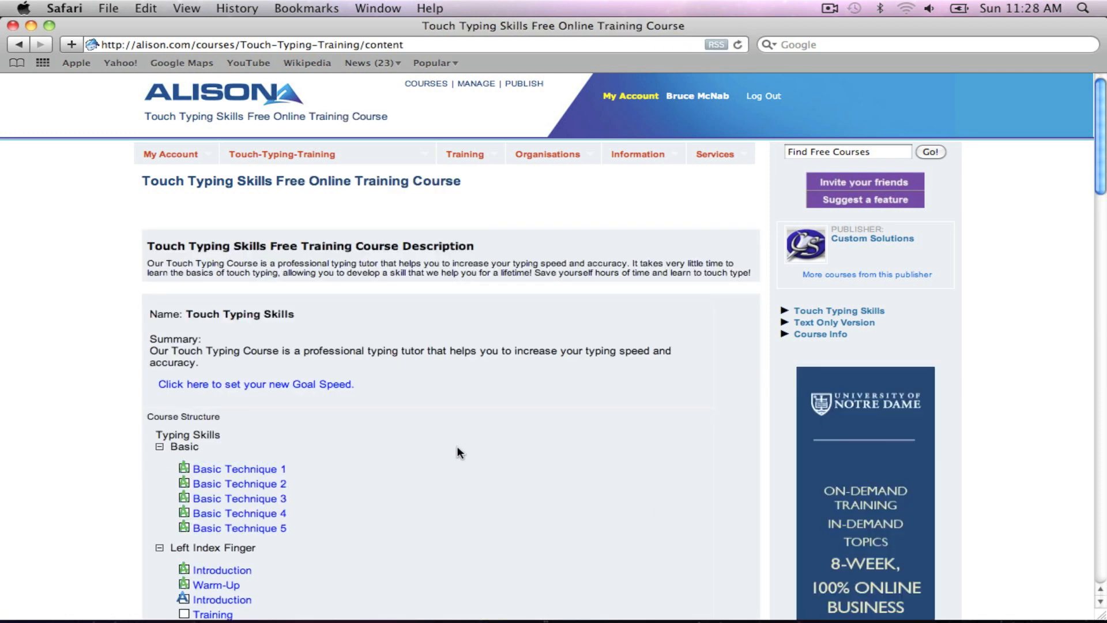
scroll("down", 3)
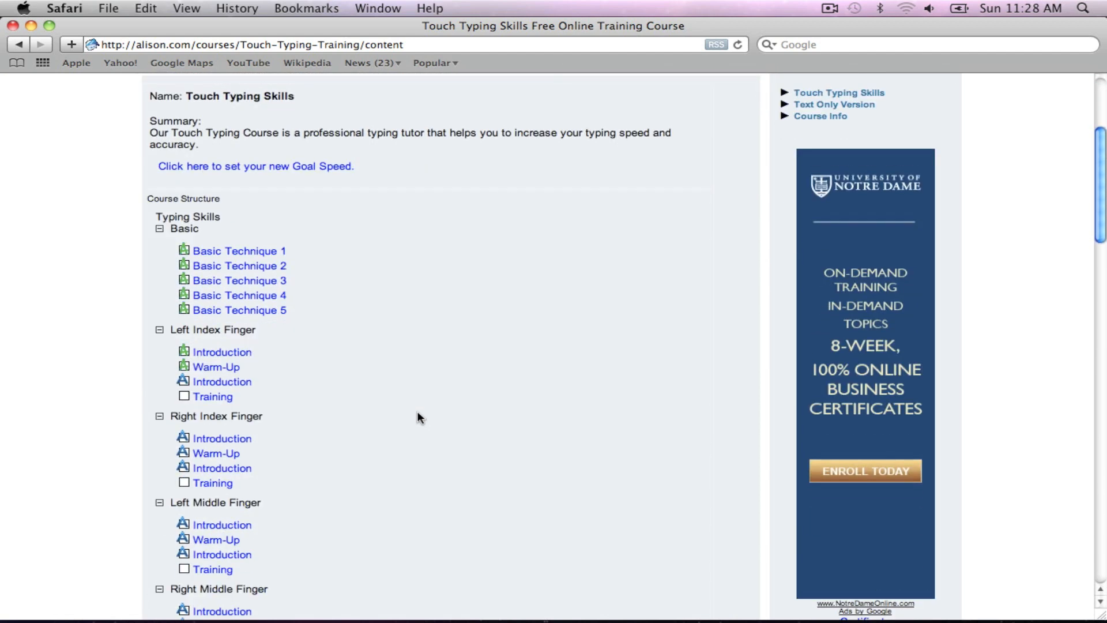
scroll("down", 3)
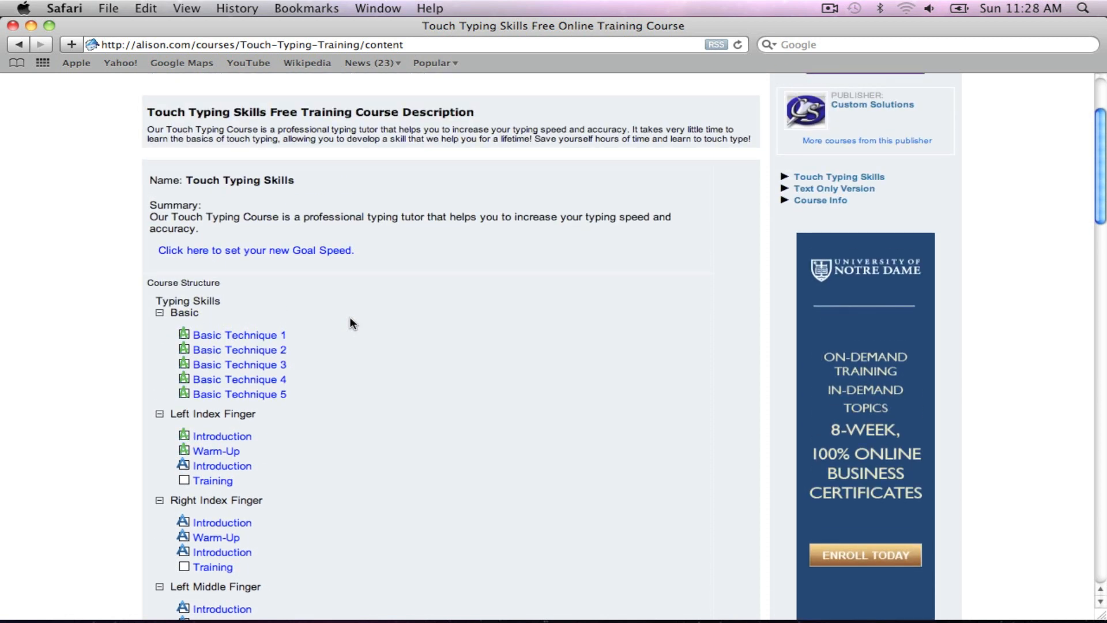
mouse_move(497, 381)
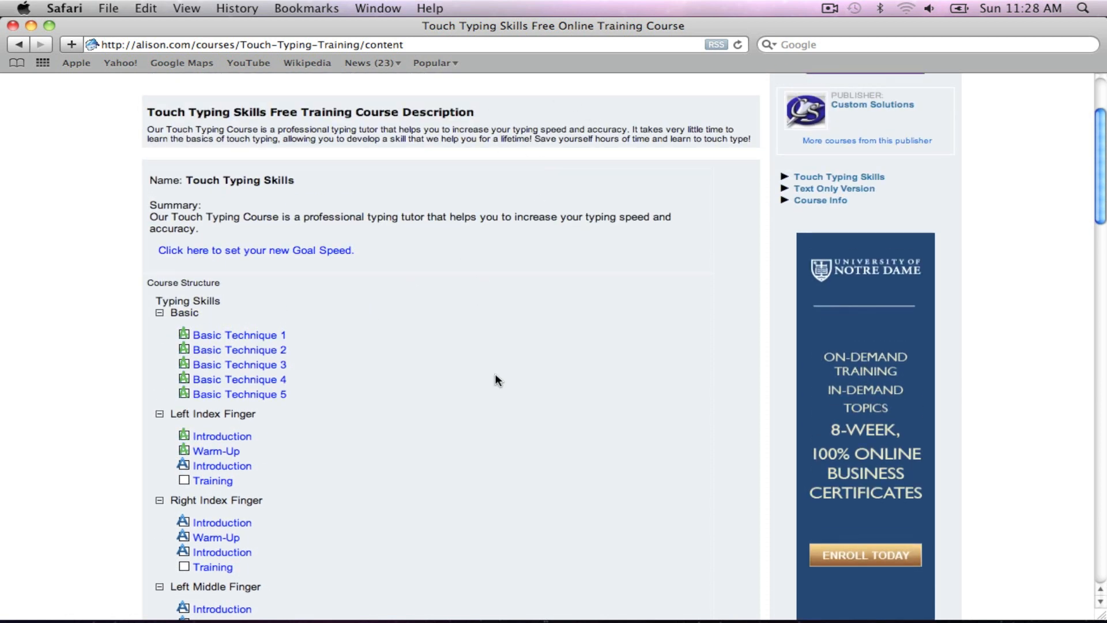
scroll("down", 3)
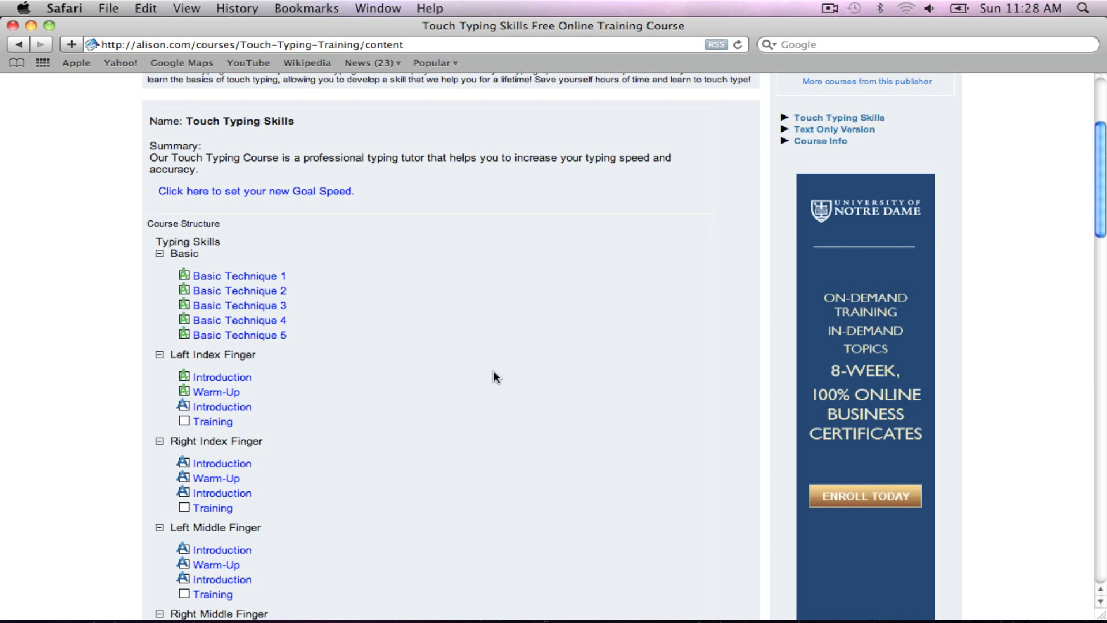
mouse_move(350, 294)
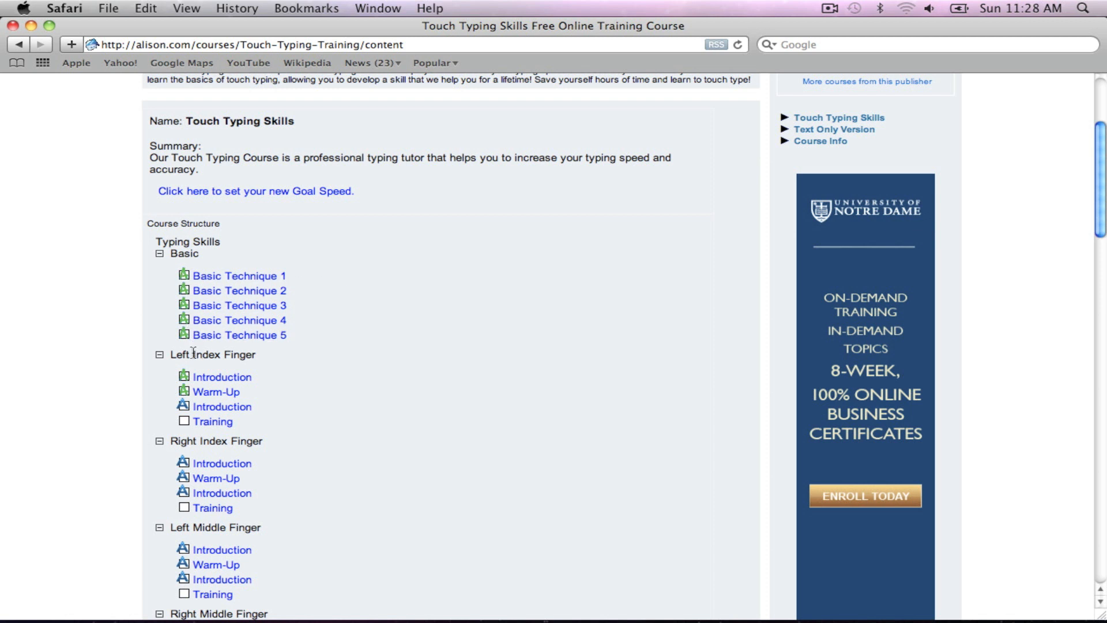
mouse_move(230, 335)
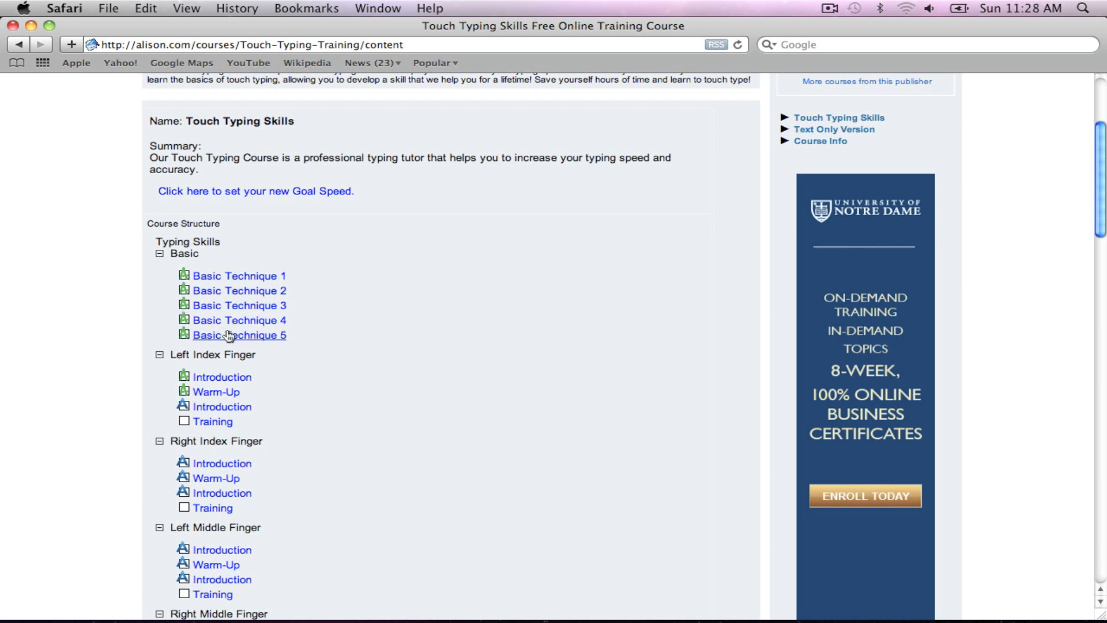
mouse_move(253, 369)
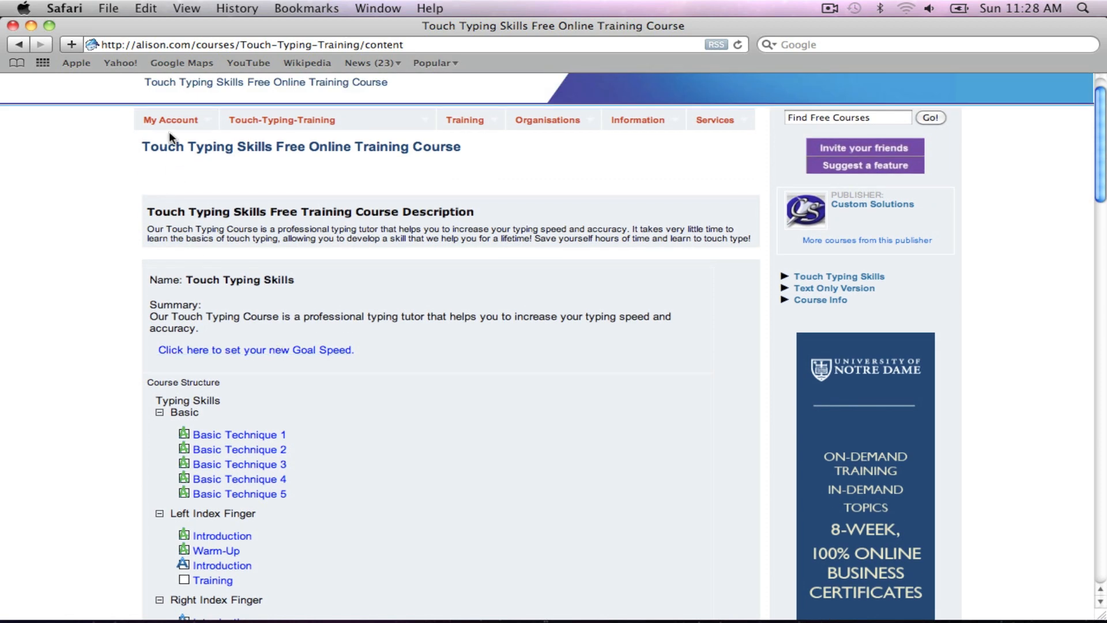
mouse_move(281, 419)
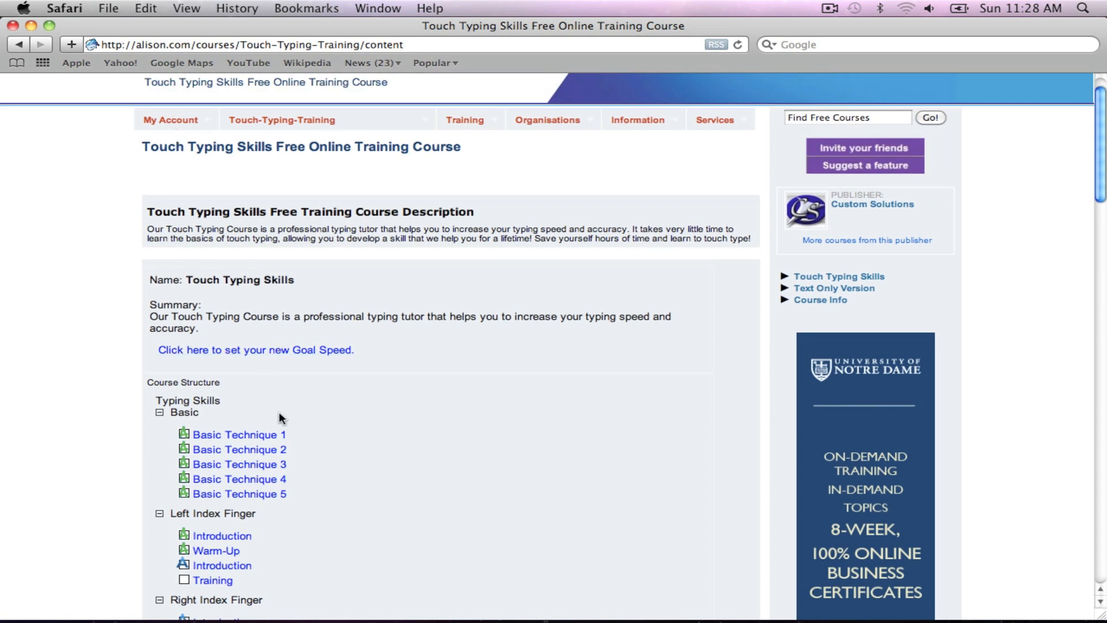
scroll("down", 3)
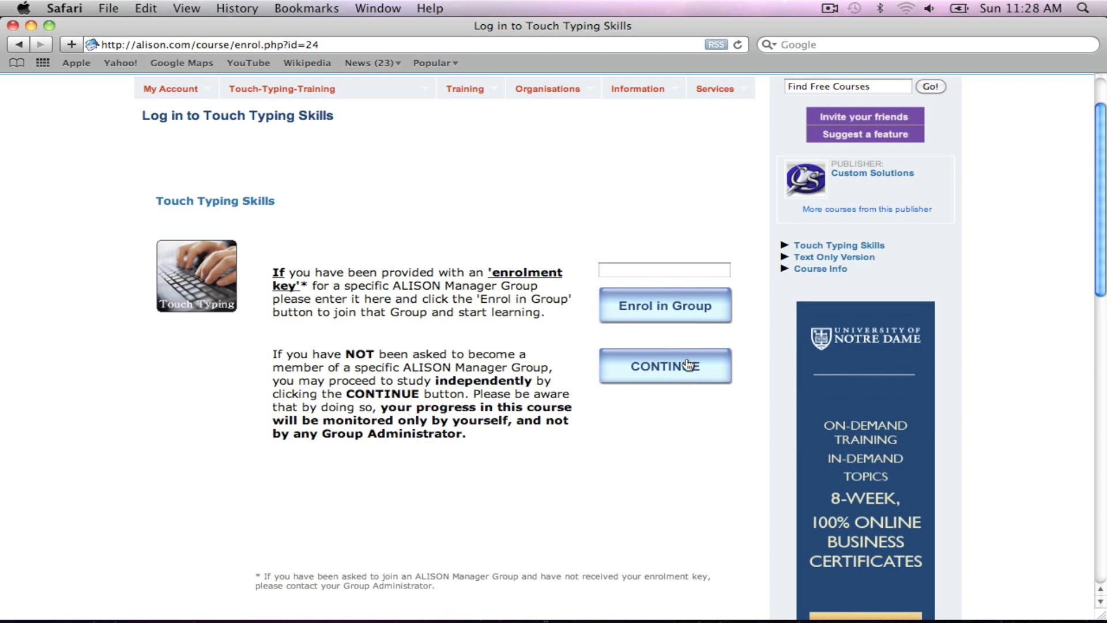
Continue studying independently into Left Index Finger Training and advance to the next screen.
left_click(664, 366)
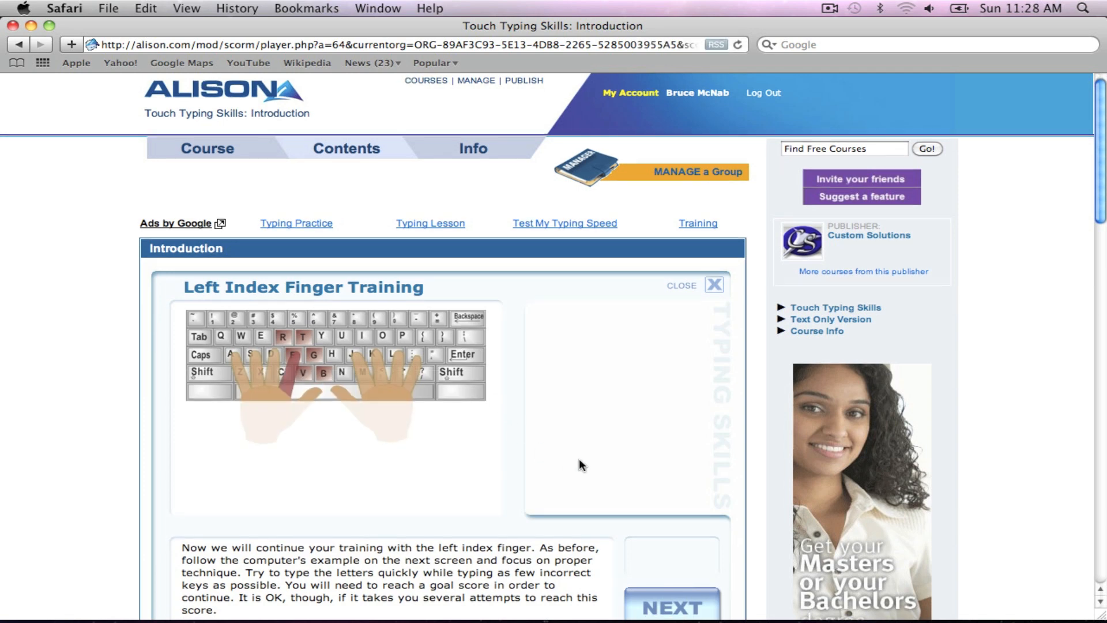
scroll("down", 3)
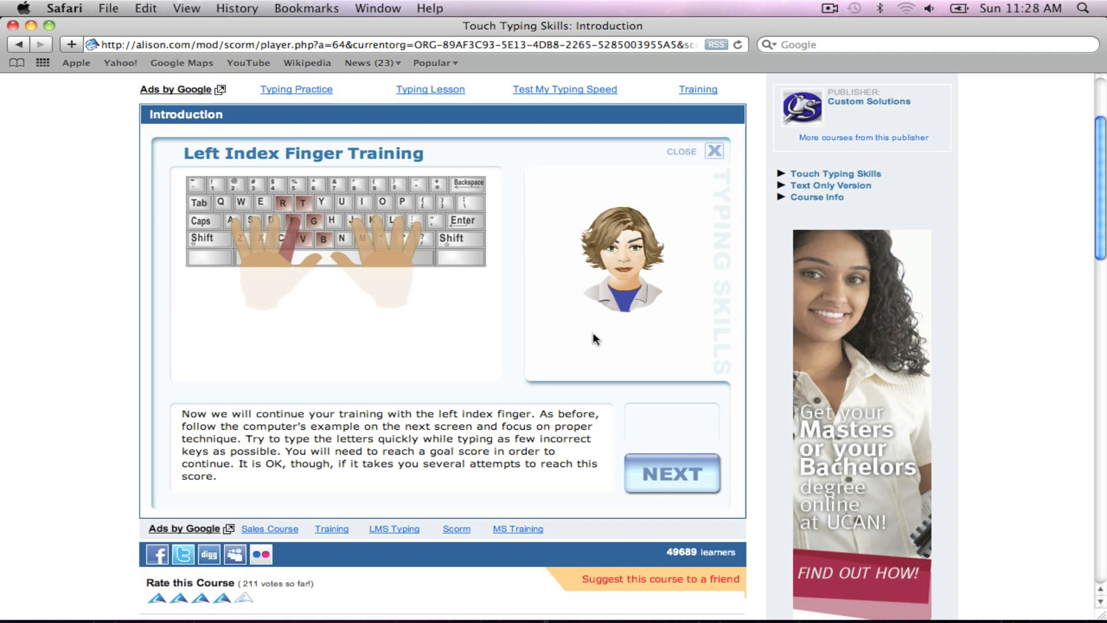
mouse_move(265, 451)
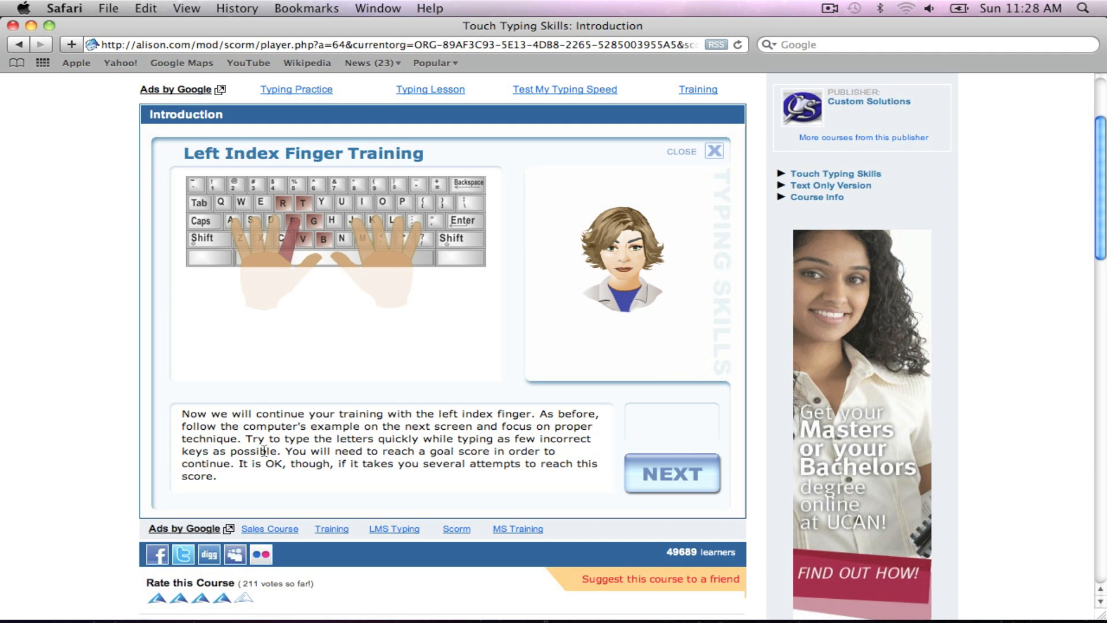
mouse_move(510, 452)
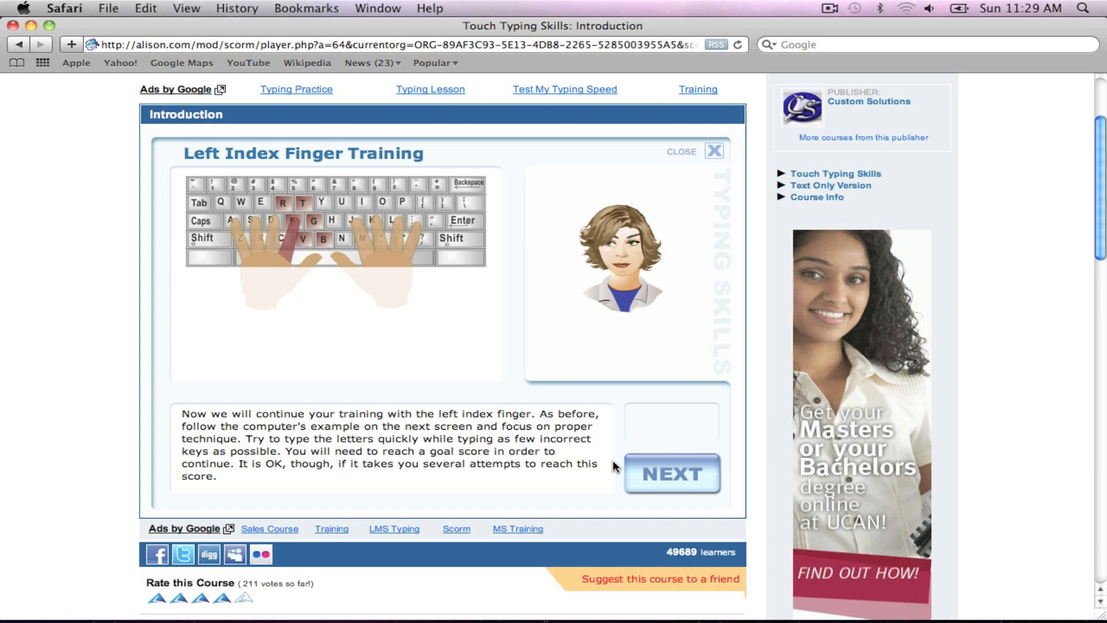
mouse_move(595, 350)
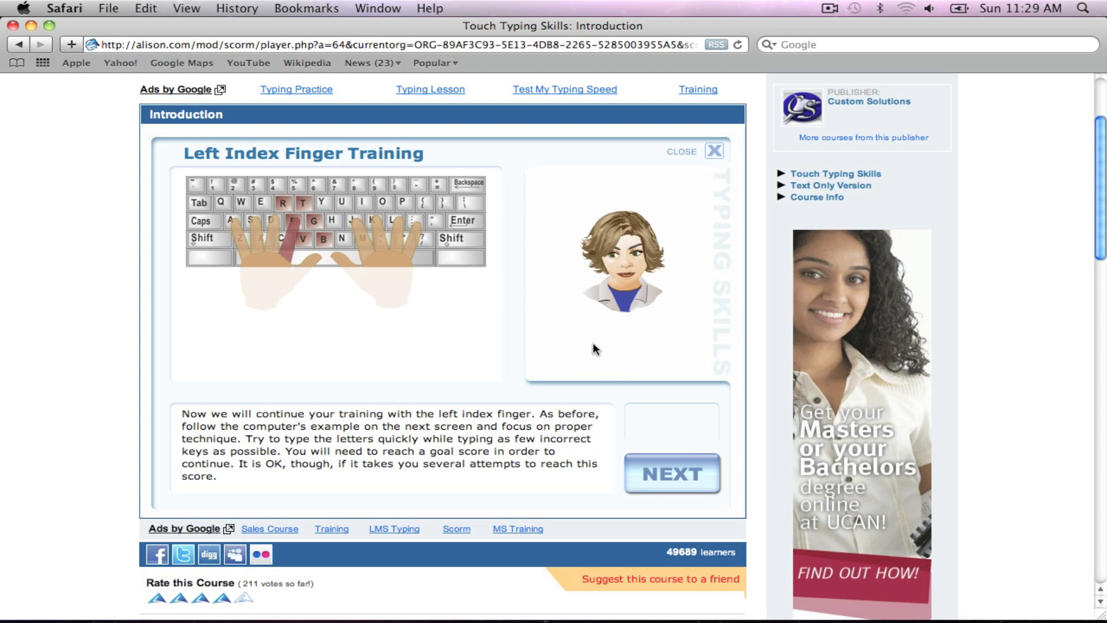
mouse_move(687, 311)
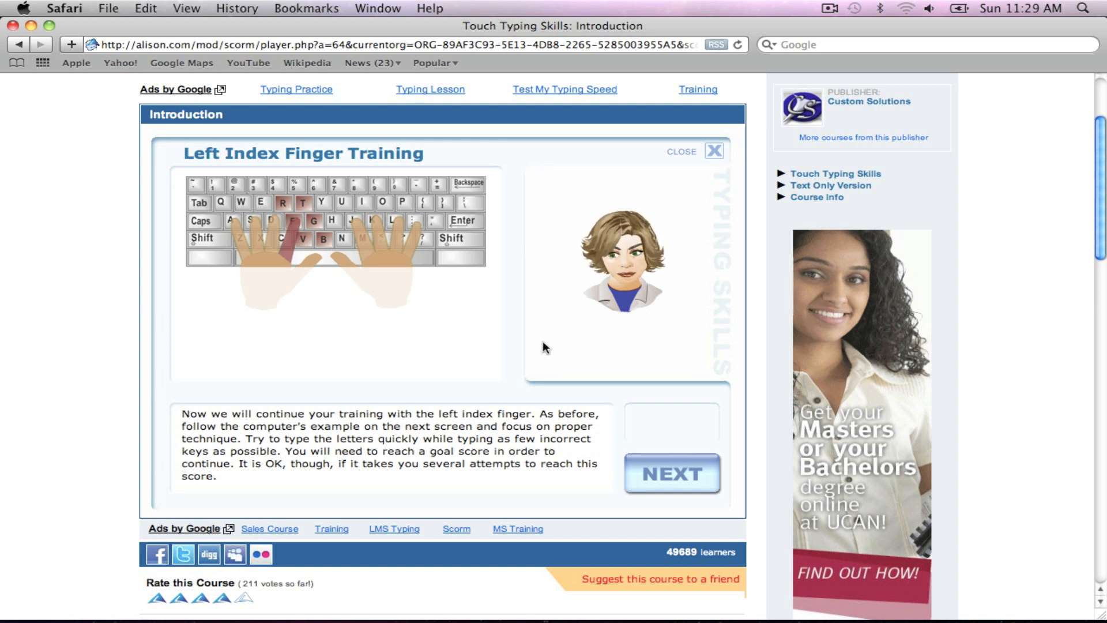
mouse_move(655, 474)
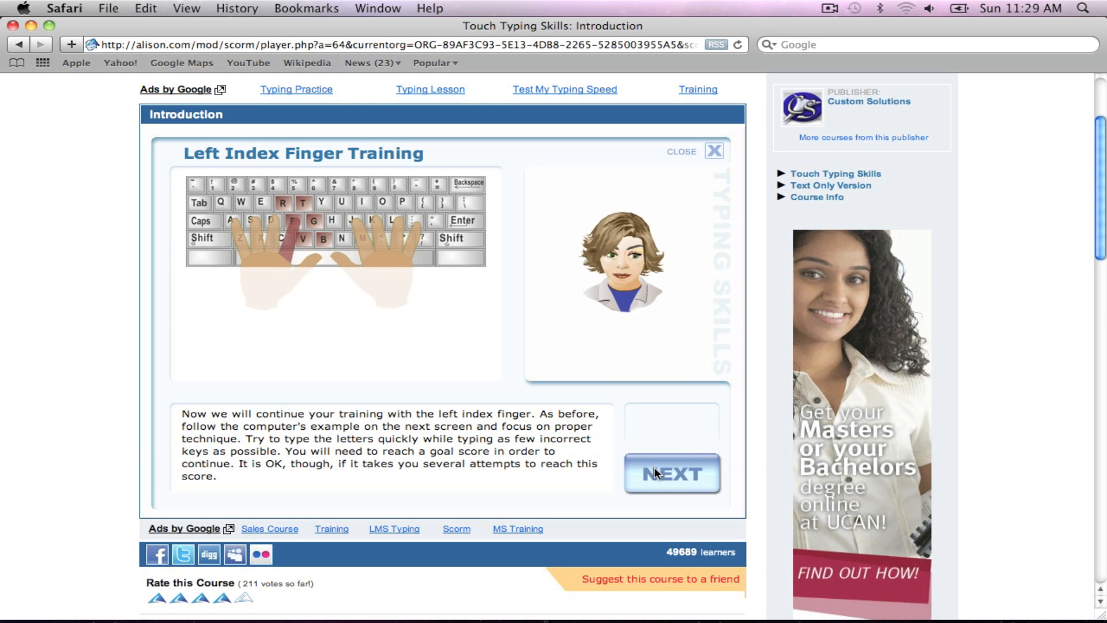
left_click(672, 482)
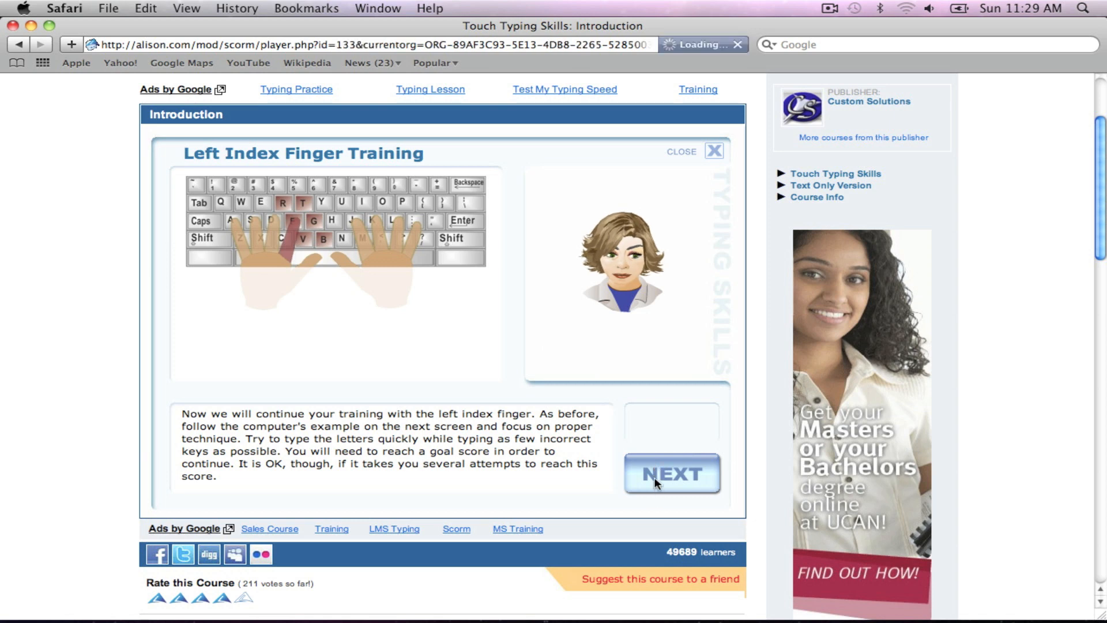
Proceed from the Training loading screen, which lands on a Notre Dame advertiser page.
left_click(674, 473)
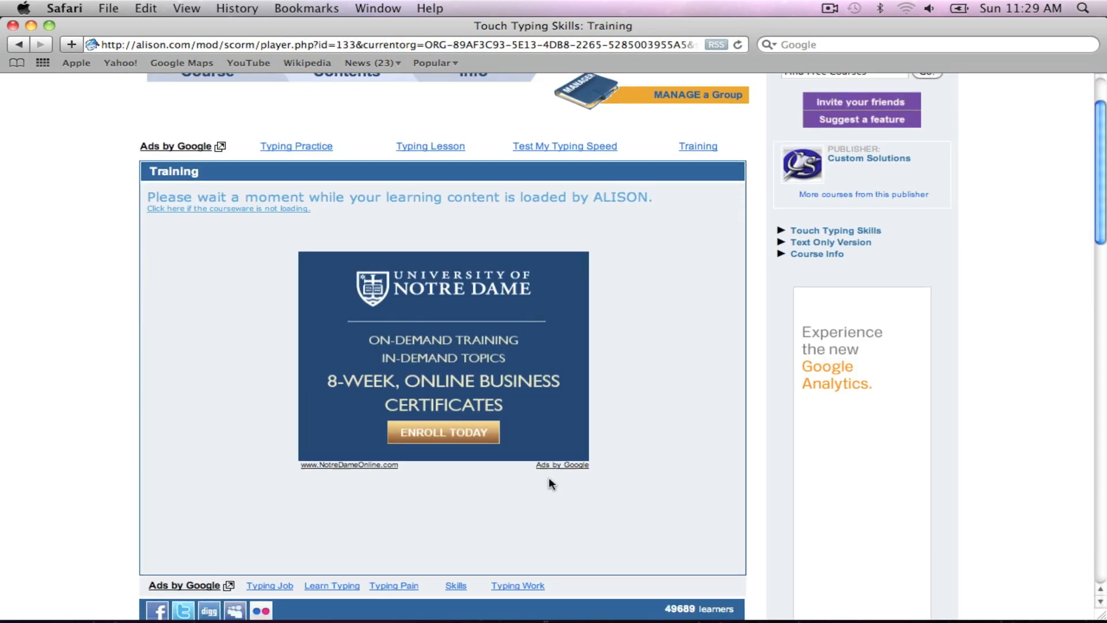
scroll("down", 3)
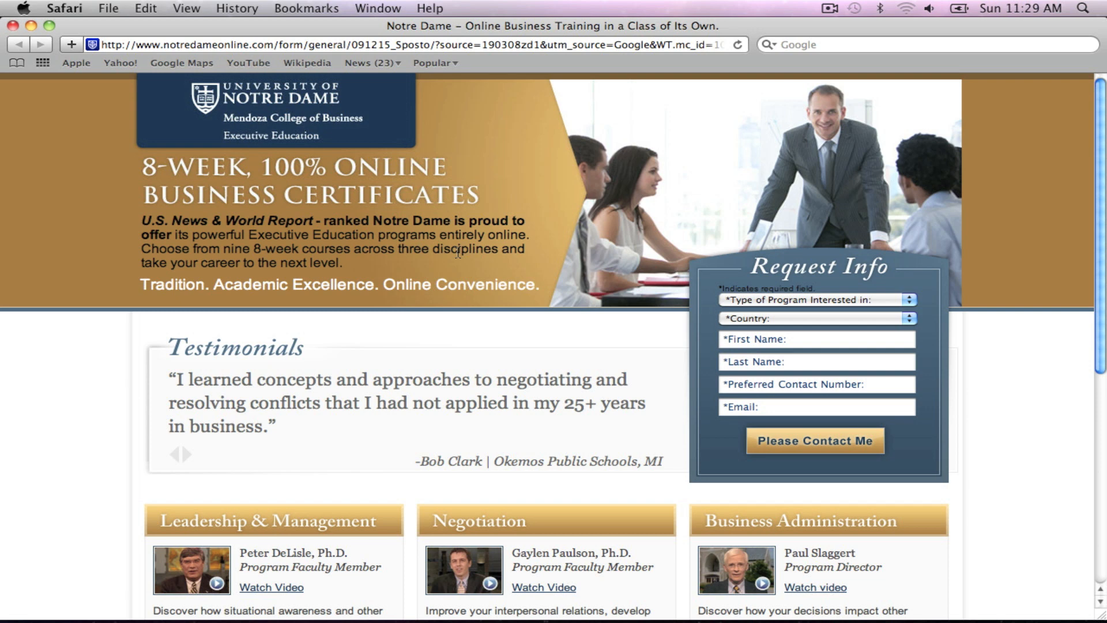
mouse_move(457, 255)
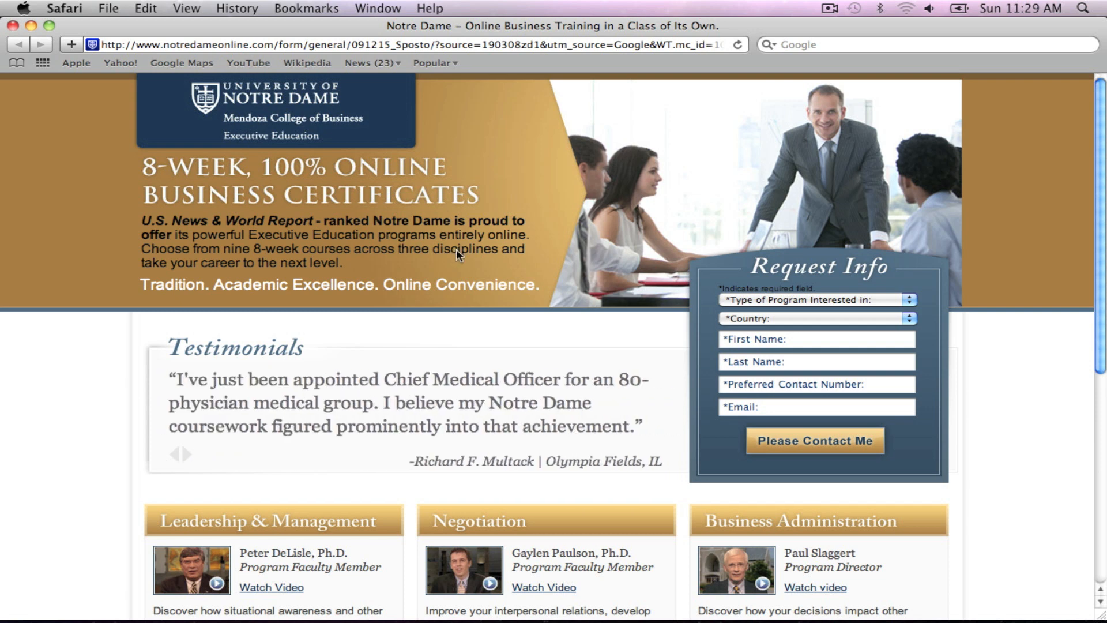
mouse_move(20, 27)
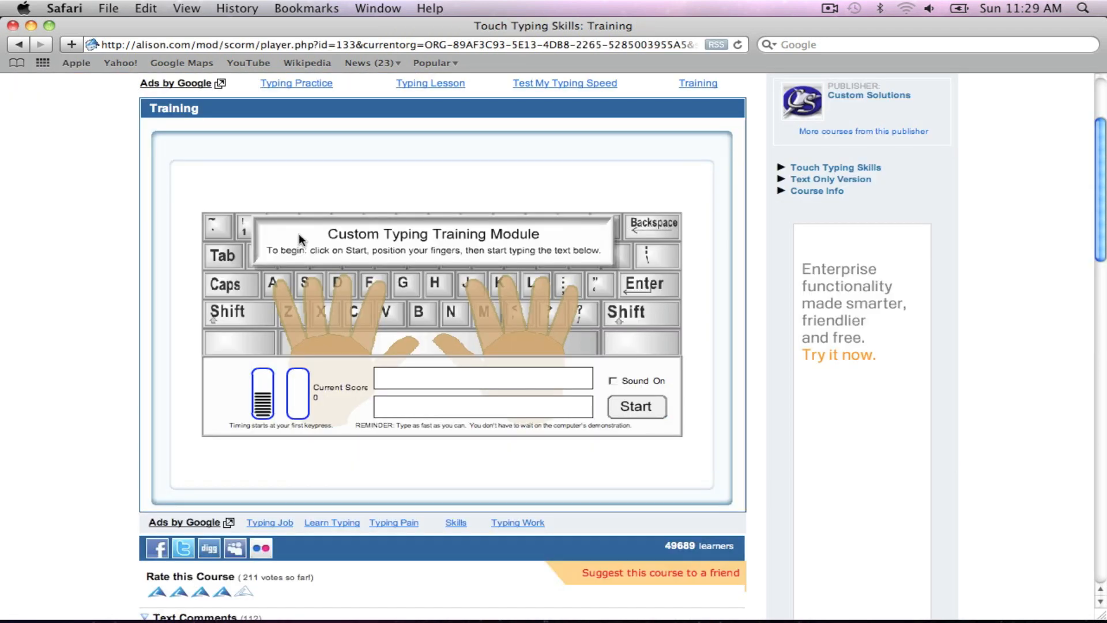
mouse_move(644, 385)
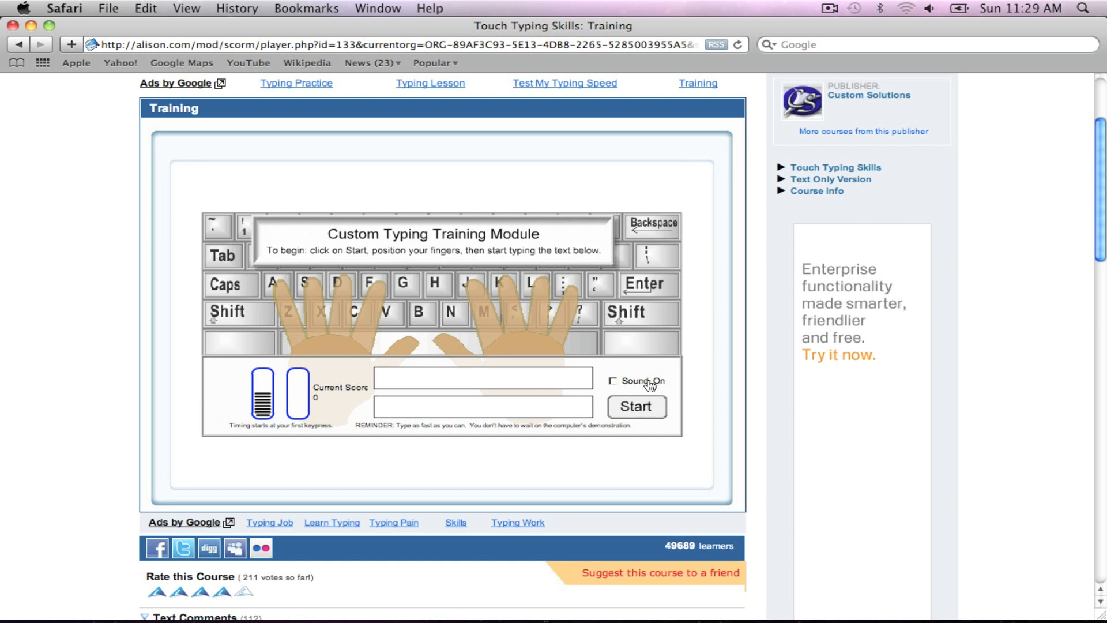
Run the left index drill with sound on, typing fgf, gfgf, frfr, fvf, ftftf, bfbf, ftfgf to beat 153.
left_click(614, 381)
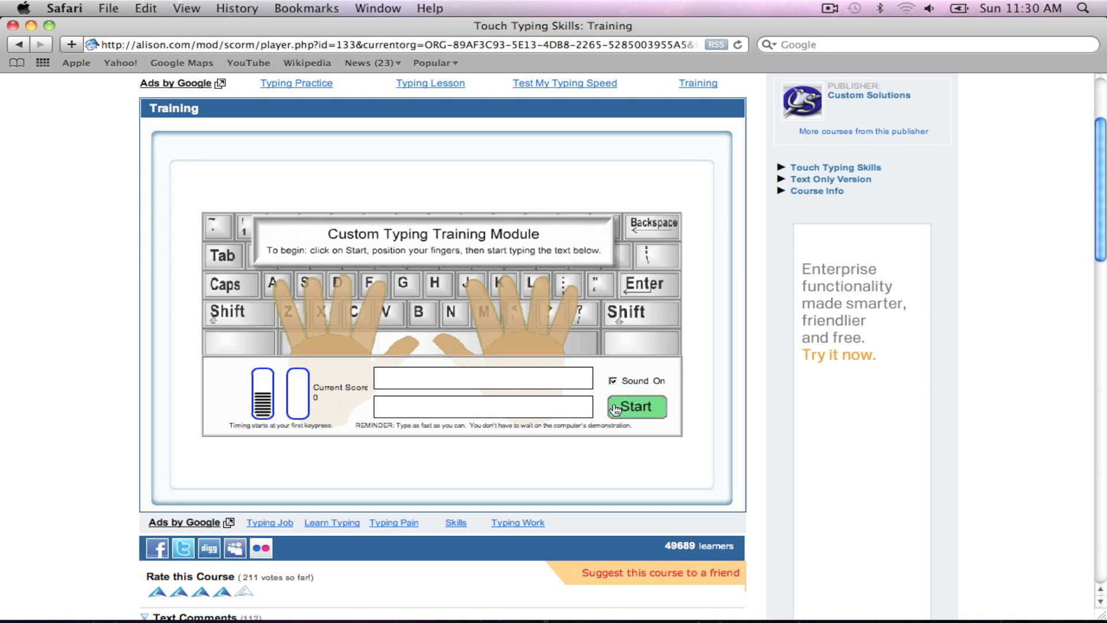
left_click(637, 406)
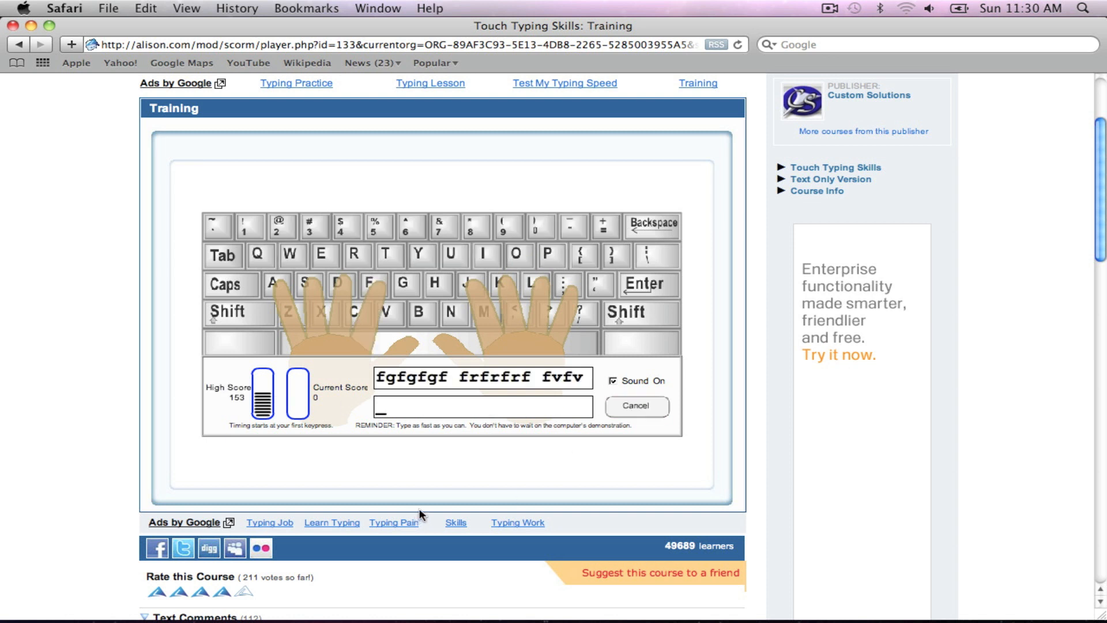
type("fgf")
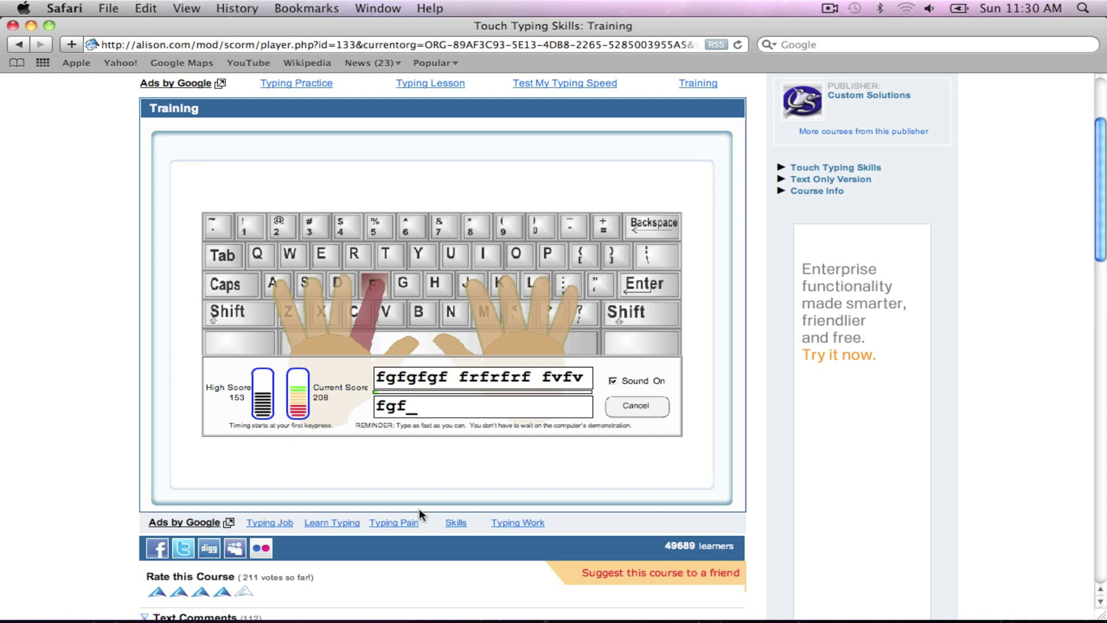
type("gfgf")
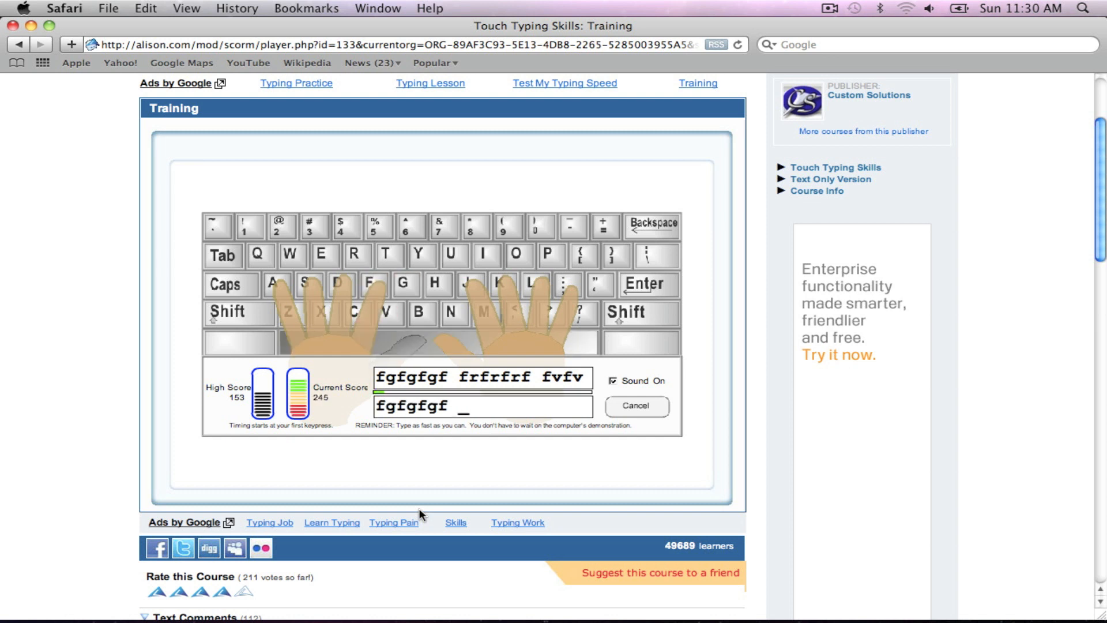
type("frfr")
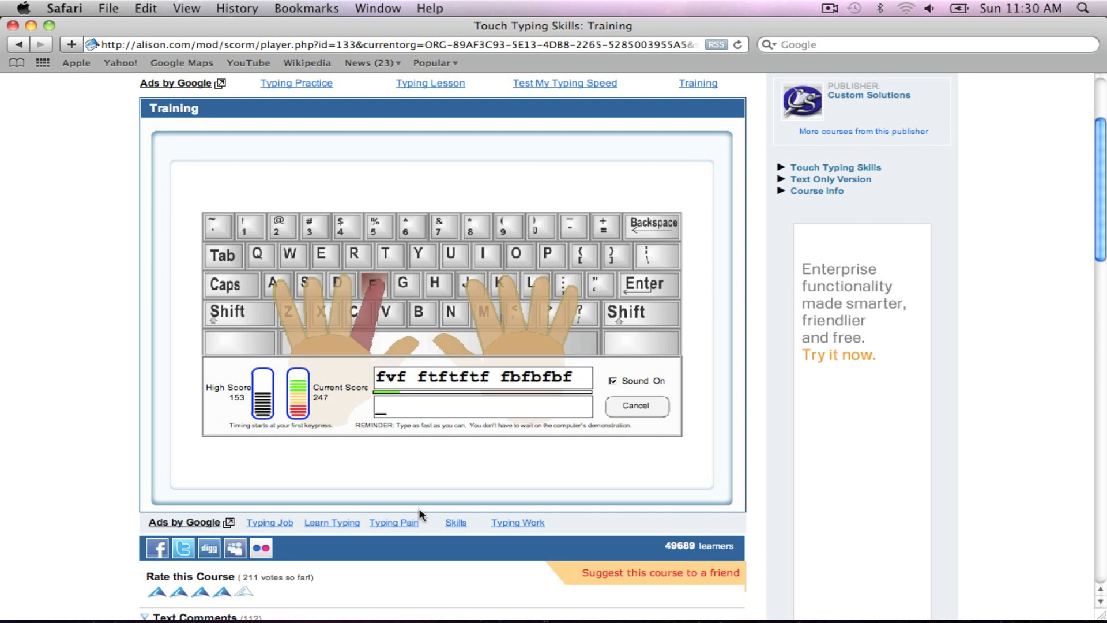
type("fvf")
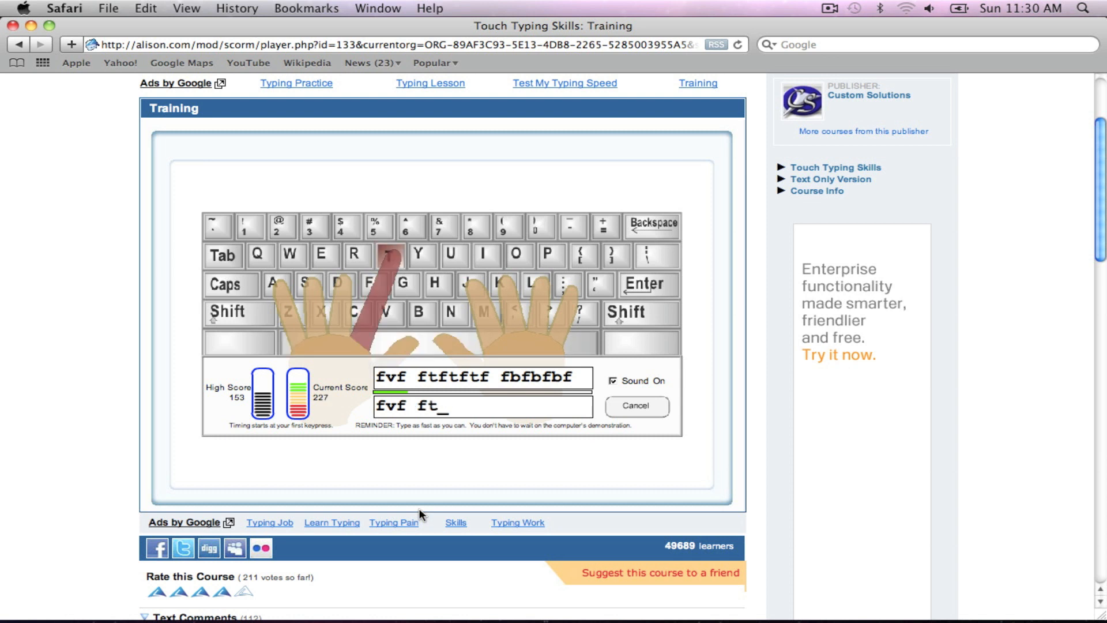
type("ftftf")
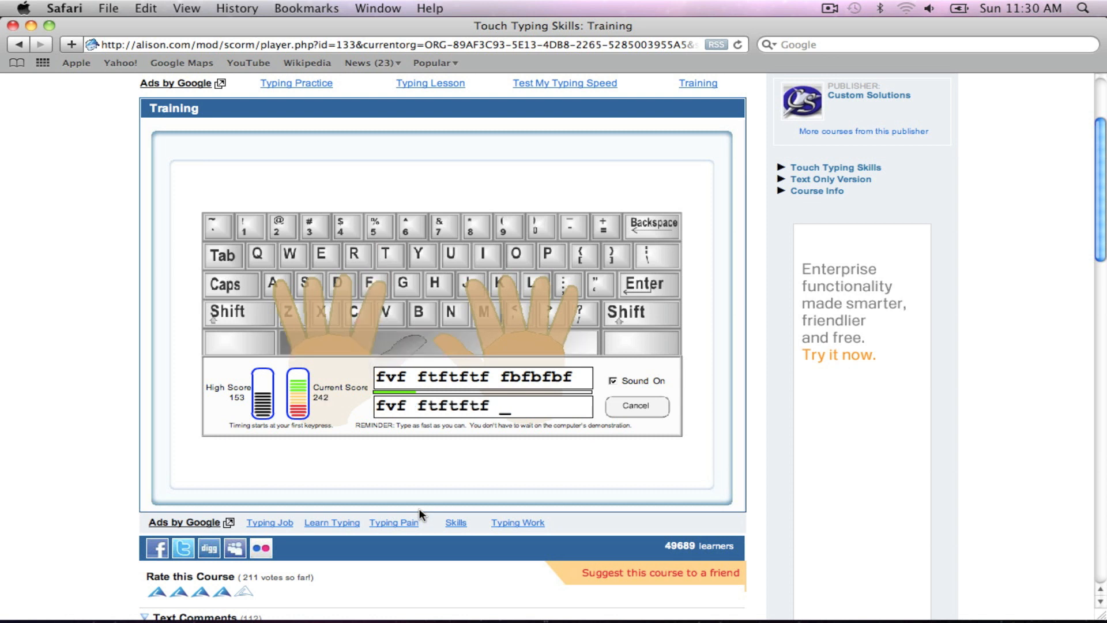
type("bfbf")
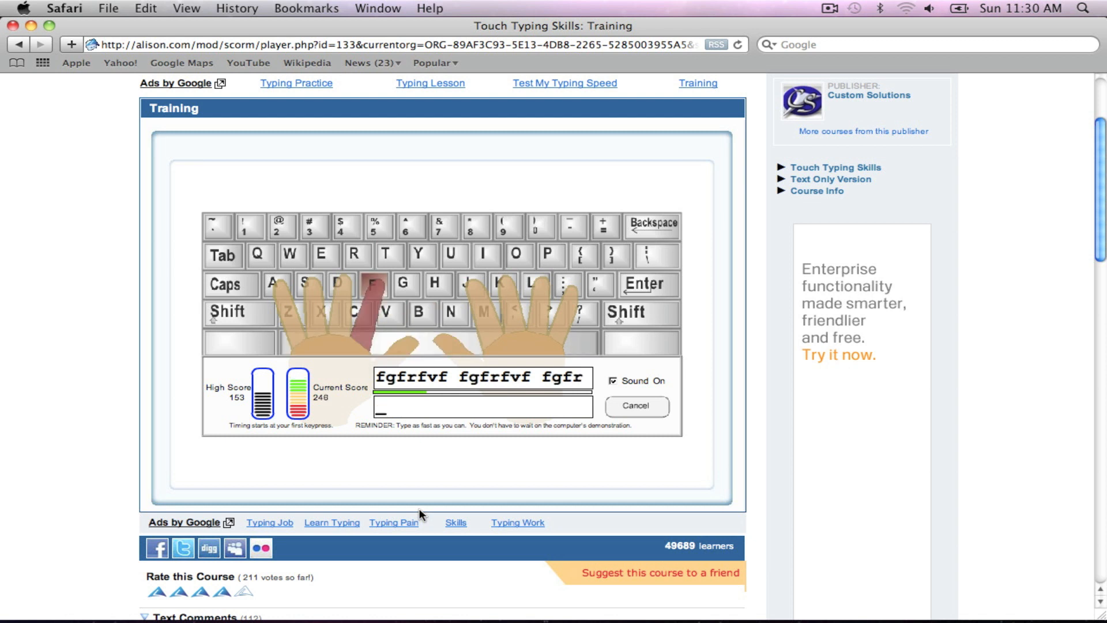
type("fgf")
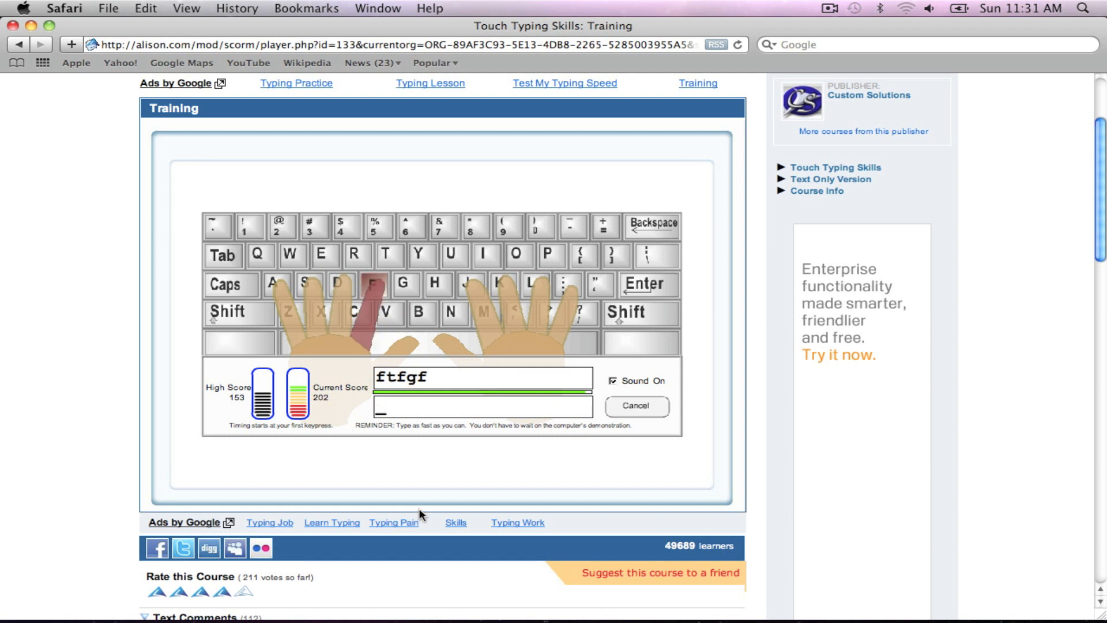
type("ftfgf")
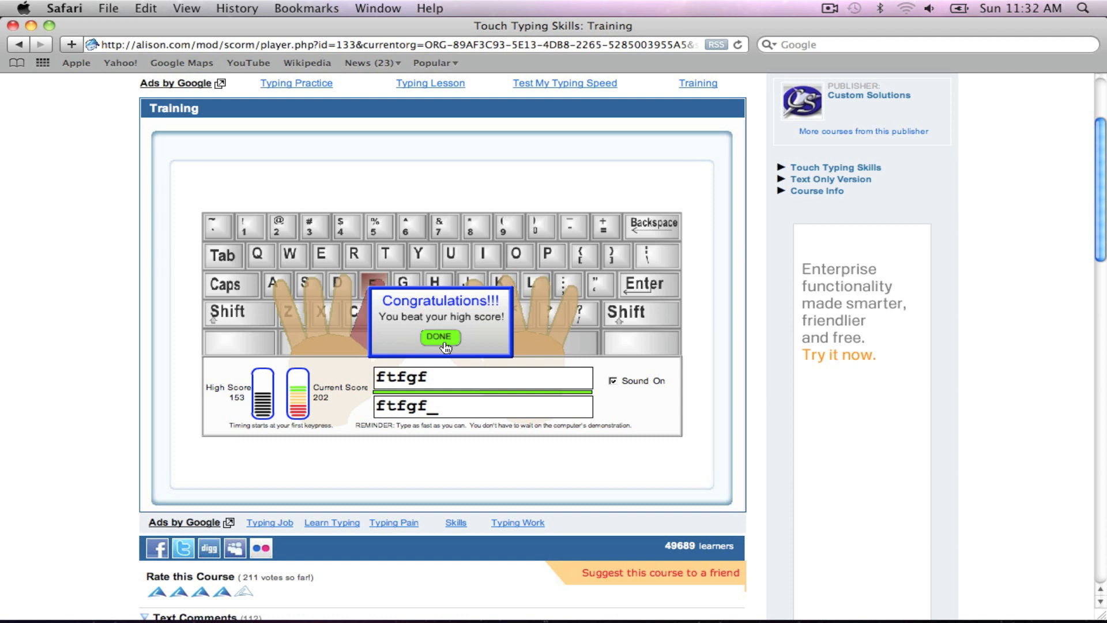
Dismiss the high-score popup and go to Account Info showing Touch Typing Skills at 12.33%.
left_click(440, 337)
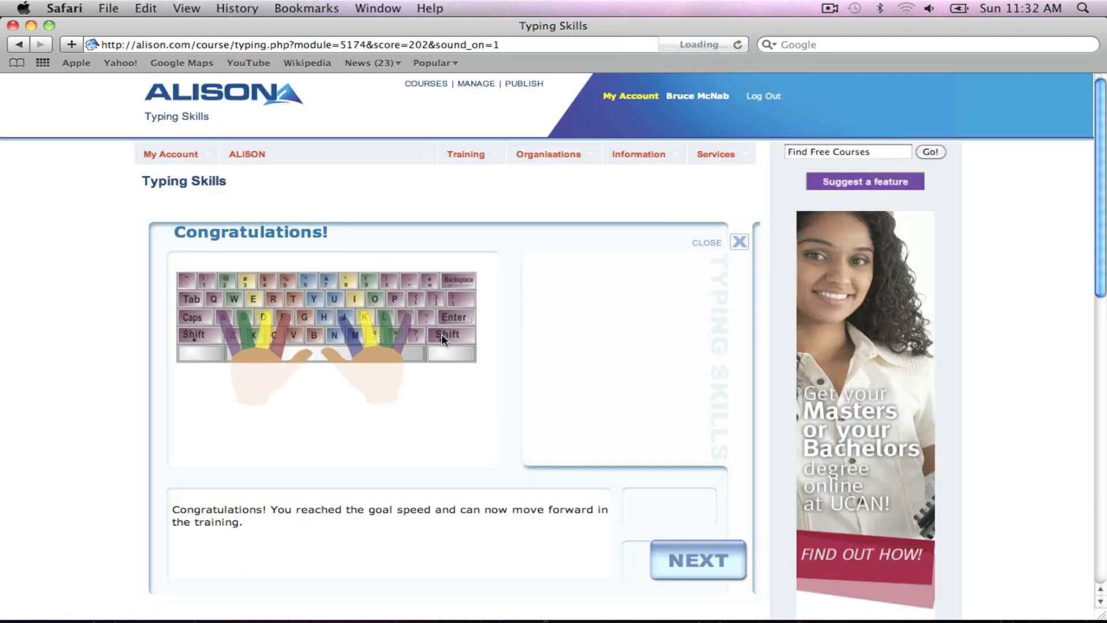
scroll("down", 3)
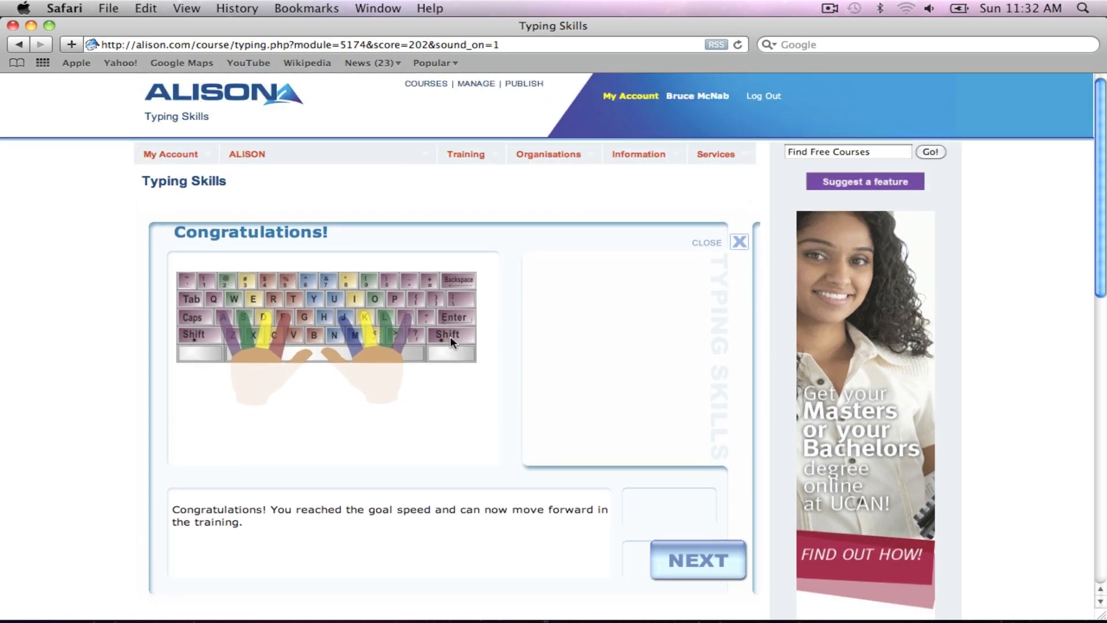
left_click(171, 154)
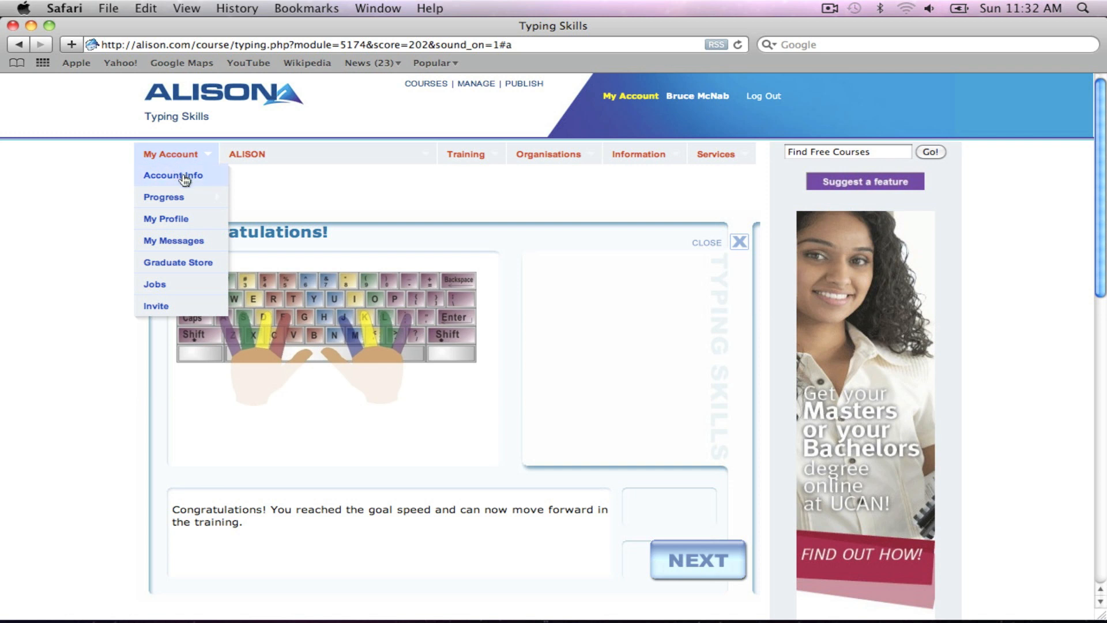
left_click(173, 175)
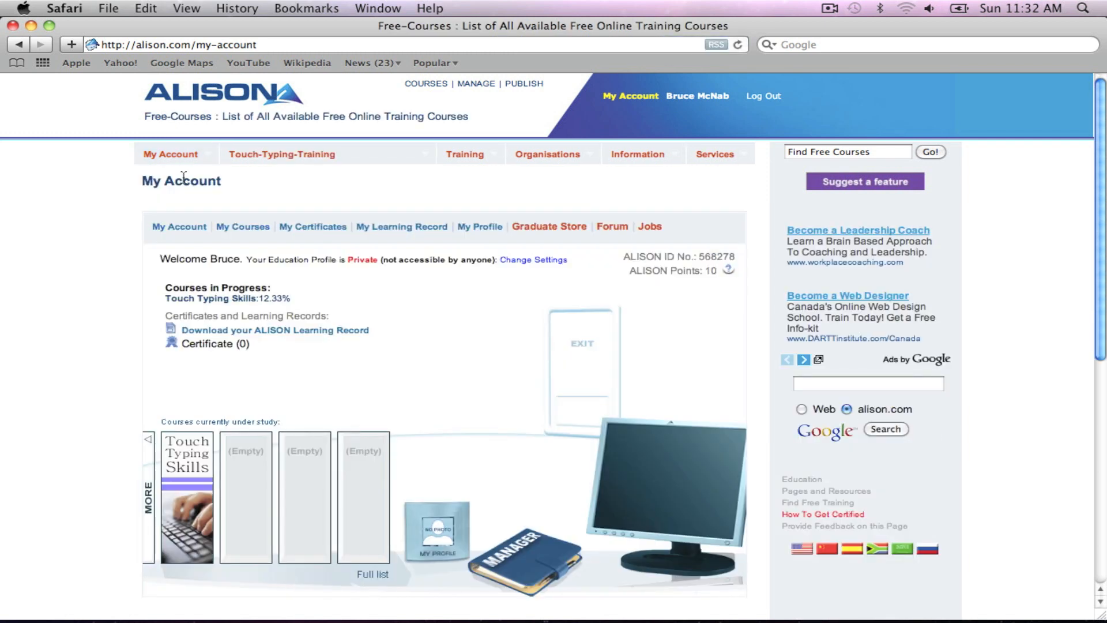
mouse_move(326, 298)
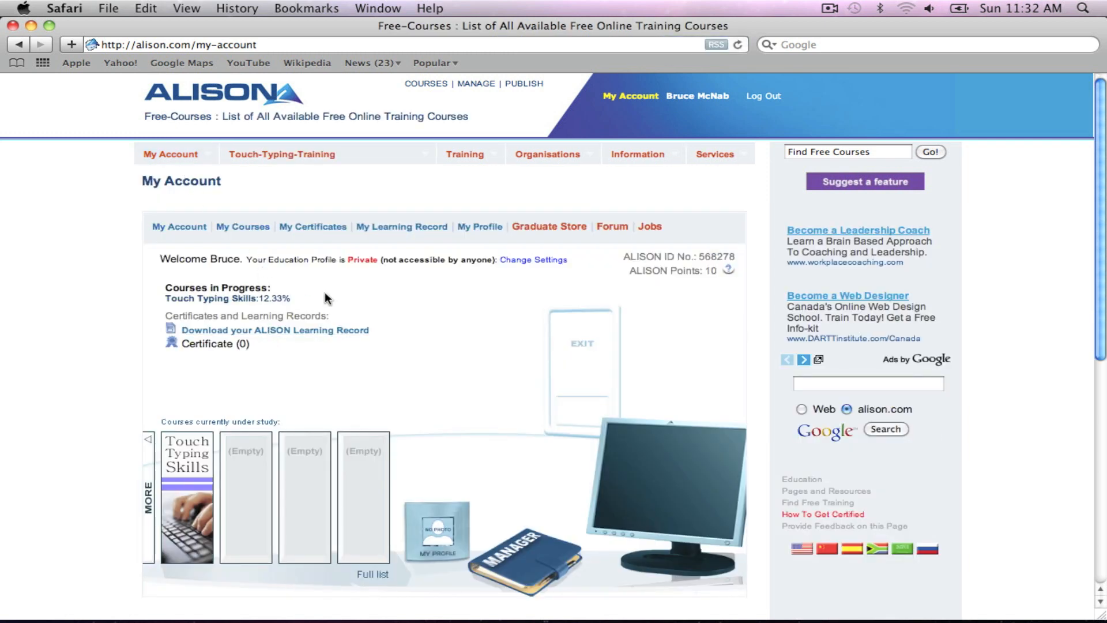
mouse_move(298, 298)
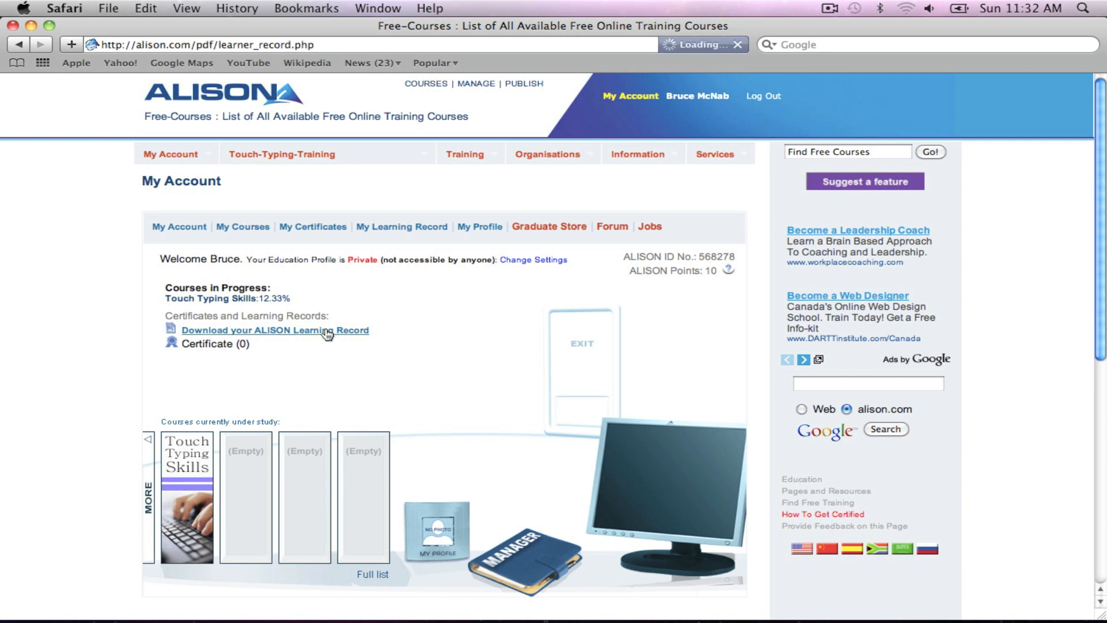
Download the ALISON Learning Record PDF and view it in Preview.
left_click(274, 330)
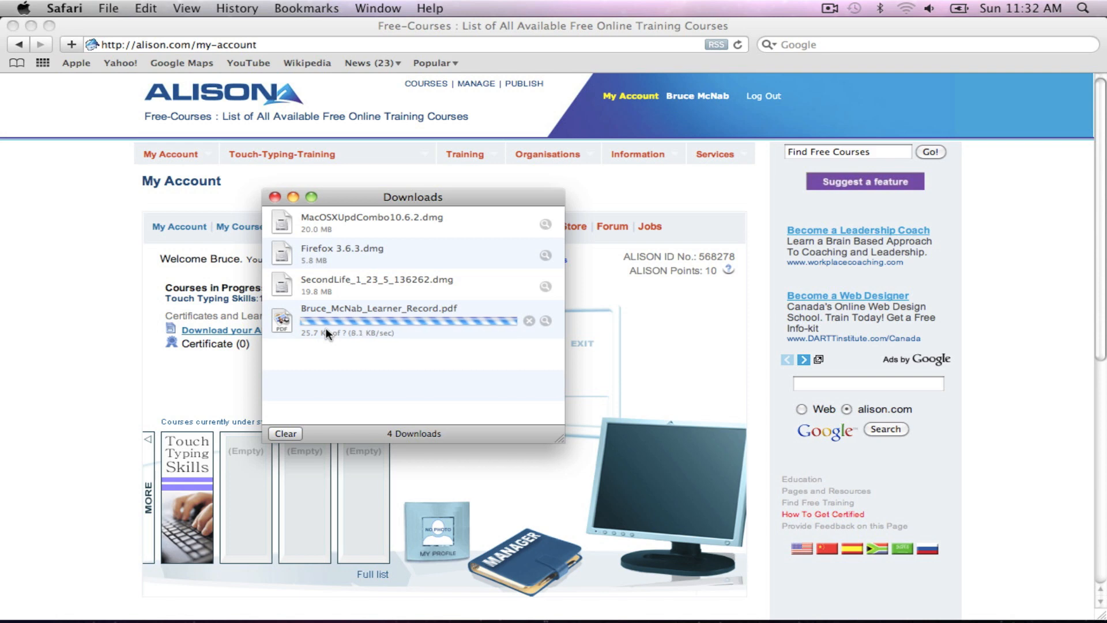
double_click(390, 308)
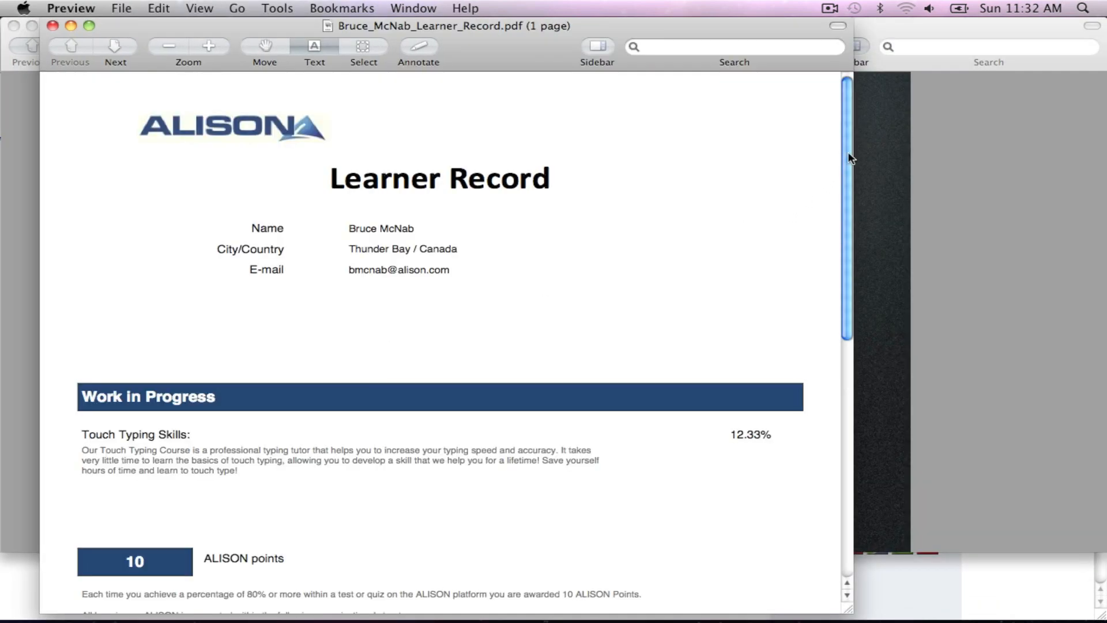
Scroll the learner record down to its 10 ALISON points section, then return to Safari.
scroll("down", 3)
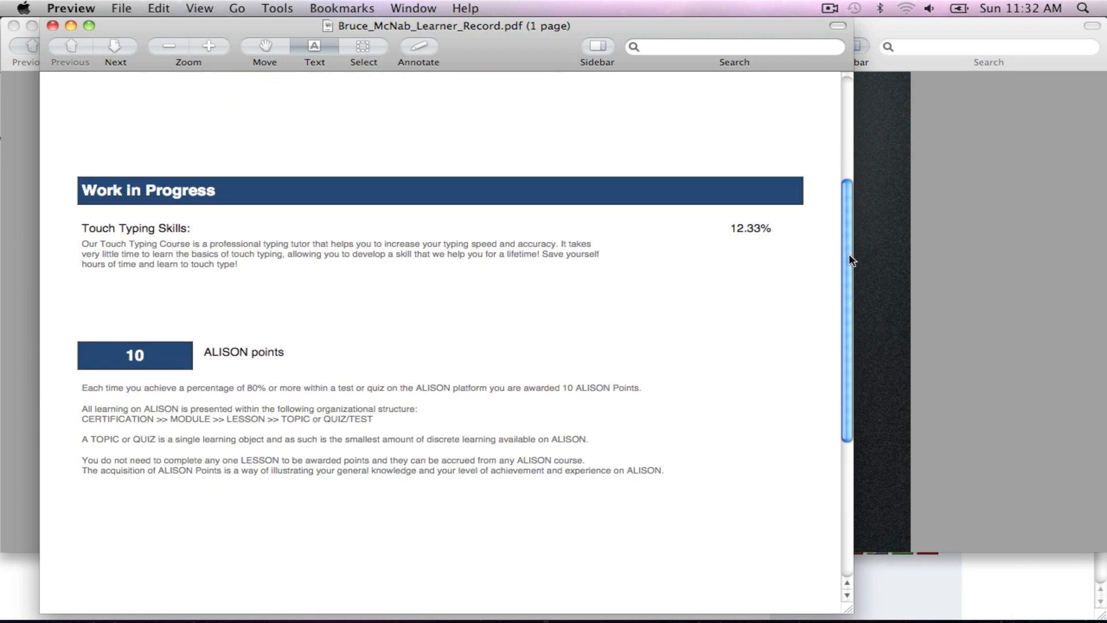
scroll("down", 3)
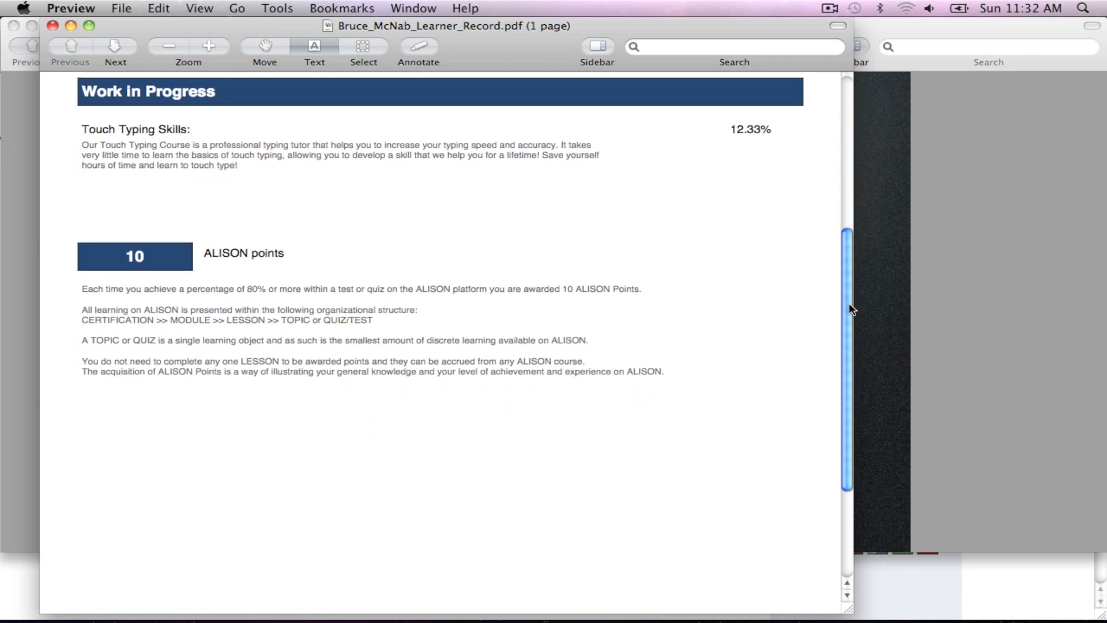
scroll("down", 3)
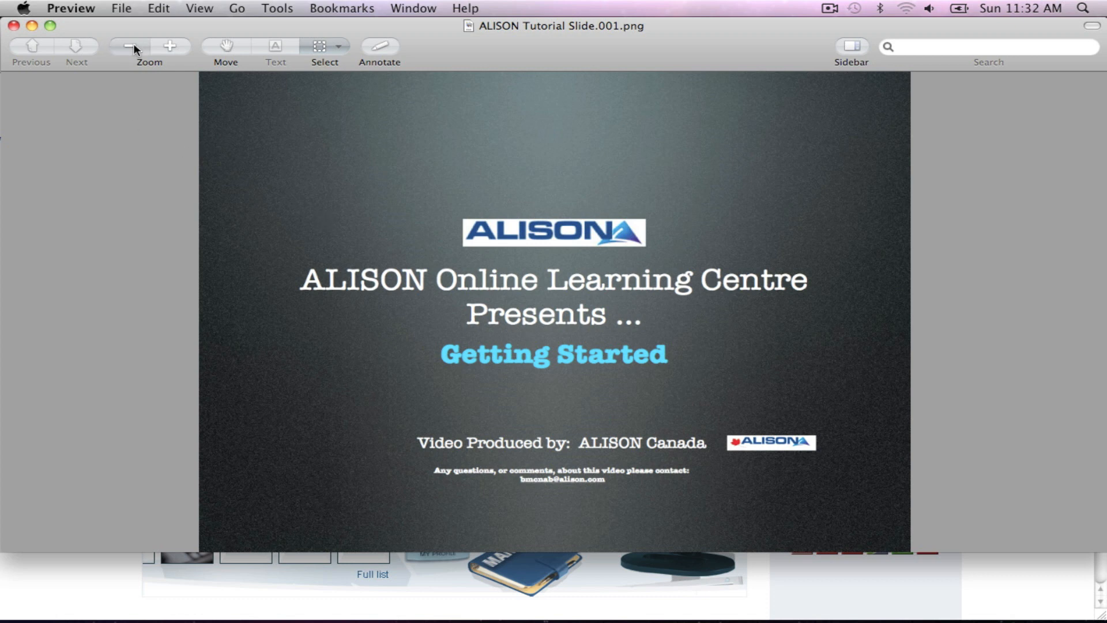
left_click(71, 8)
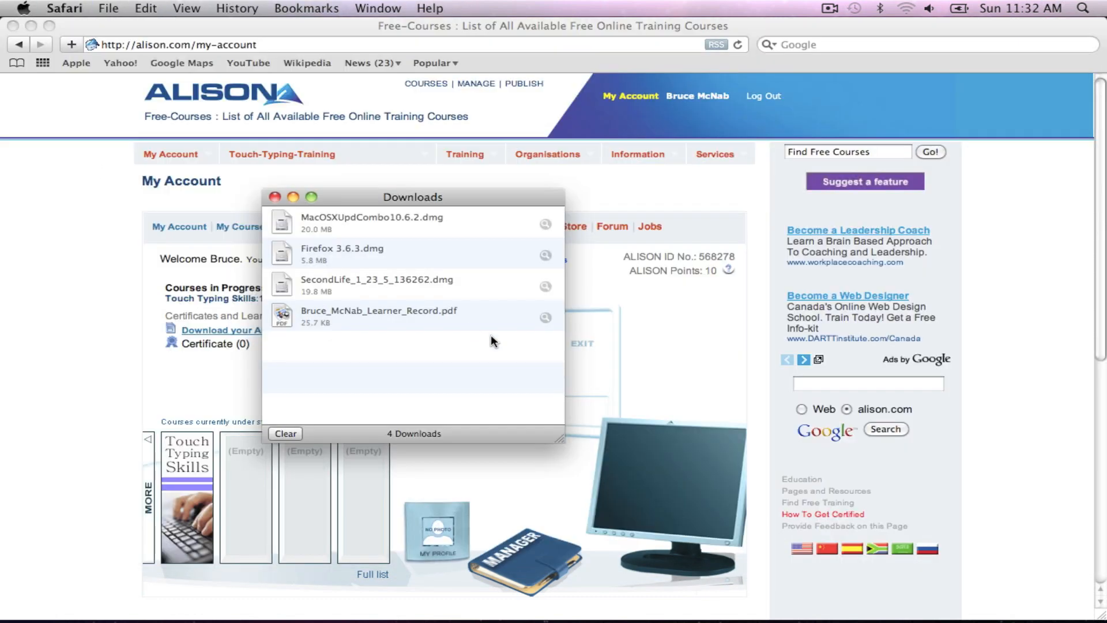
Close the downloads list and view My Account with Touch Typing Skills at 12.33%, heading to the profile.
left_click(281, 196)
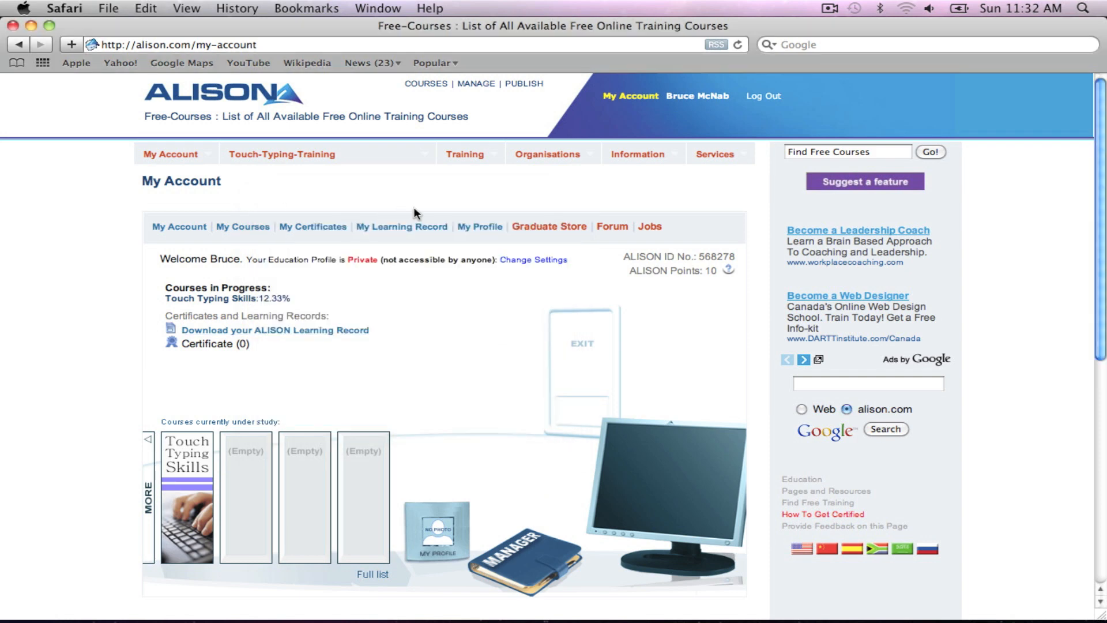
scroll("down", 3)
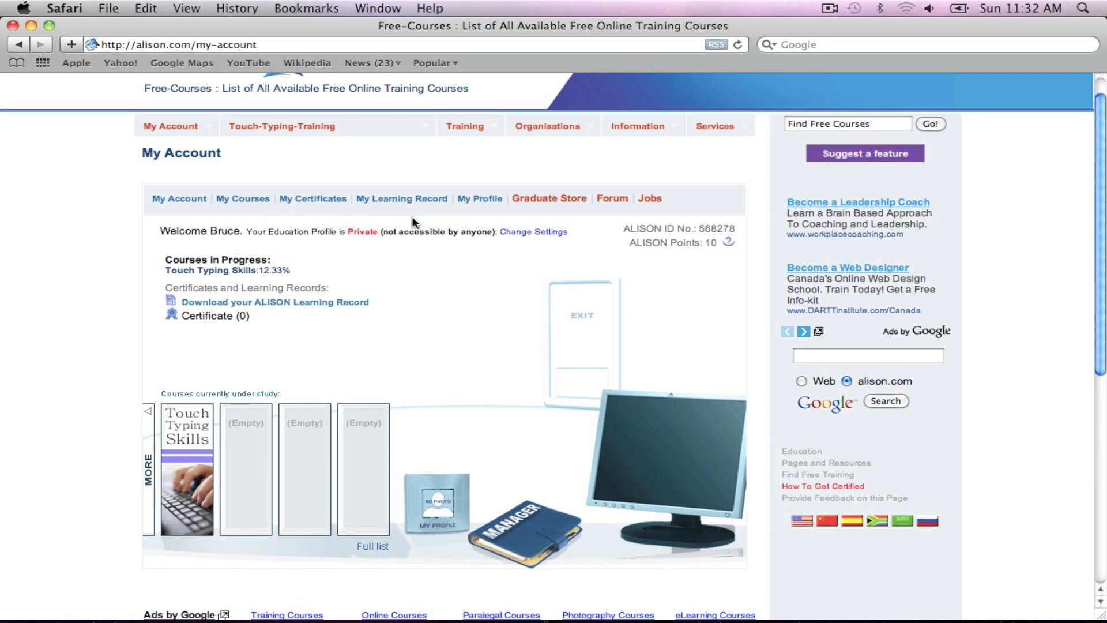
scroll("down", 3)
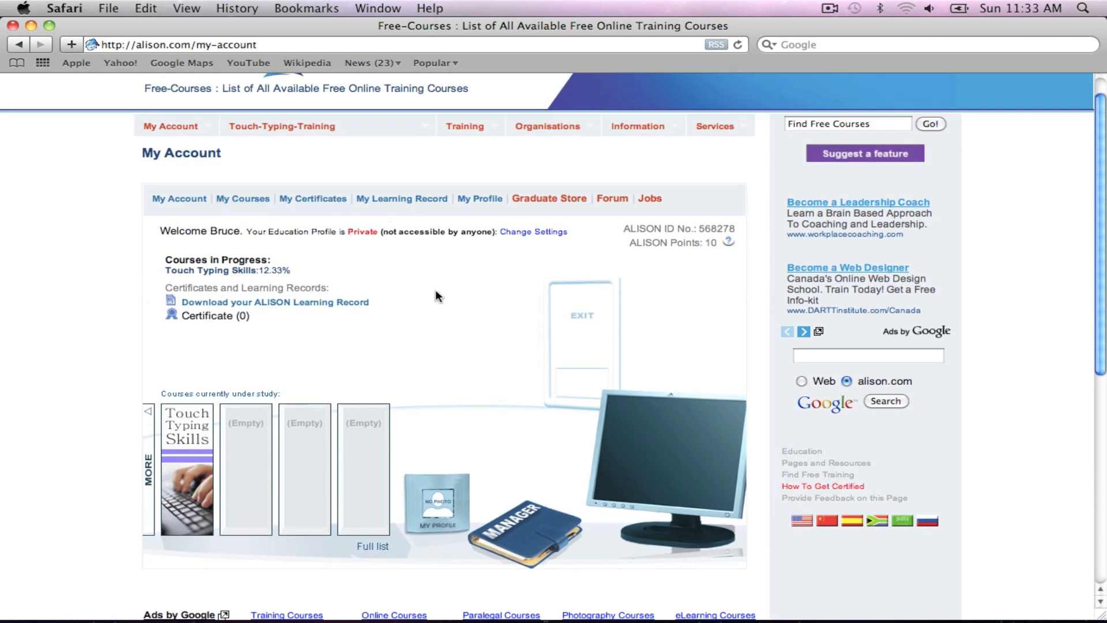
mouse_move(403, 203)
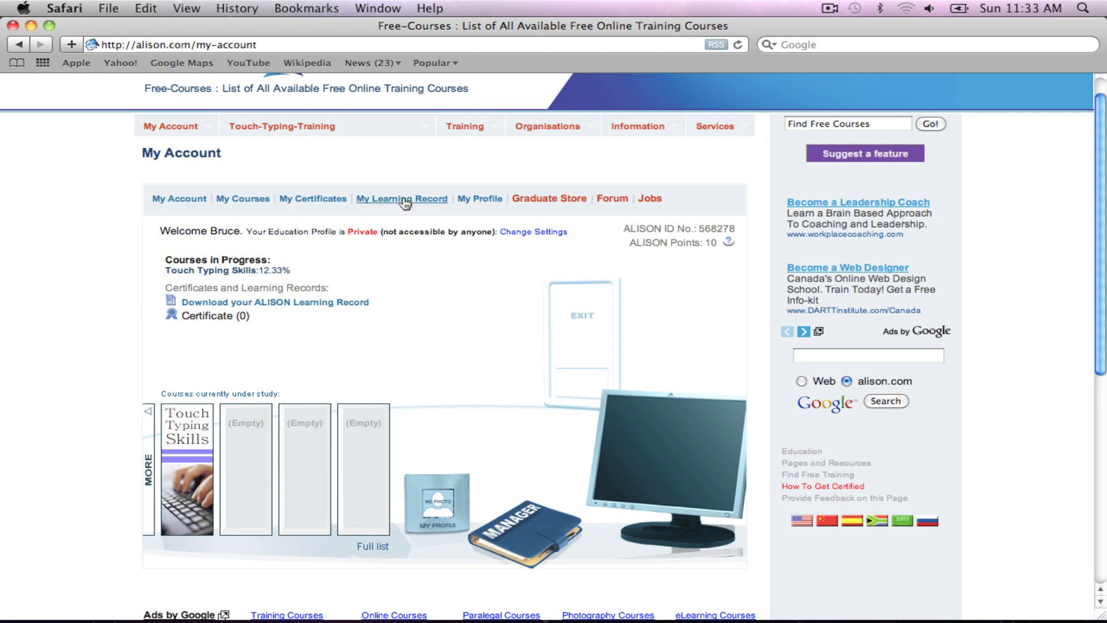
left_click(479, 198)
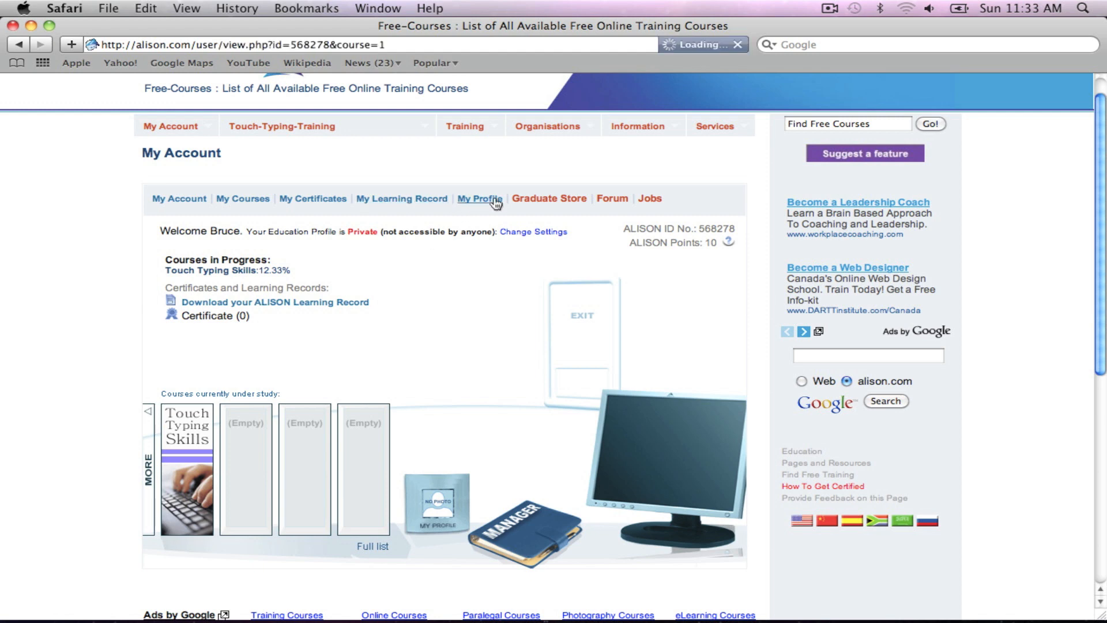
left_click(480, 198)
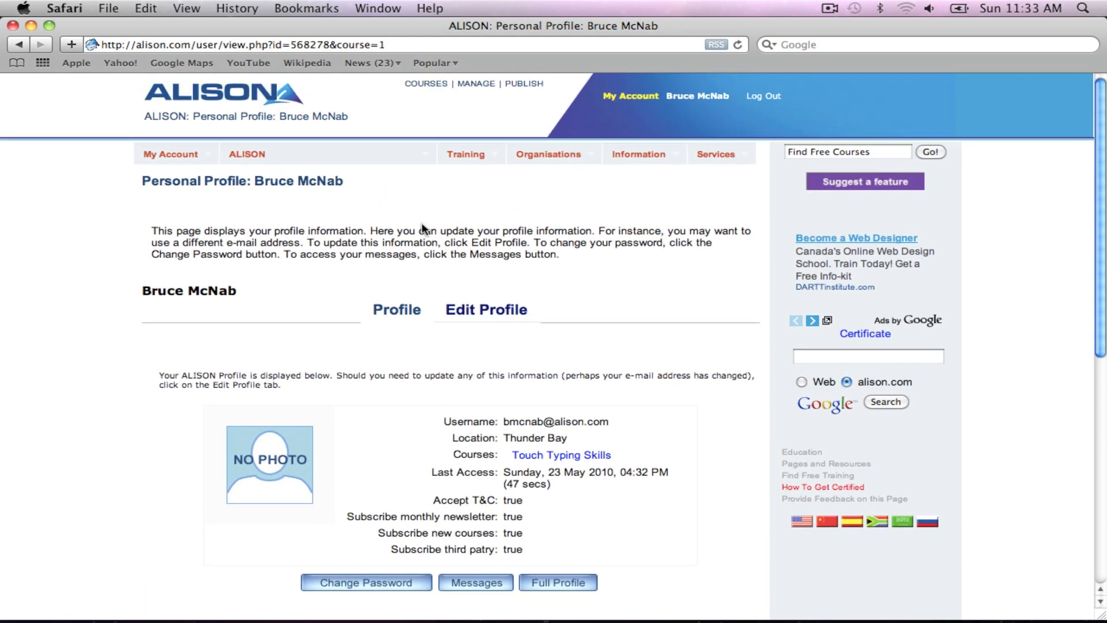
mouse_move(756, 99)
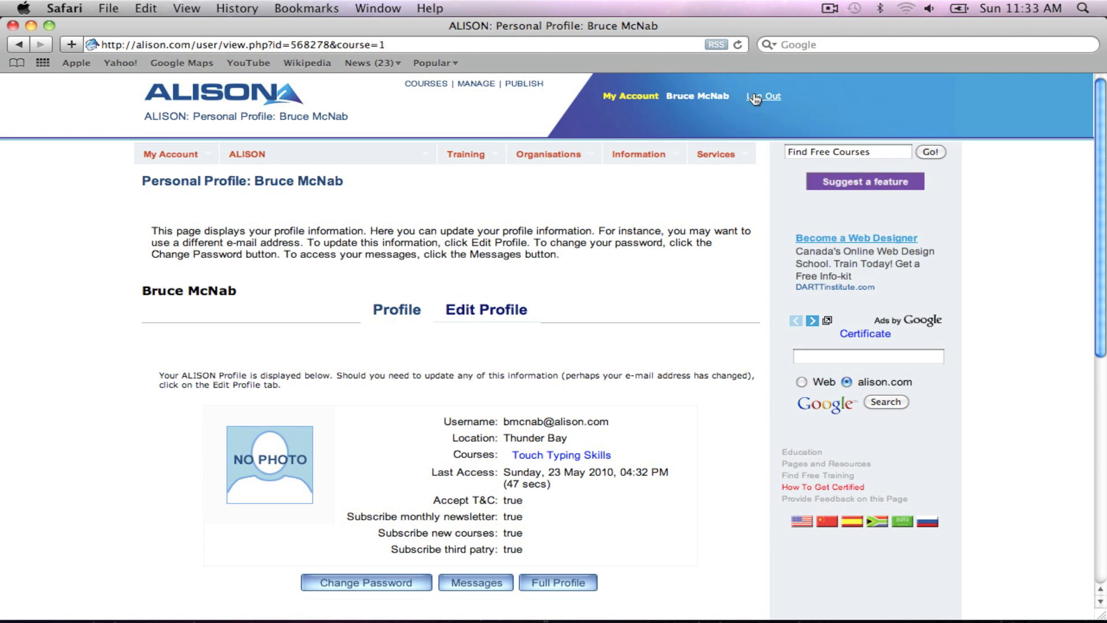
left_click(764, 96)
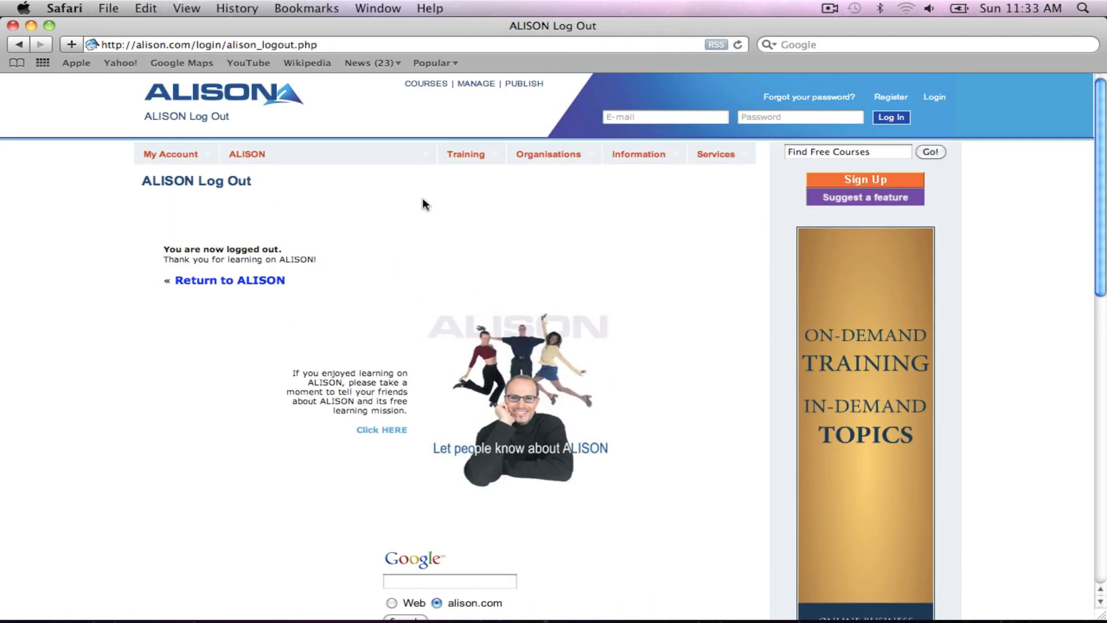
Attempt to log in with the bmcnab e-mail and password, which fails.
left_click(666, 118)
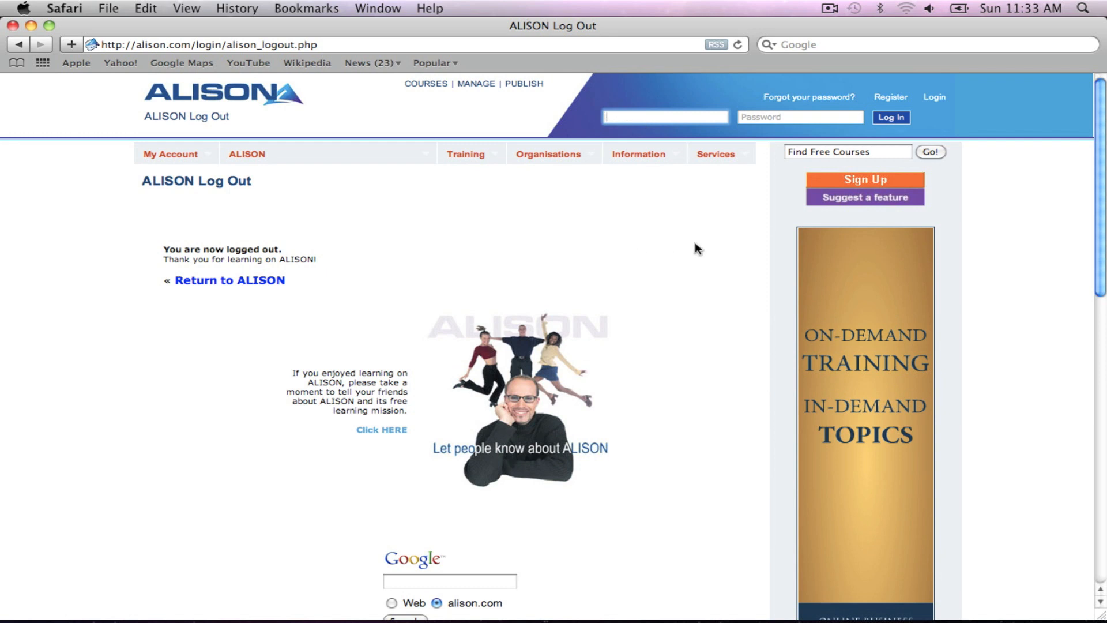
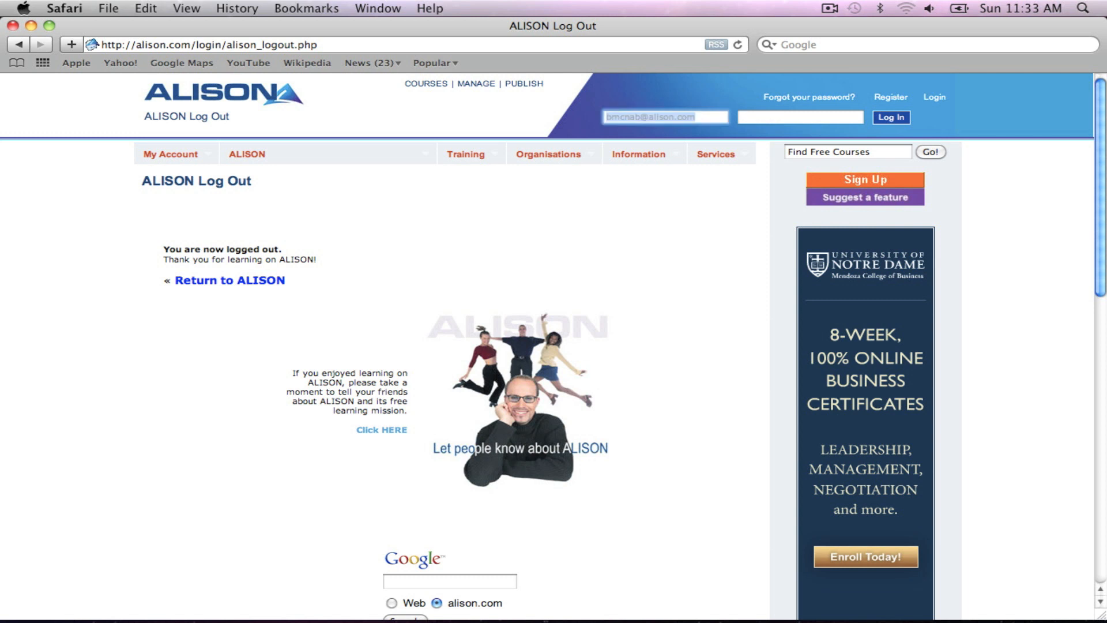
type("•••")
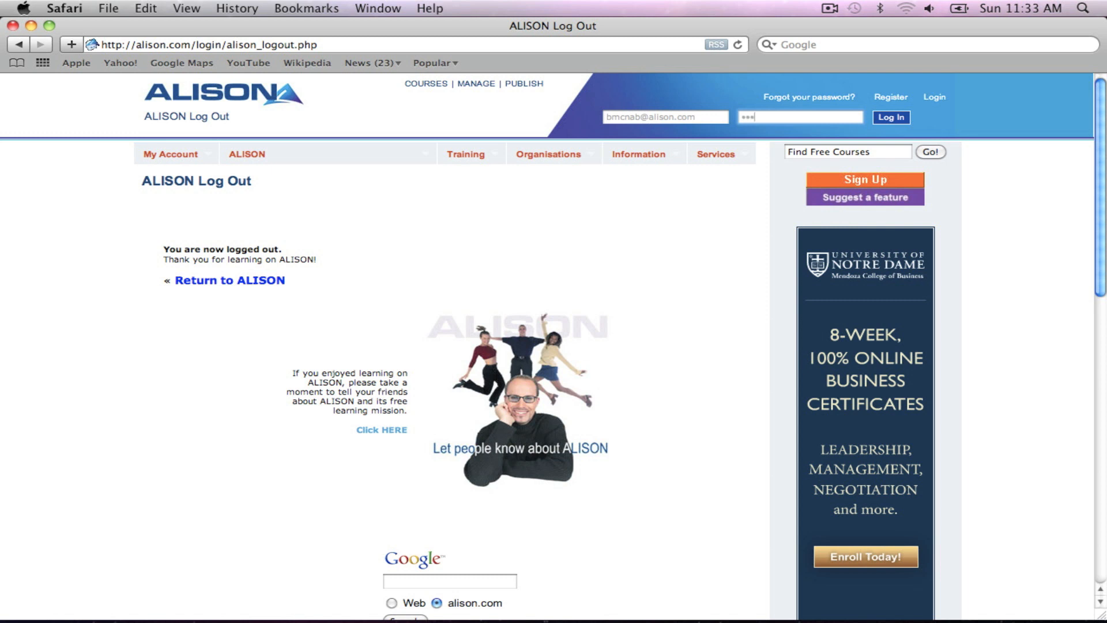
left_click(891, 118)
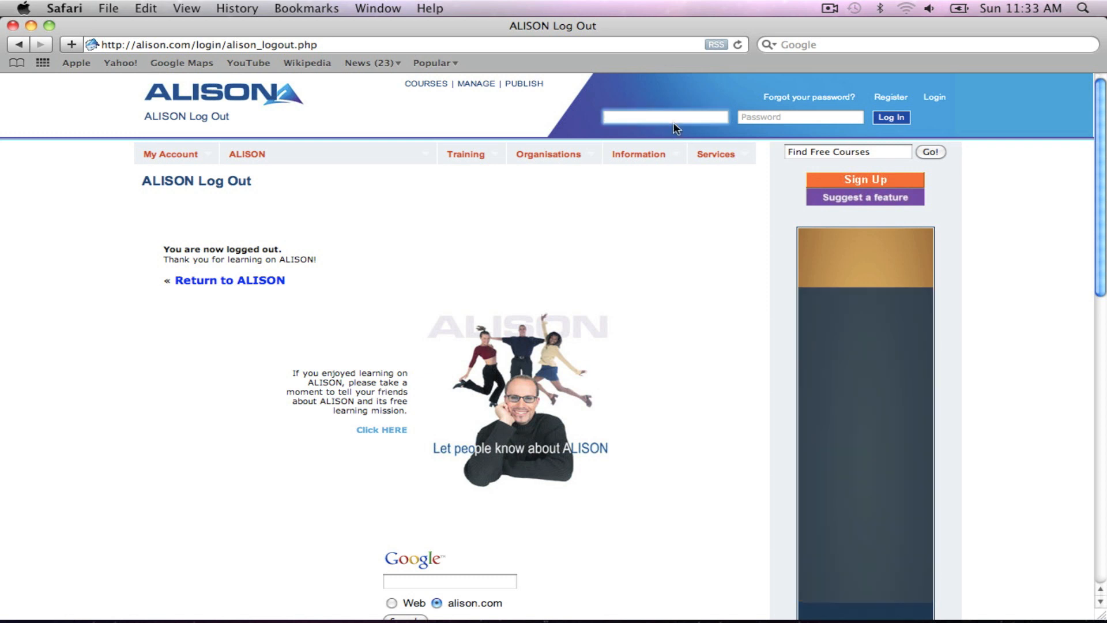
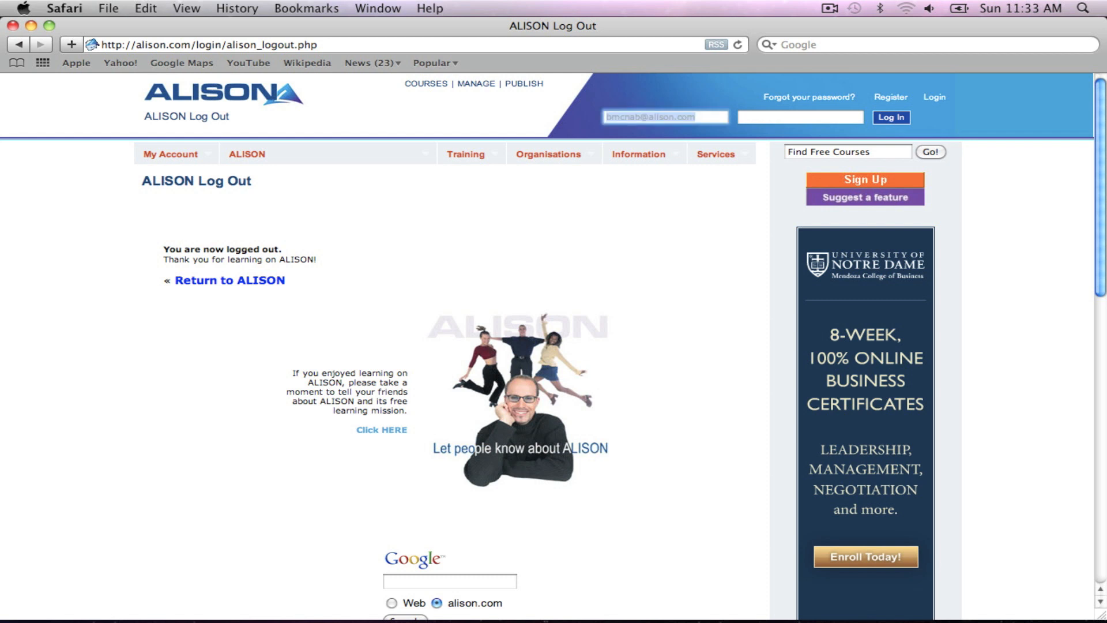
Re-enter the bmcnab e-mail and password and log back into My Account.
type("••••••")
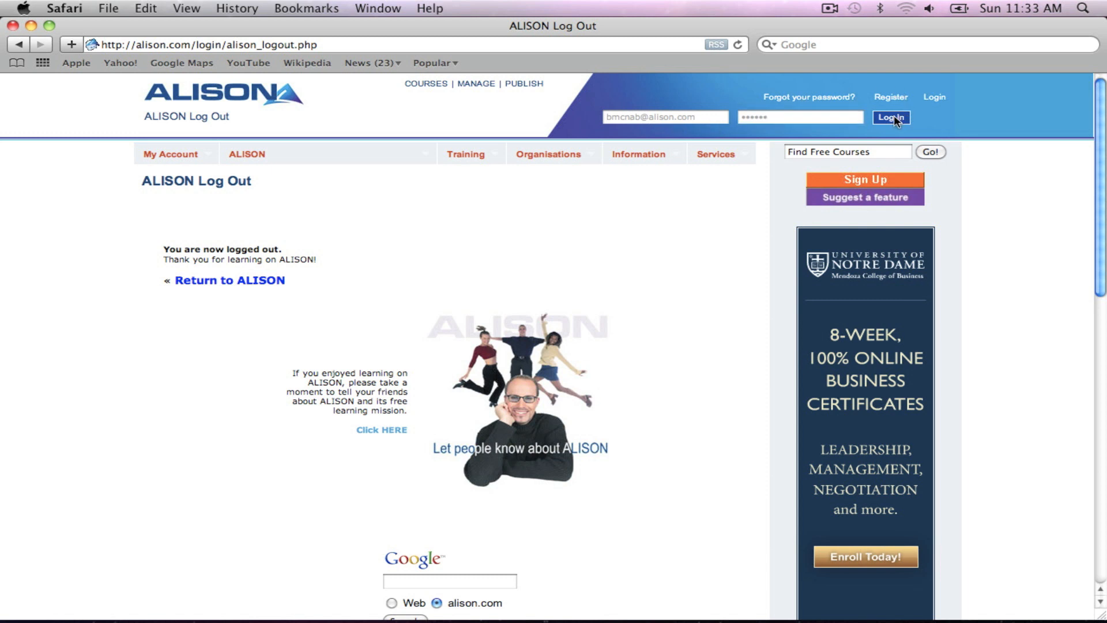
left_click(892, 117)
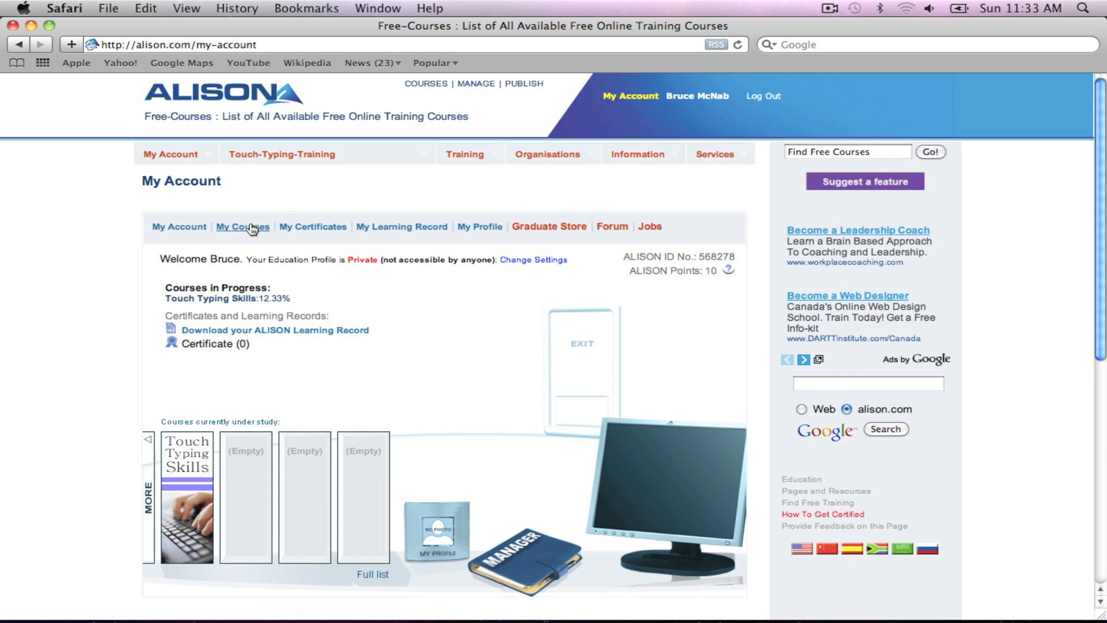
From My Courses, open Touch Typing Skills and start the course.
left_click(242, 227)
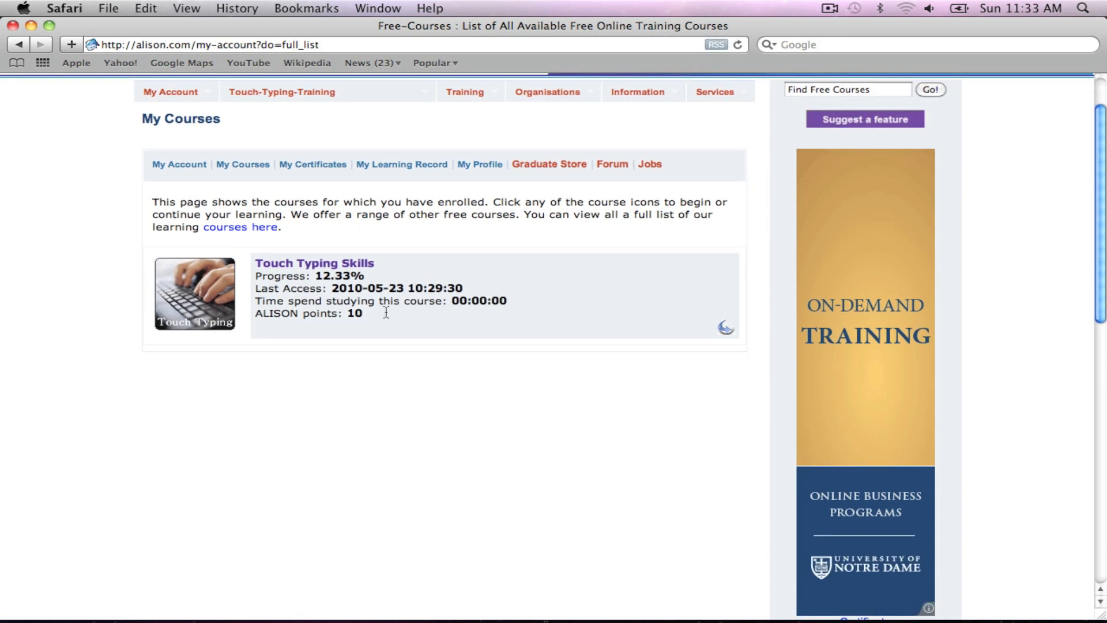
mouse_move(299, 275)
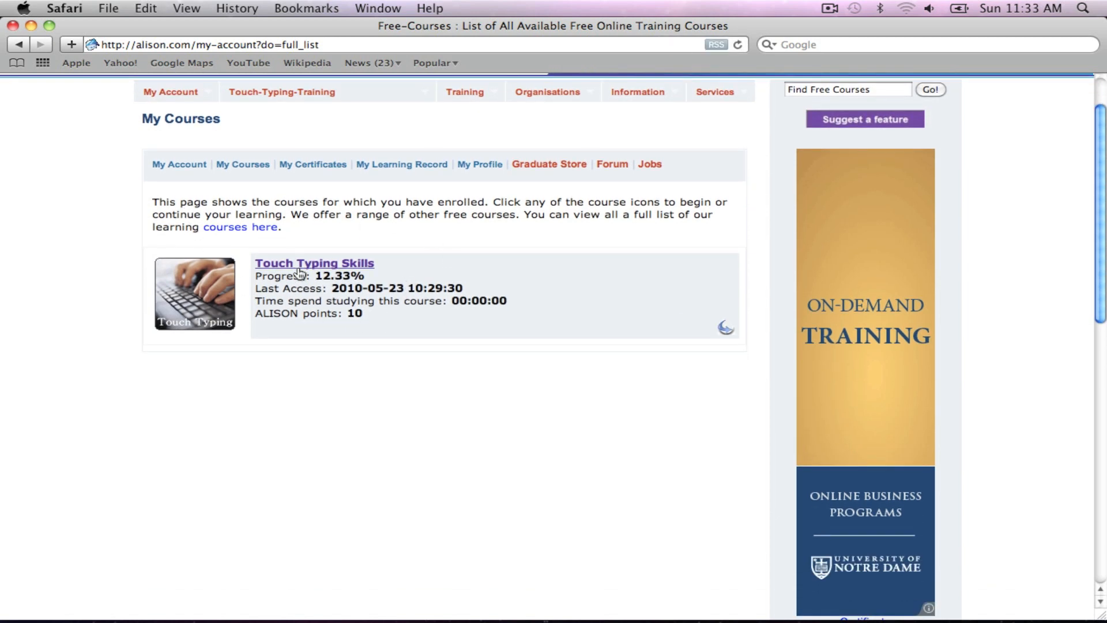
left_click(314, 263)
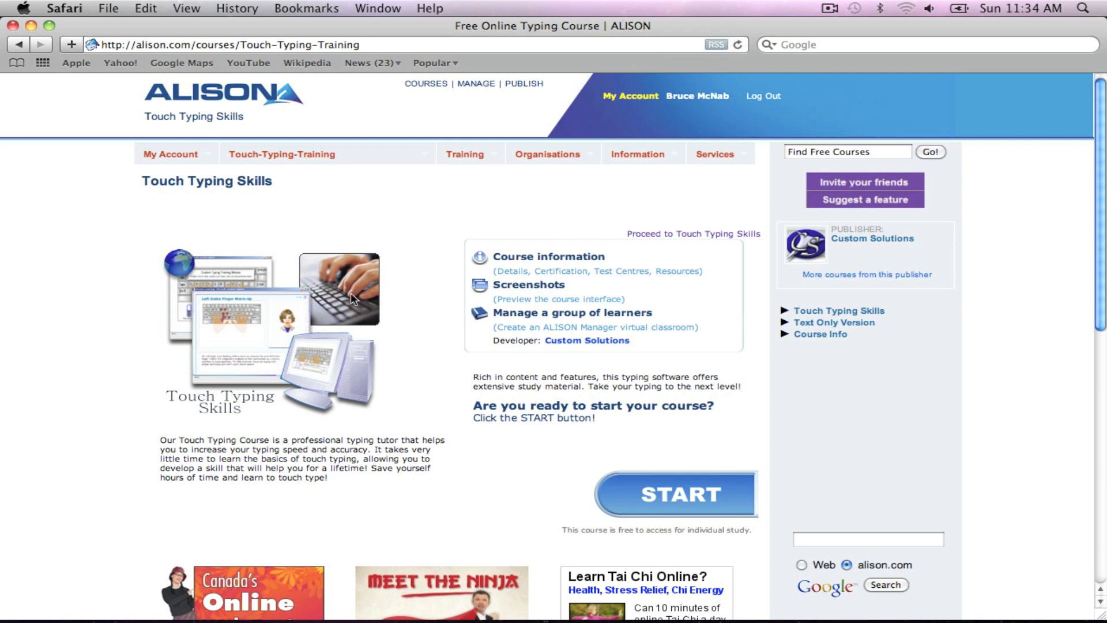
scroll("down", 3)
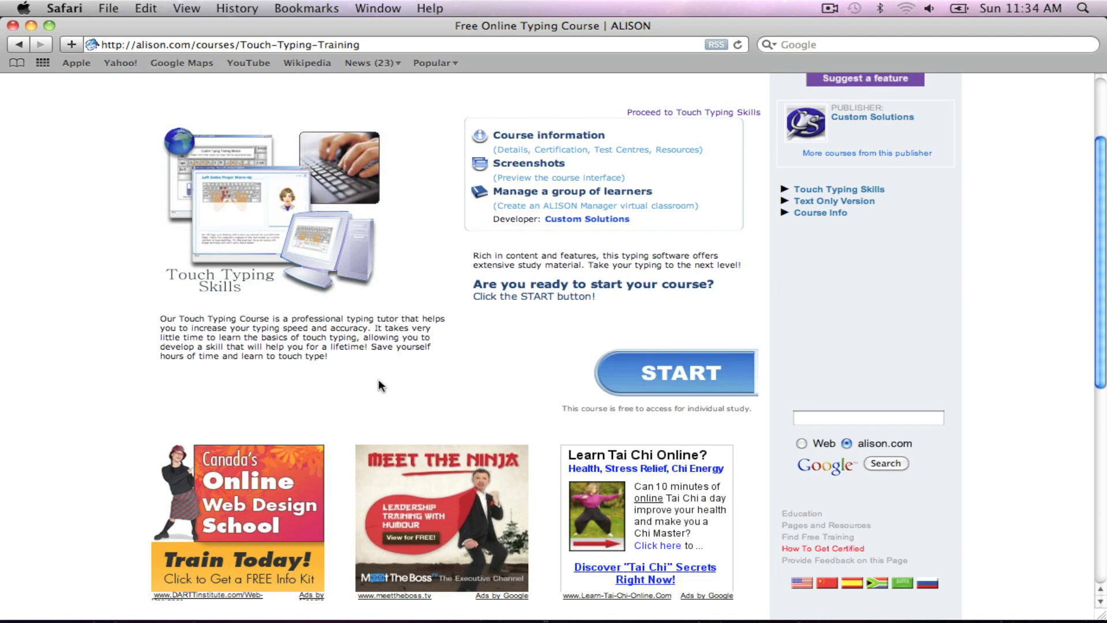
mouse_move(642, 390)
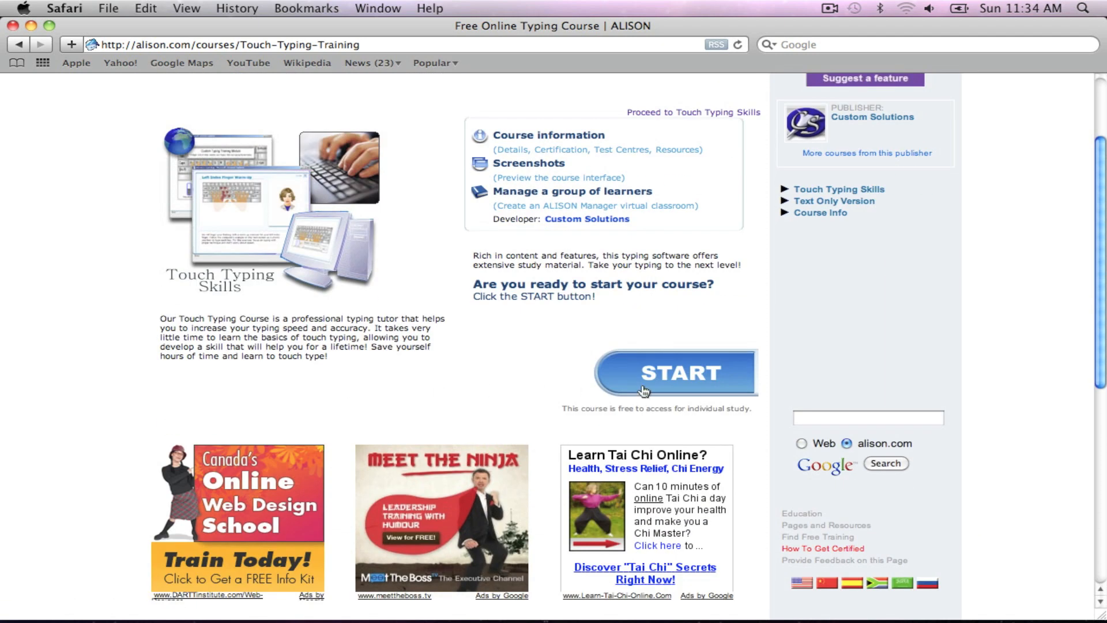
left_click(676, 373)
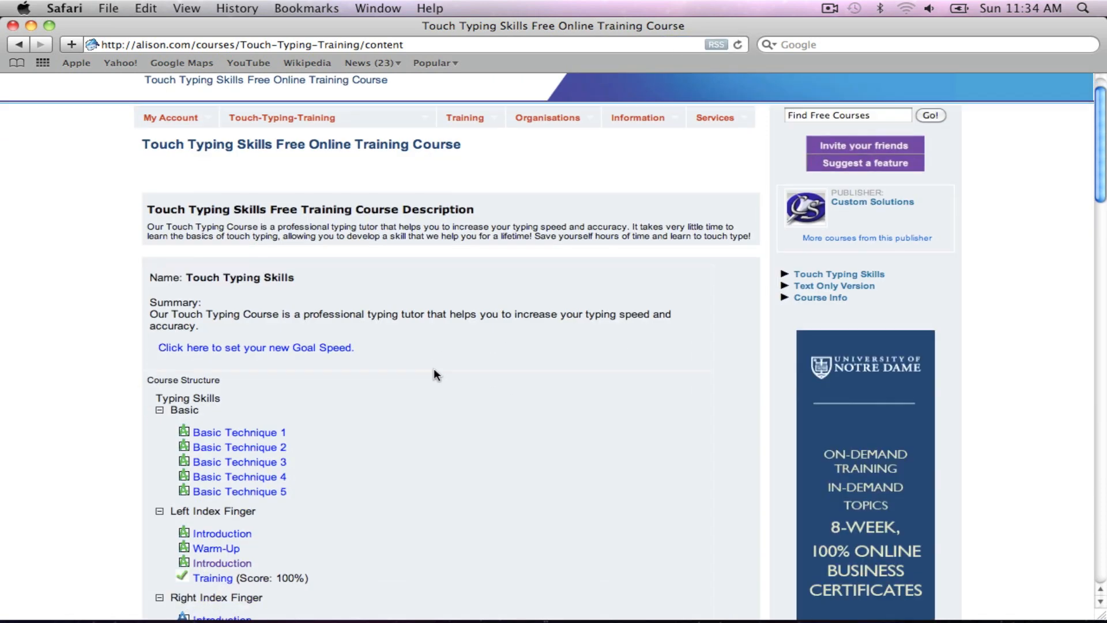
Launch the Introduction lesson under Right Index Finger in the course structure.
scroll("down", 3)
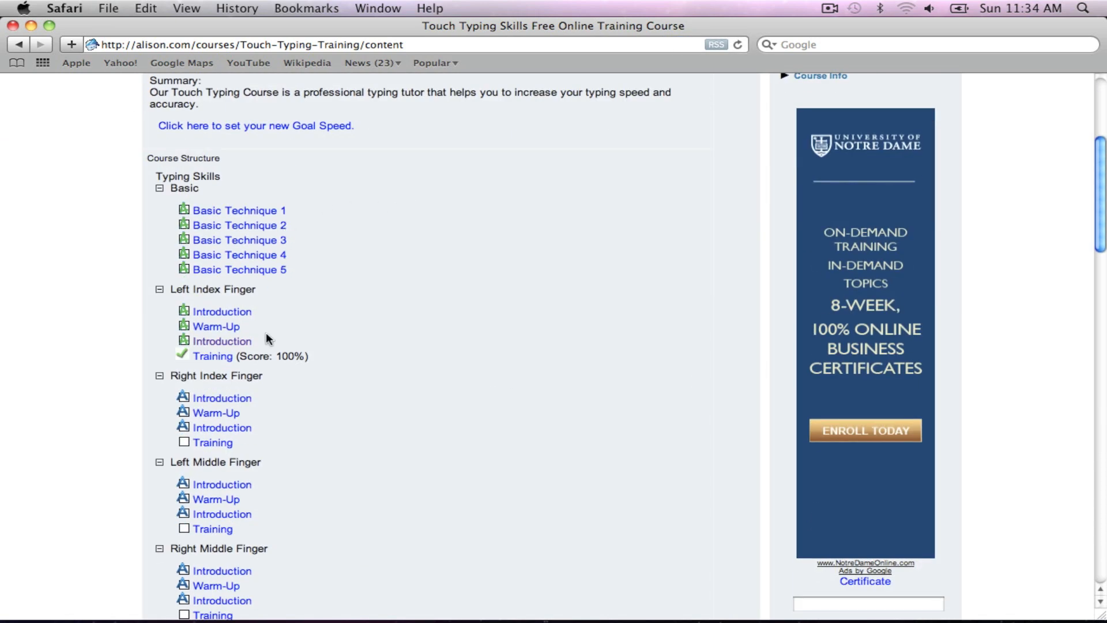
scroll("down", 3)
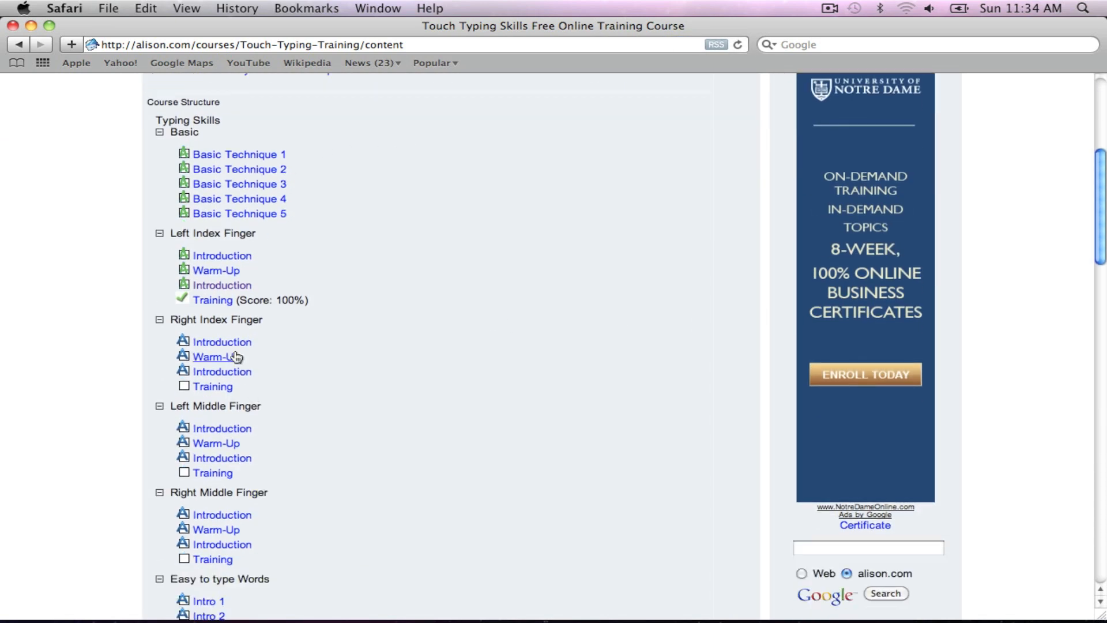
left_click(222, 342)
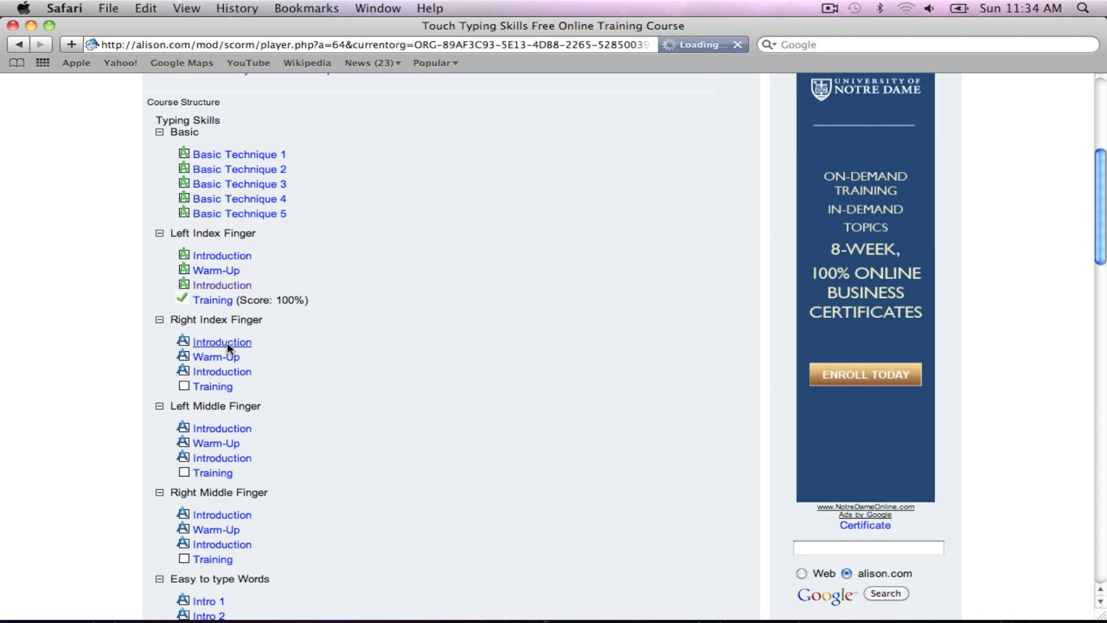
Write "It looks like fun! Wish me luck!" in the comment box and post it on the course.
left_click(222, 341)
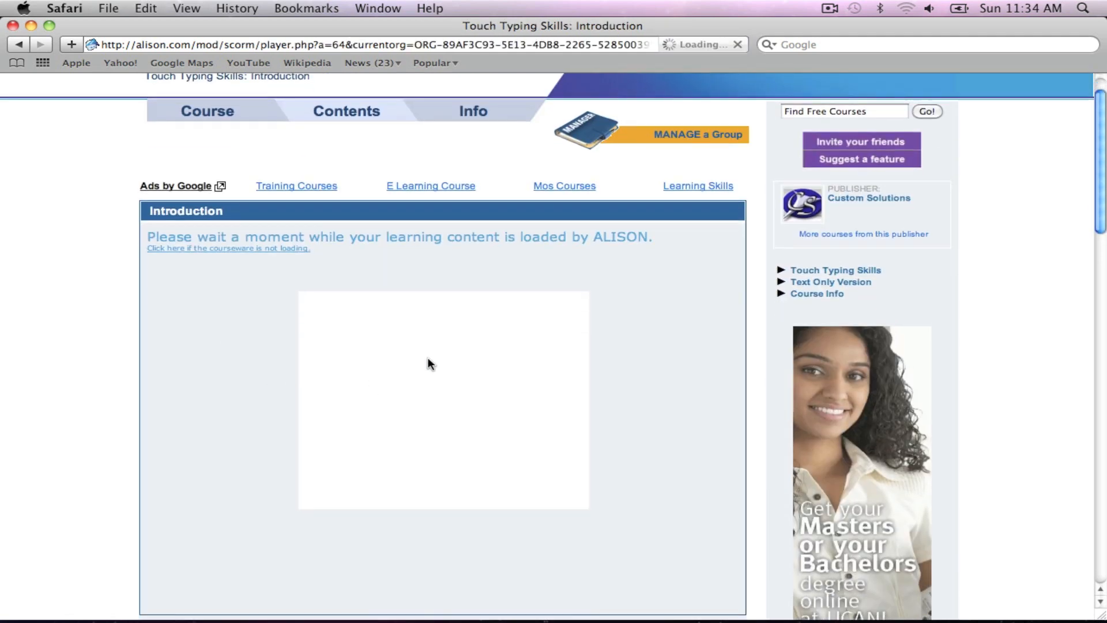
scroll("down", 3)
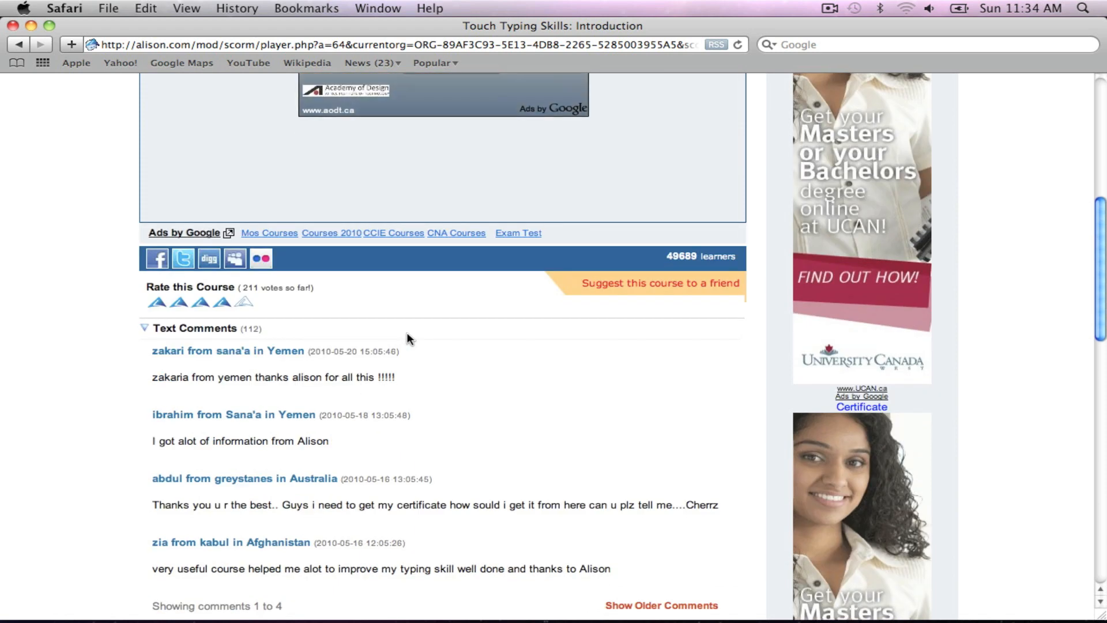
scroll("down", 3)
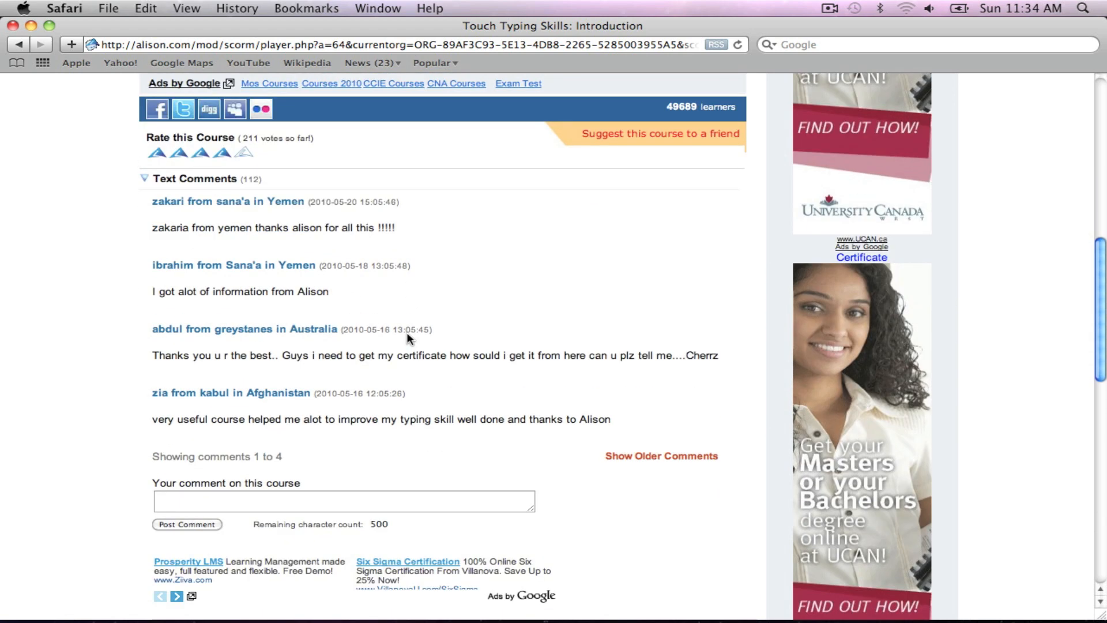
scroll("down", 3)
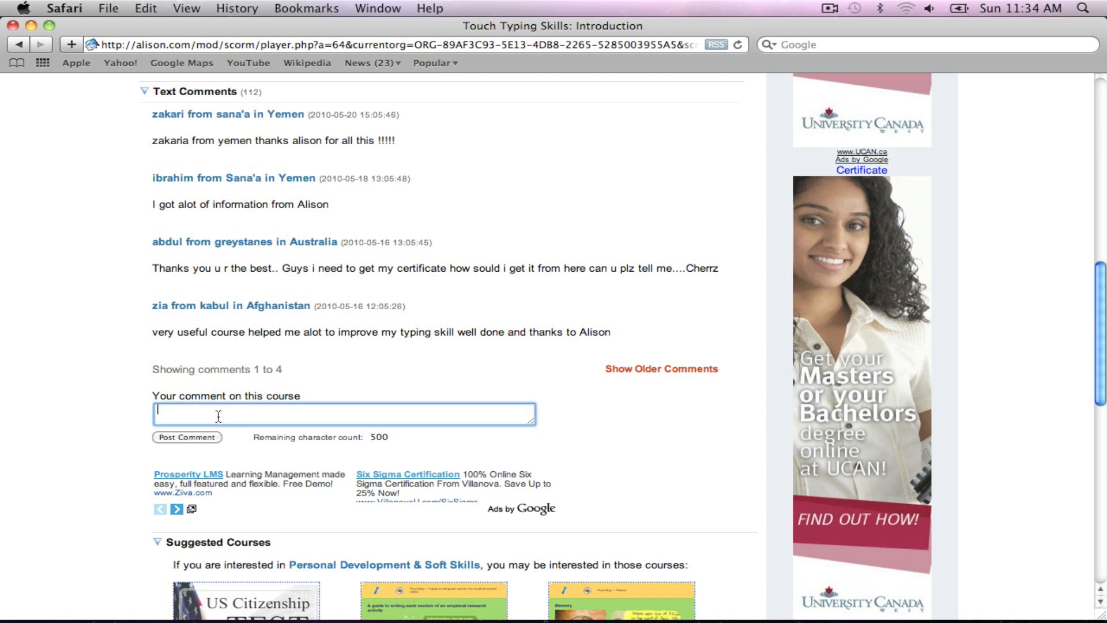
type("It looks li")
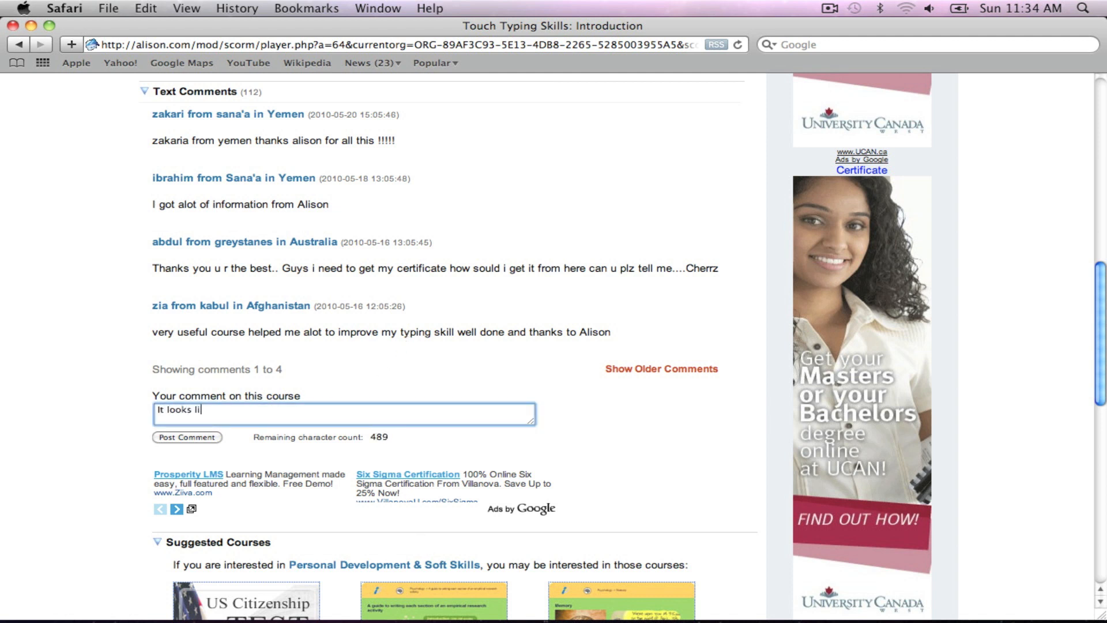
type("ke fun!")
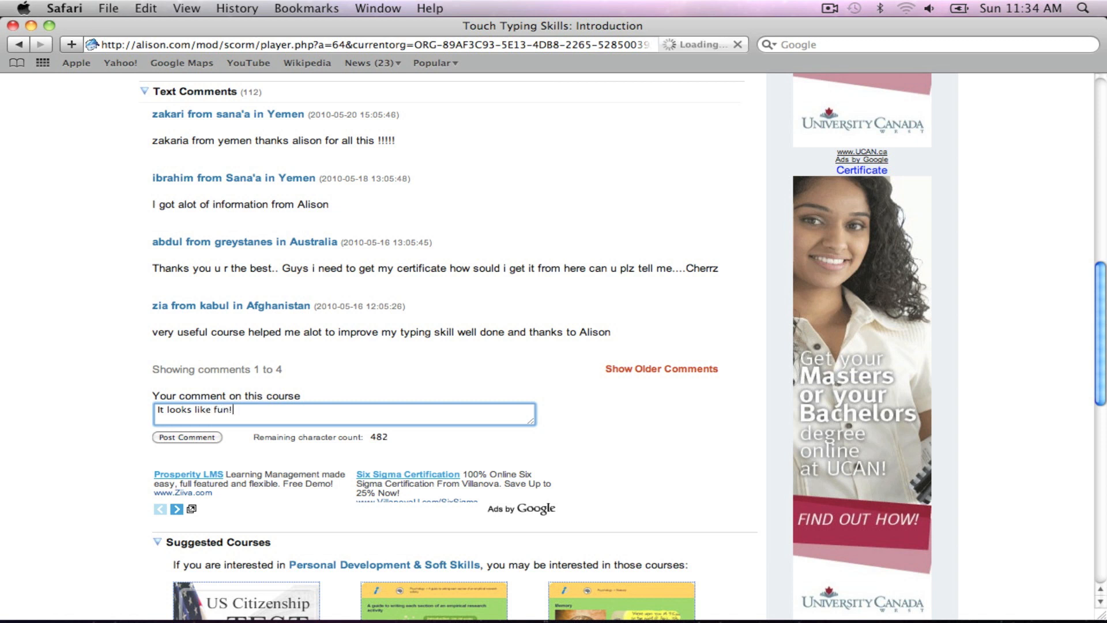
type("Wish")
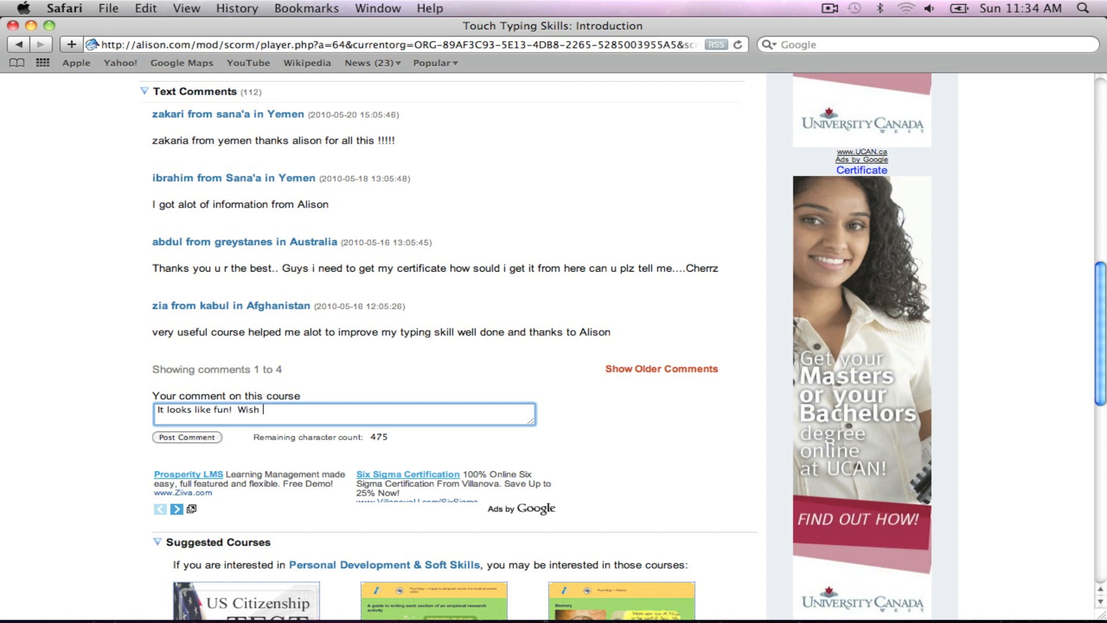
type("me luck!")
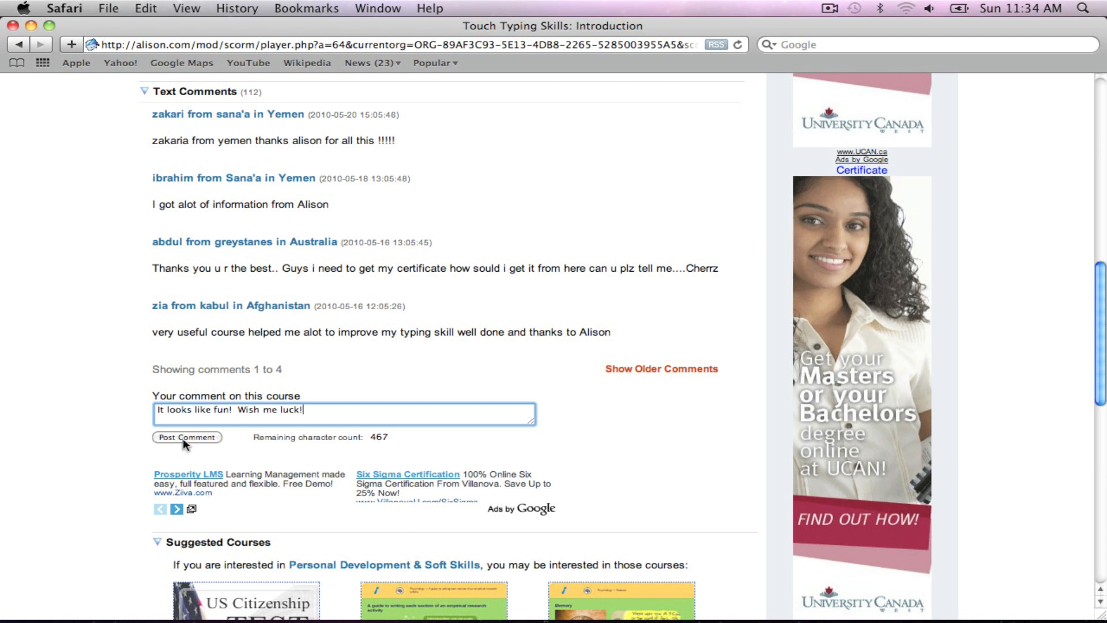
left_click(186, 437)
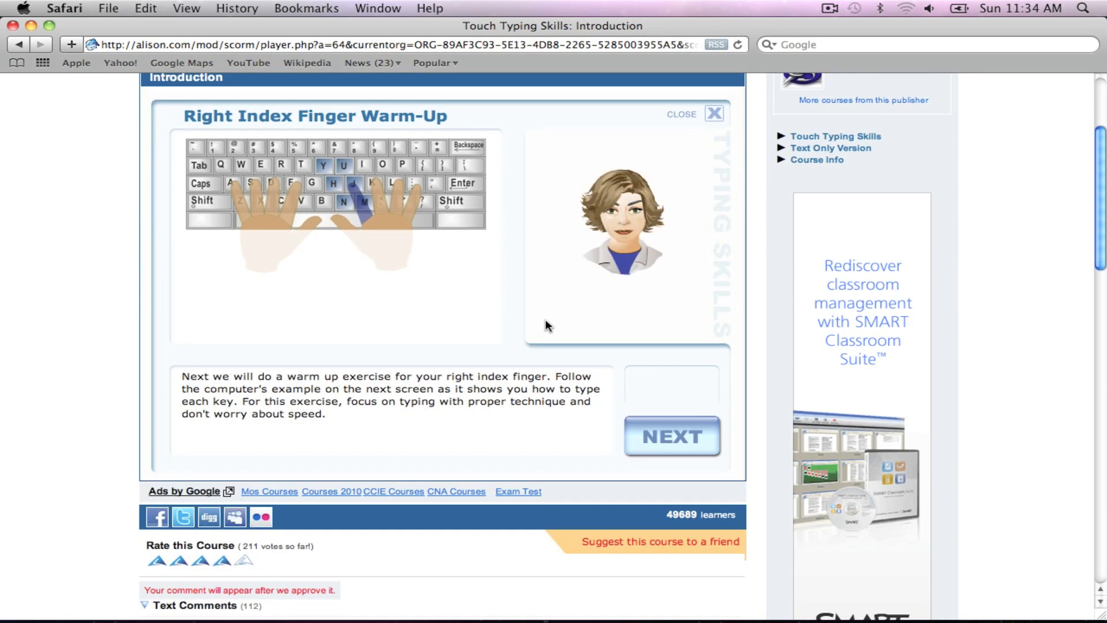
Scroll the course page to reach the Spread the Word About ALISON invite page.
scroll("down", 3)
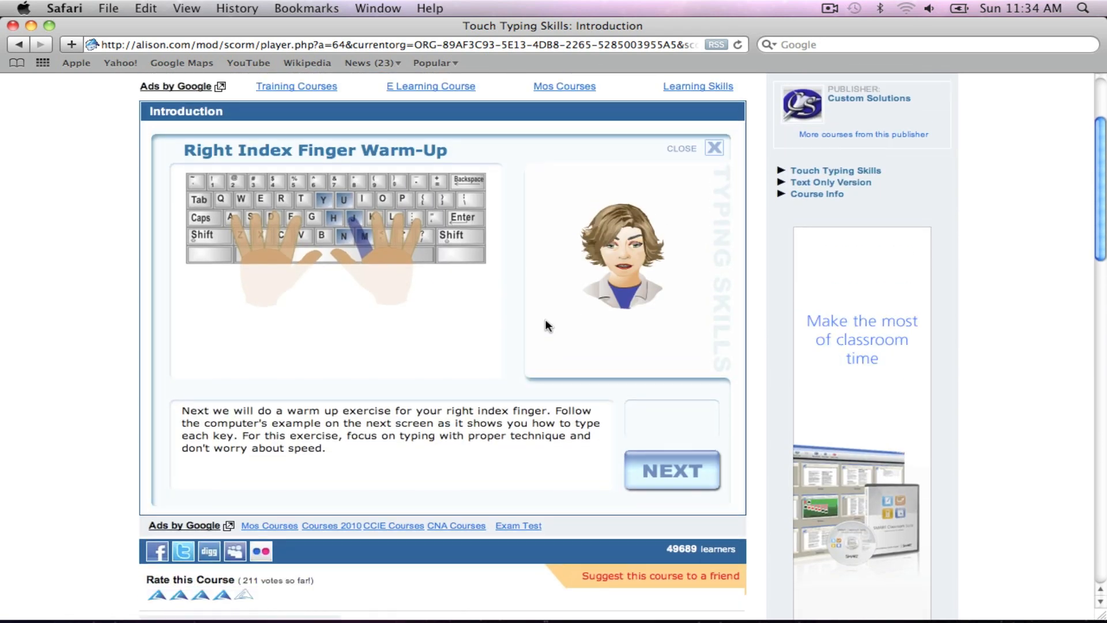
scroll("down", 3)
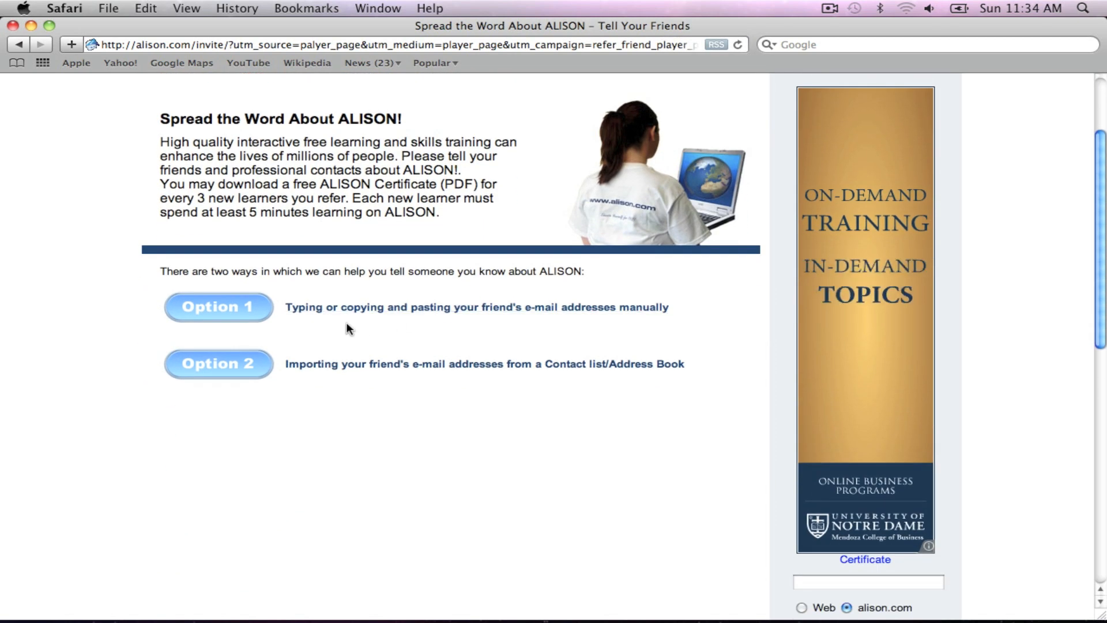
mouse_move(347, 332)
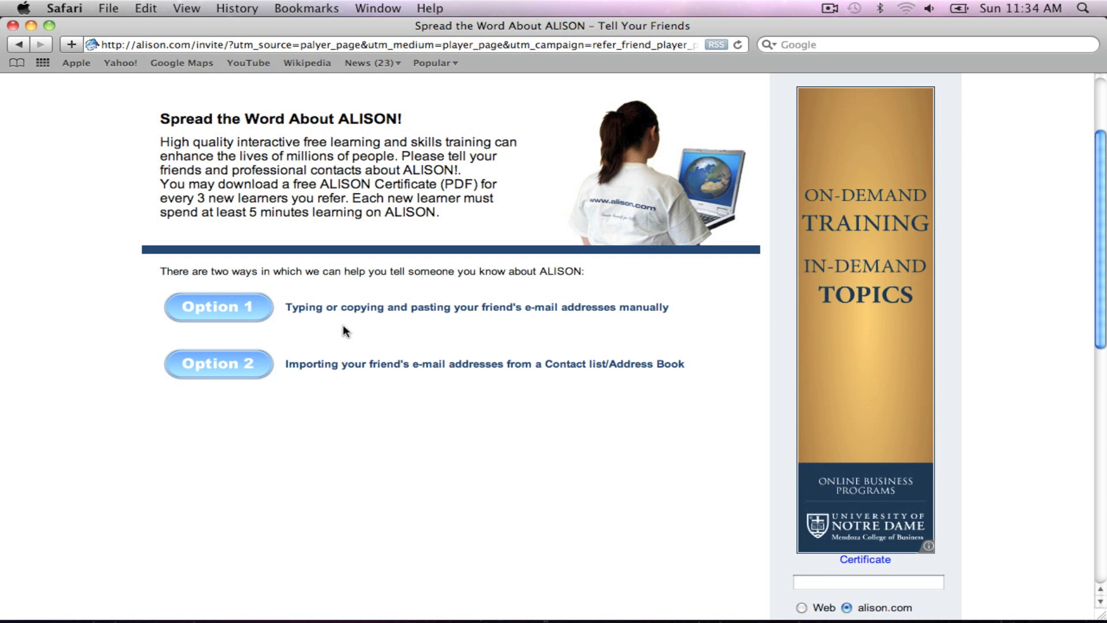
Choose manual address entry (Option 1) and add "It's a lot of fun!" to the invitation note.
left_click(219, 307)
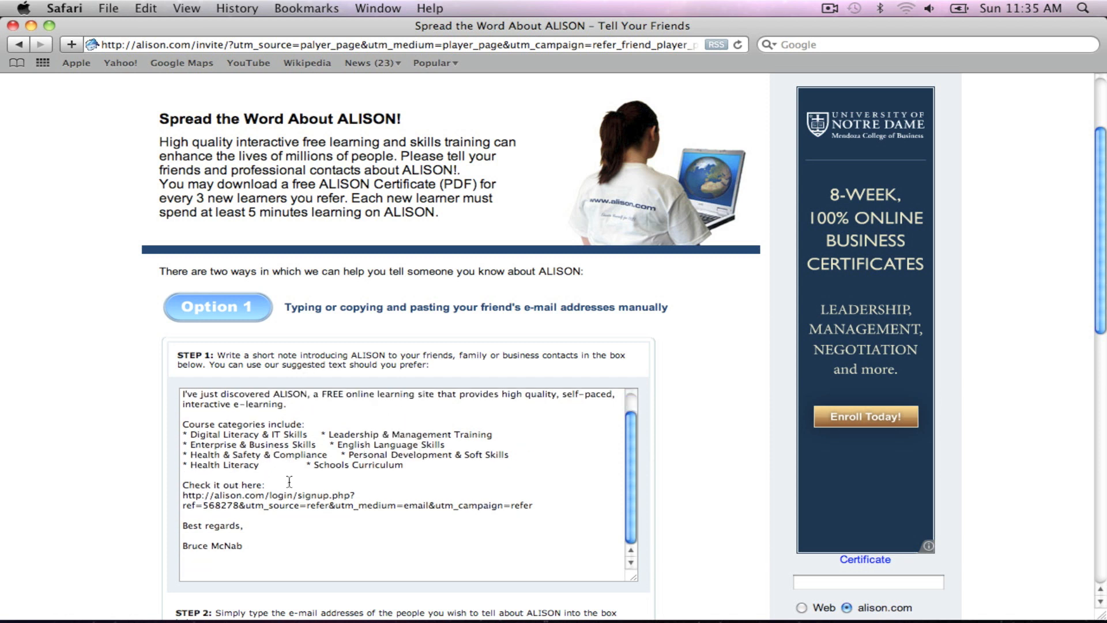
scroll("down", 3)
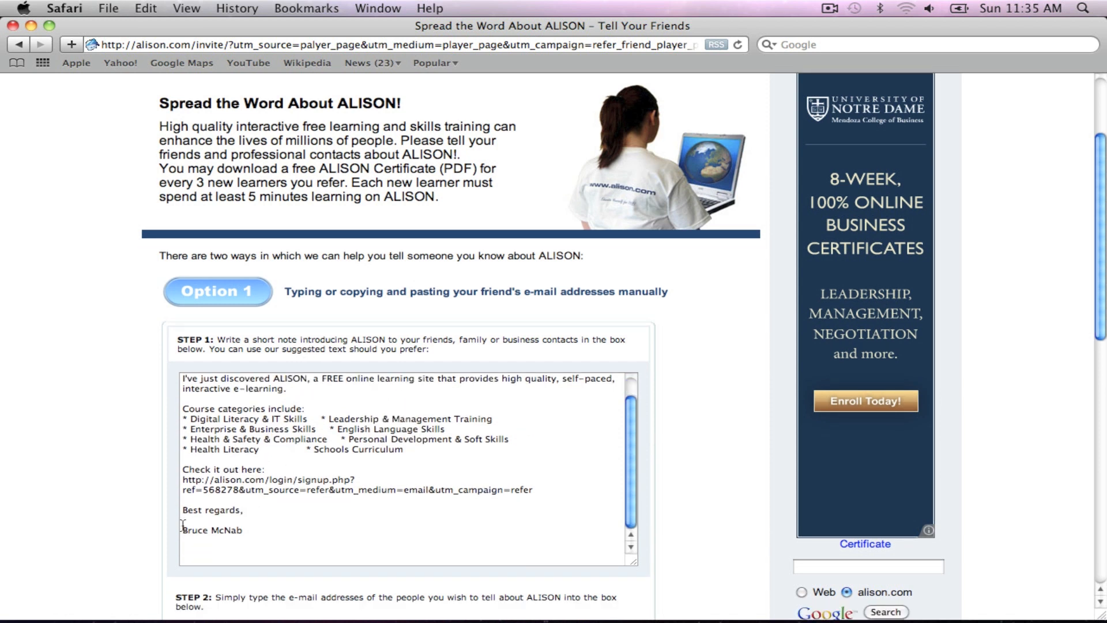
left_click(358, 547)
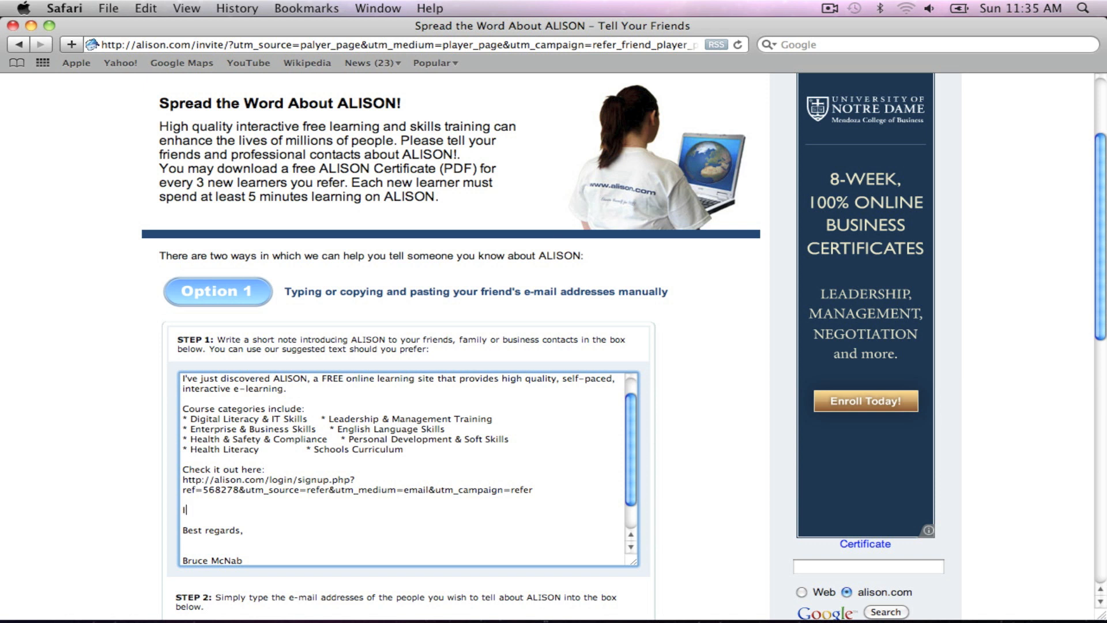
type("t's a lot")
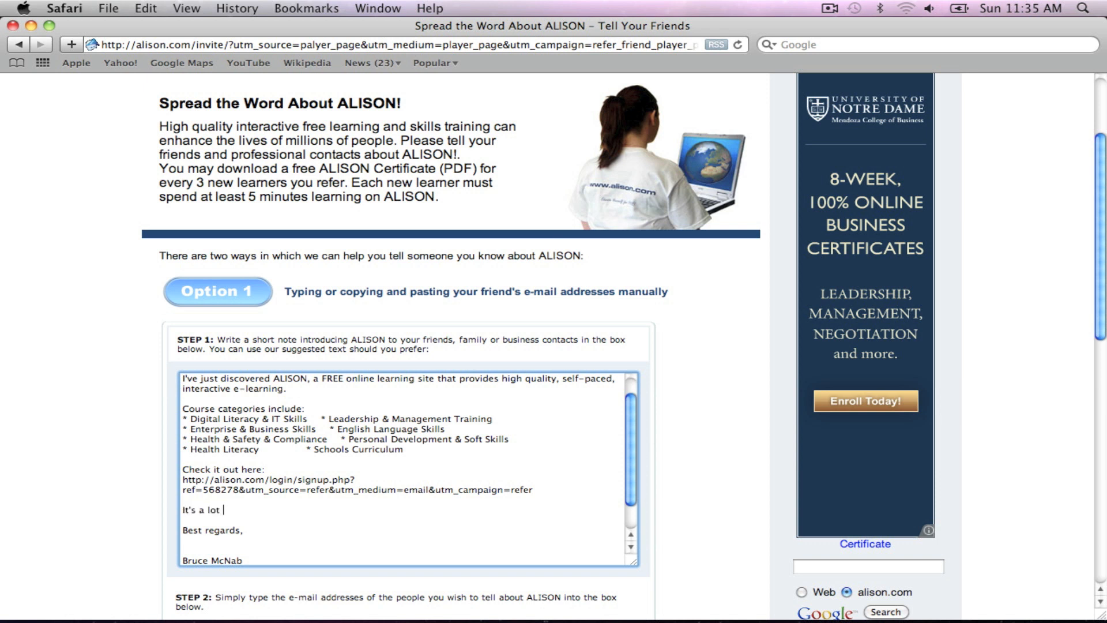
type("of fun!")
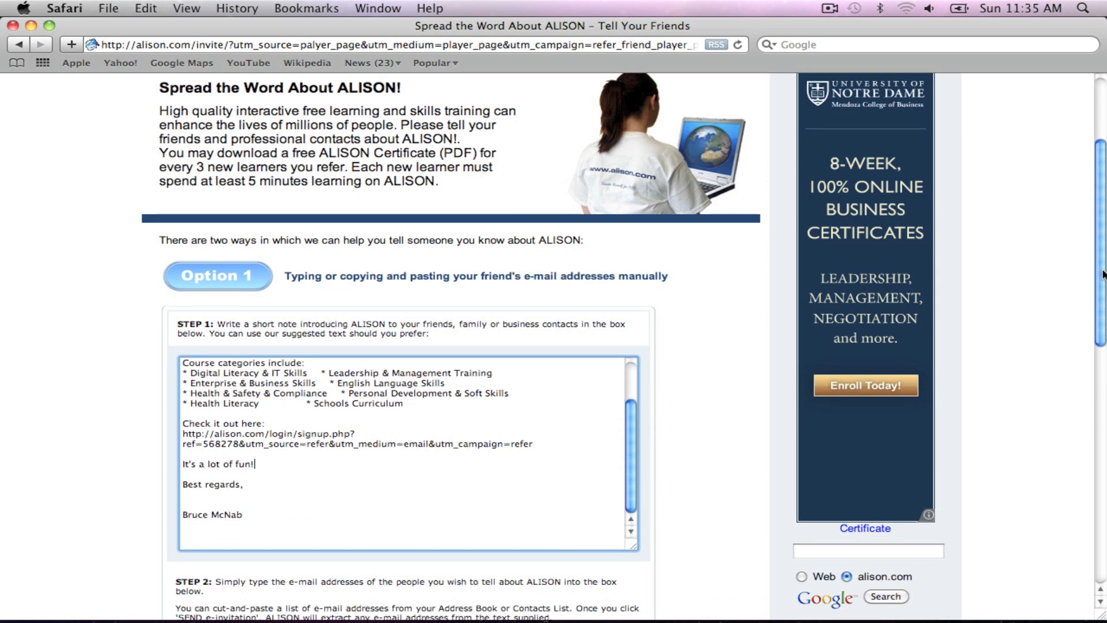
scroll("down", 3)
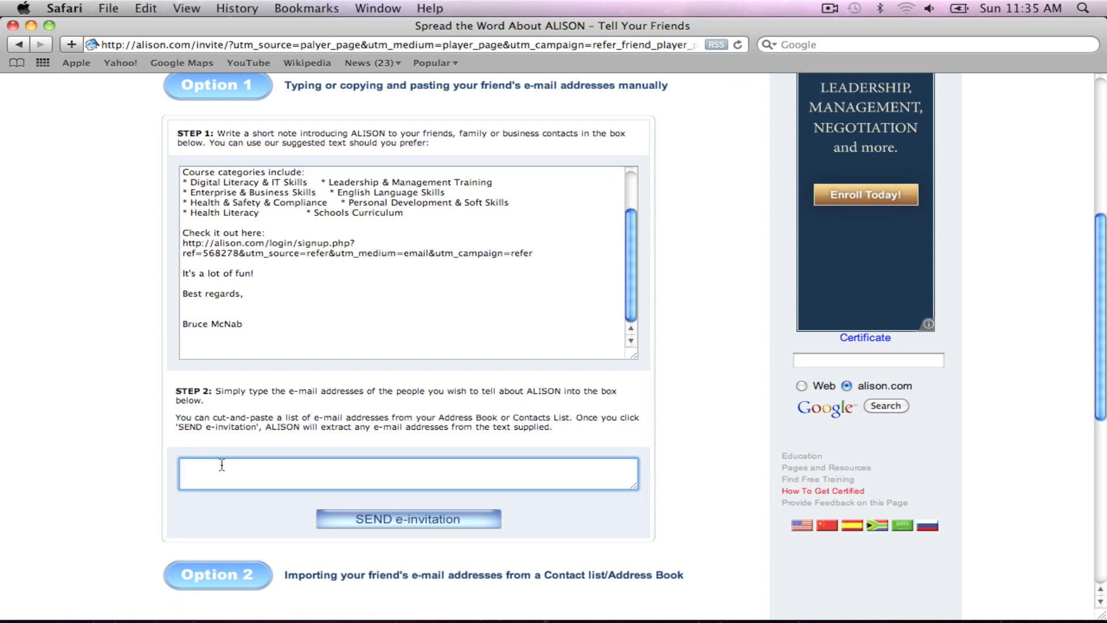
mouse_move(536, 486)
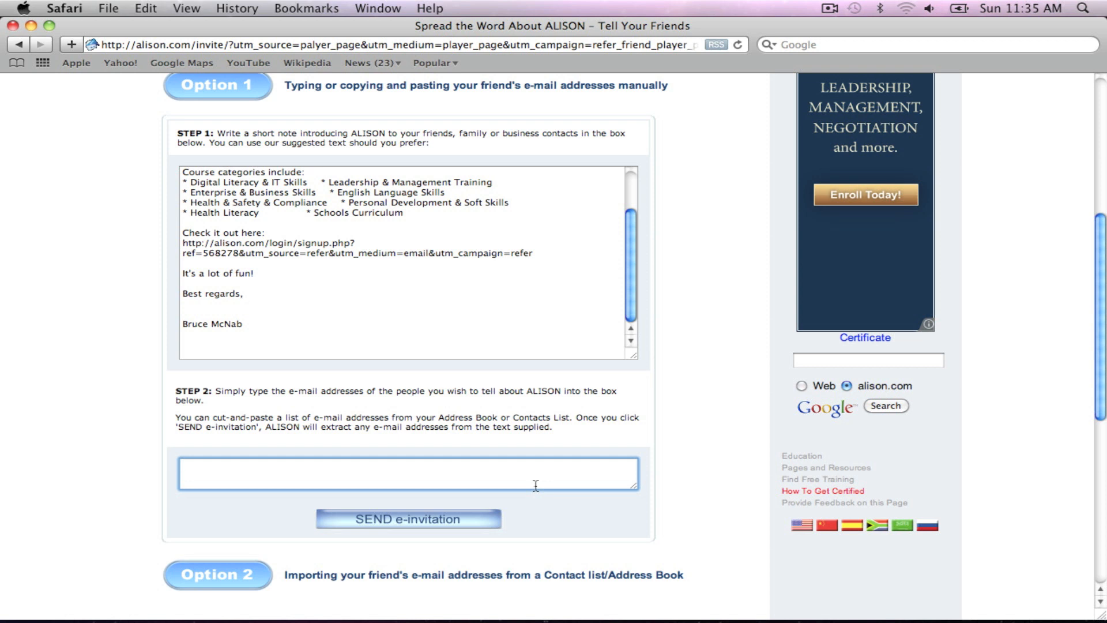
Enter the friend's gmail.com address in the Step 2 box as an invitee.
type("tr")
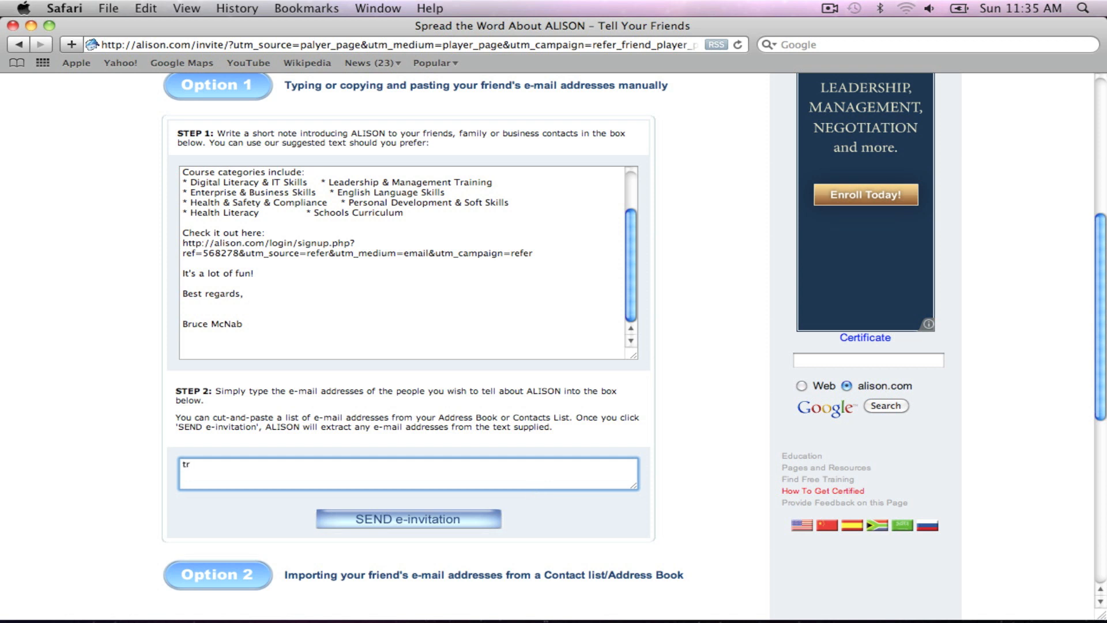
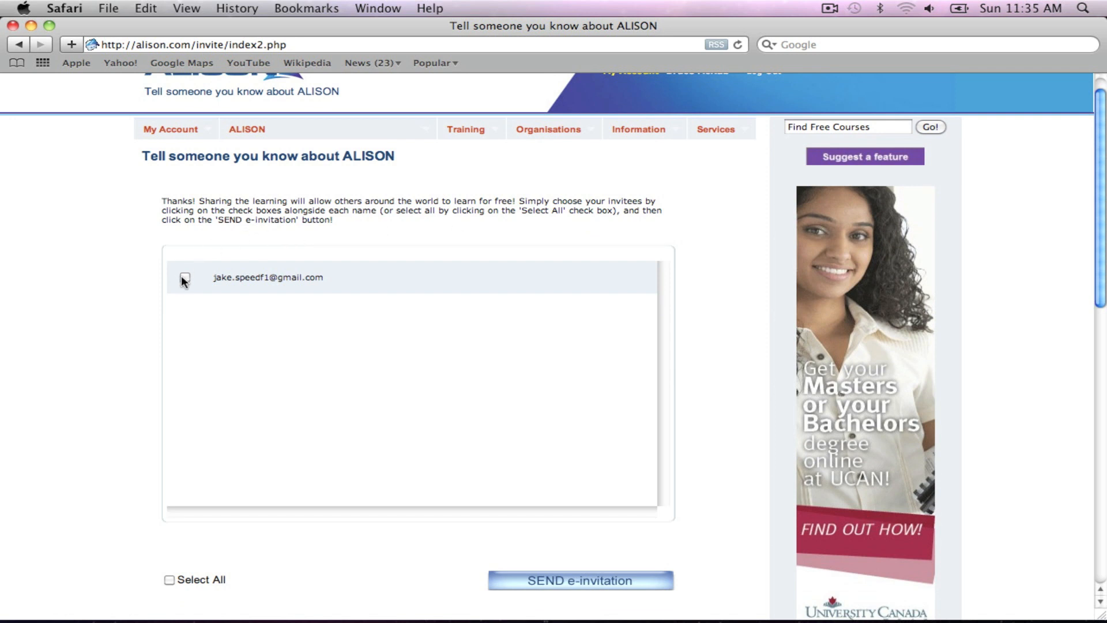
Tick the friend's address and send the e-invitation, reaching the Thank You confirmation.
left_click(185, 278)
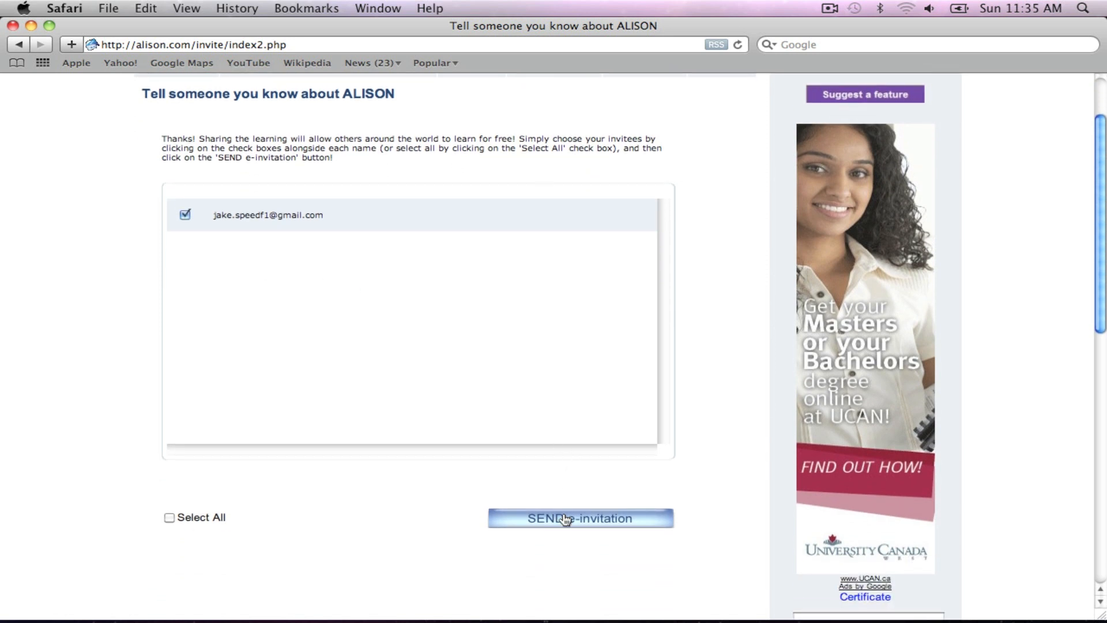
left_click(565, 519)
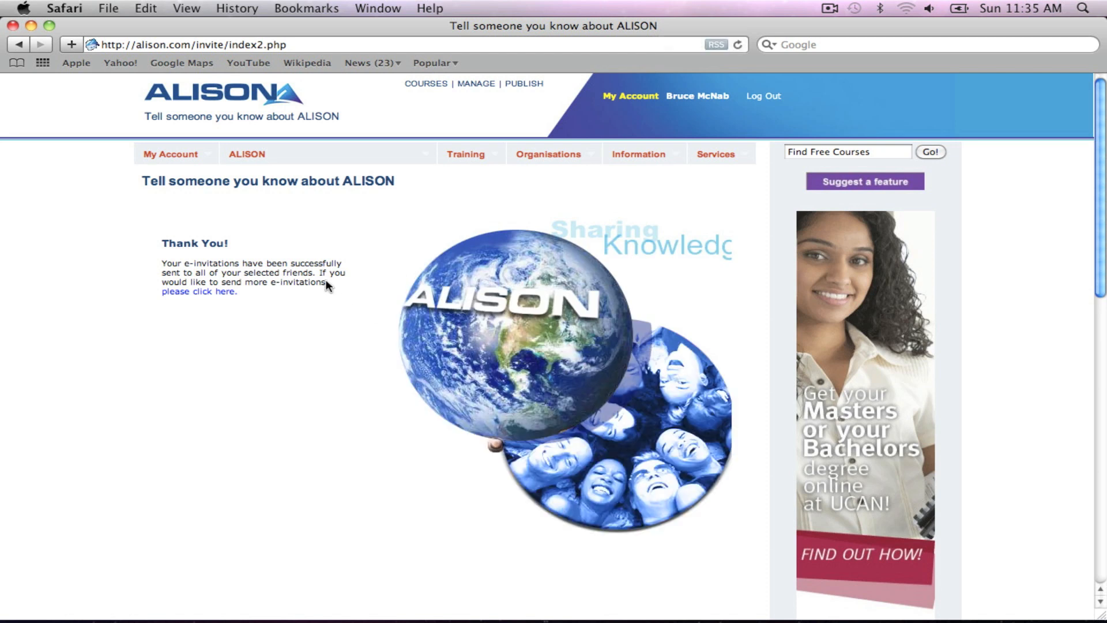
left_click(466, 154)
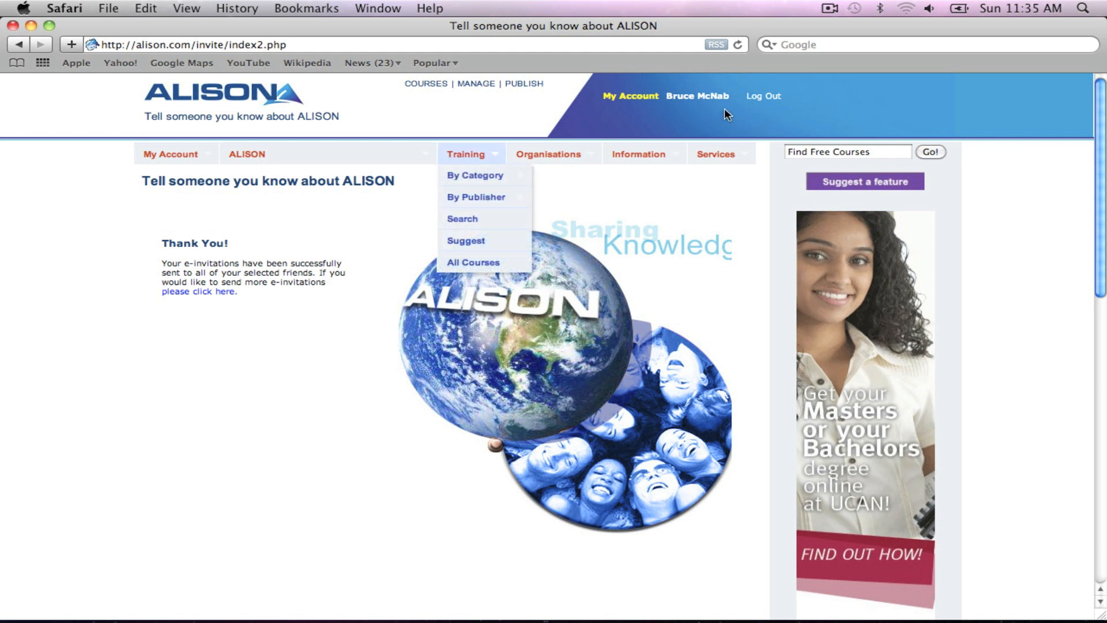
mouse_move(761, 98)
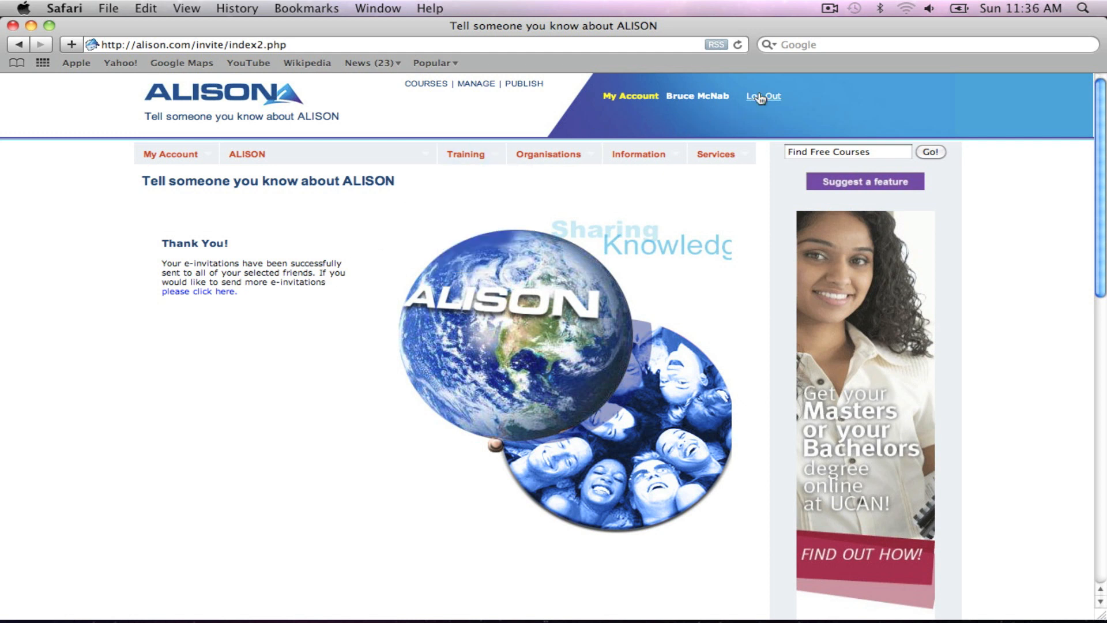
Log out of the ALISON account from the page header.
left_click(764, 96)
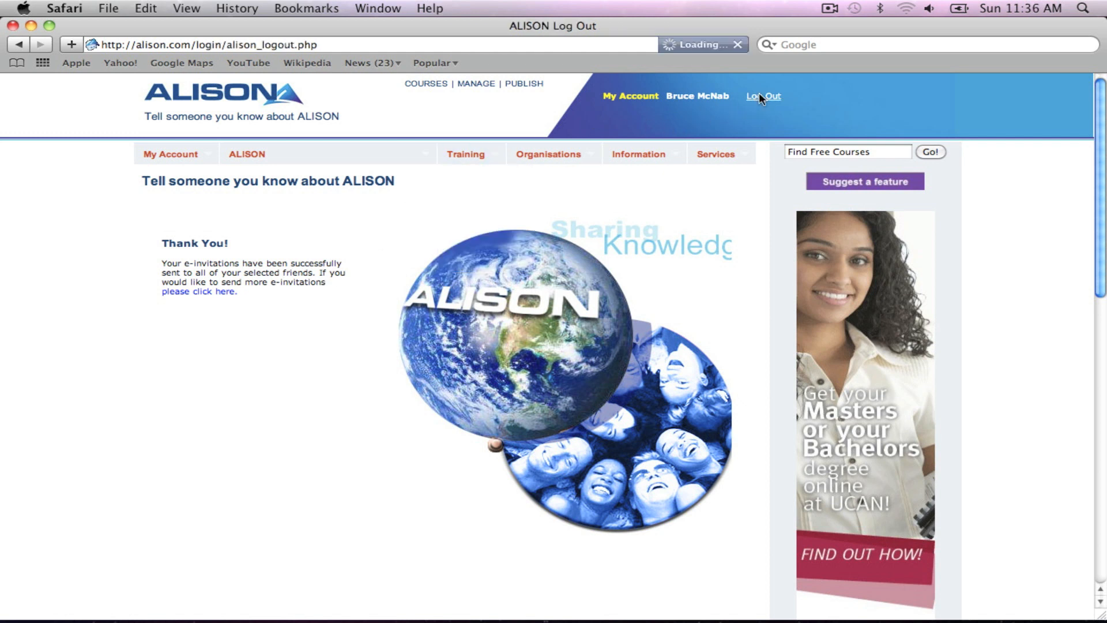
left_click(763, 96)
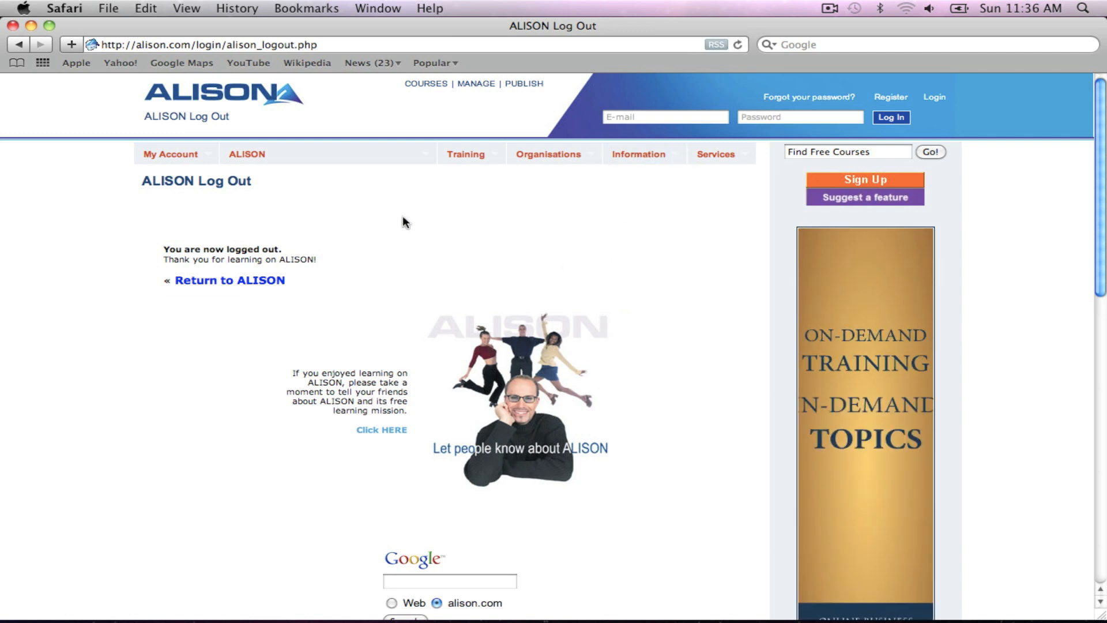
mouse_move(390, 224)
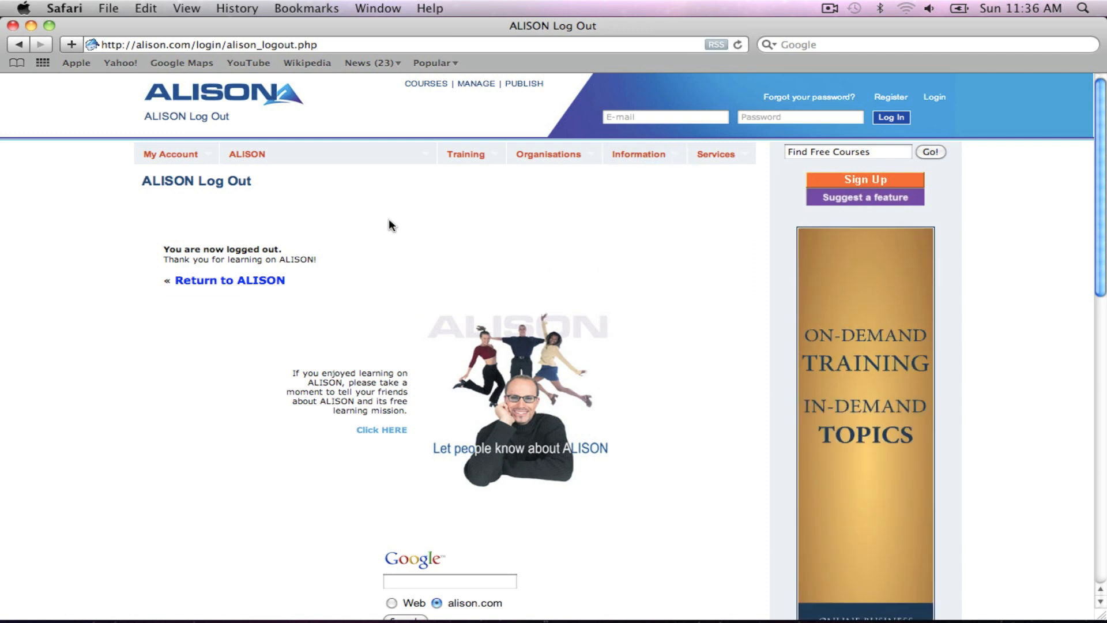